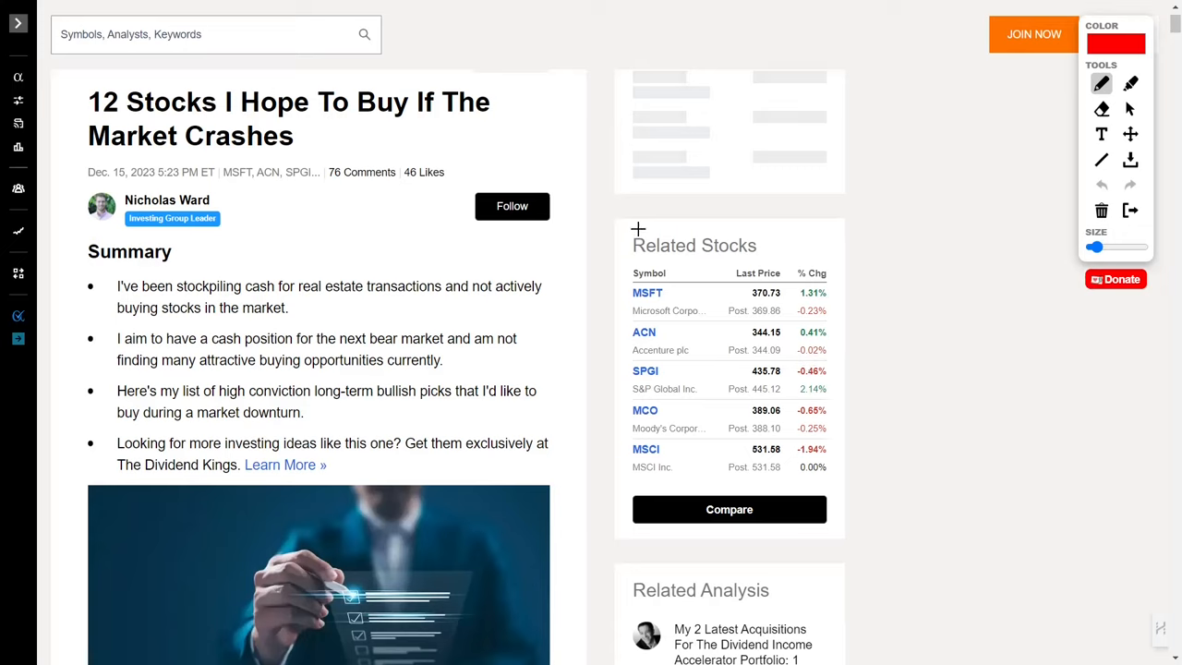
- Draw a red bracket beside Related Stocks and red marks by the title and author byline
left_click_drag(637, 228, 610, 535)
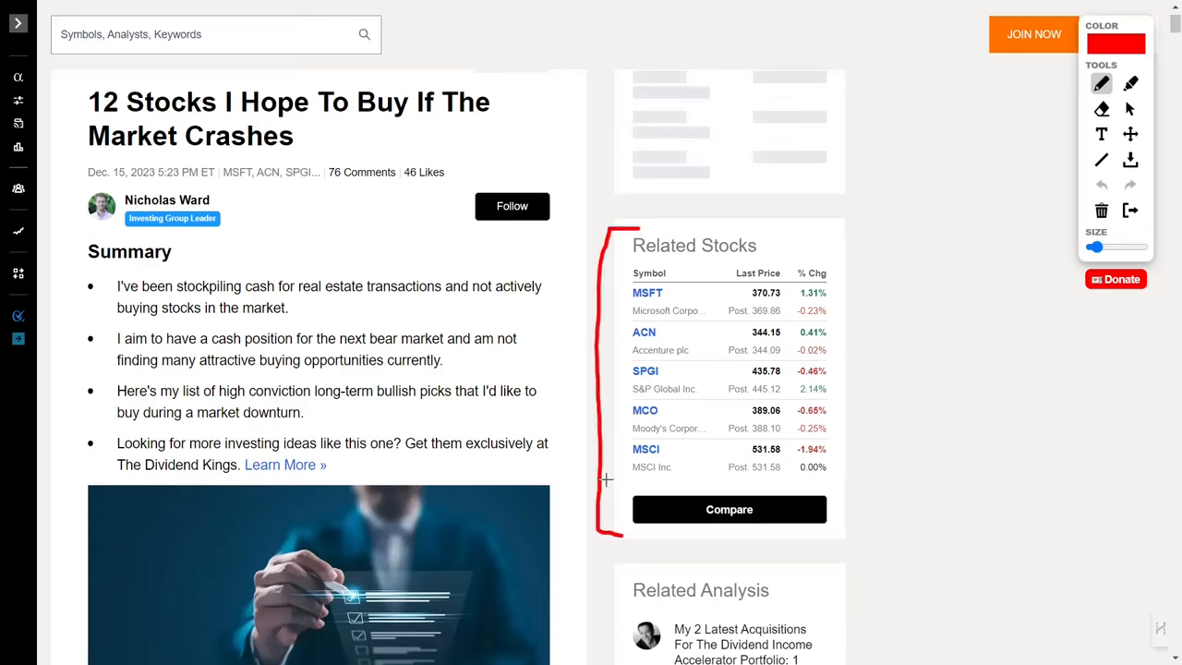
left_click_drag(79, 88, 79, 157)
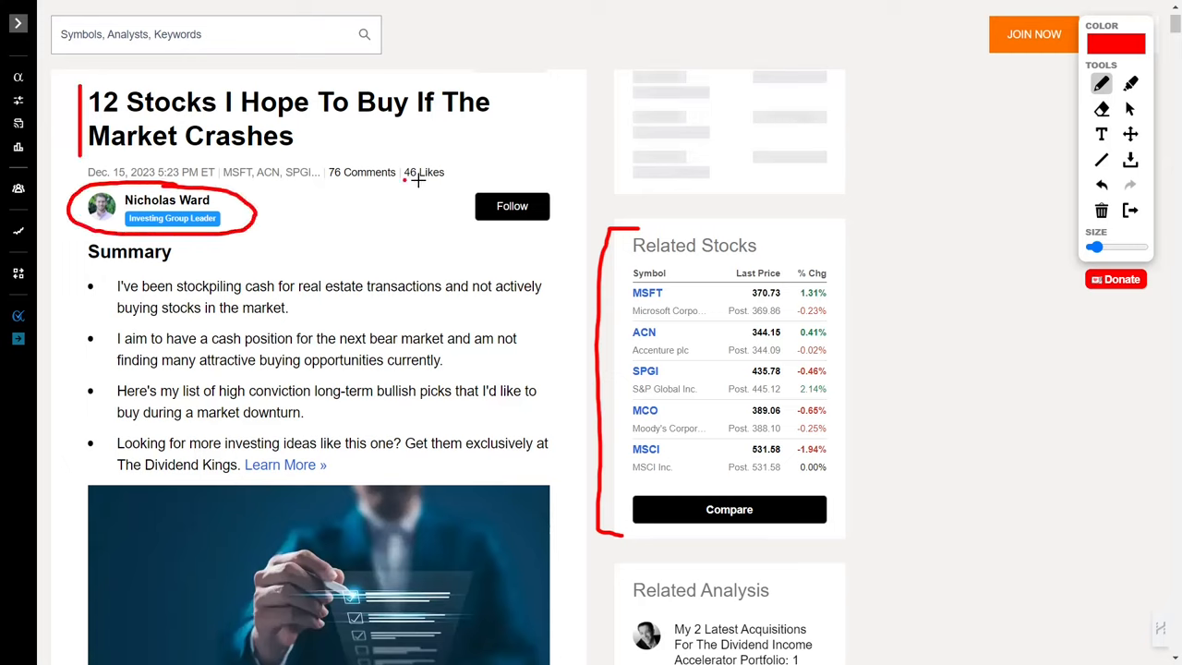
left_click_drag(406, 180, 452, 180)
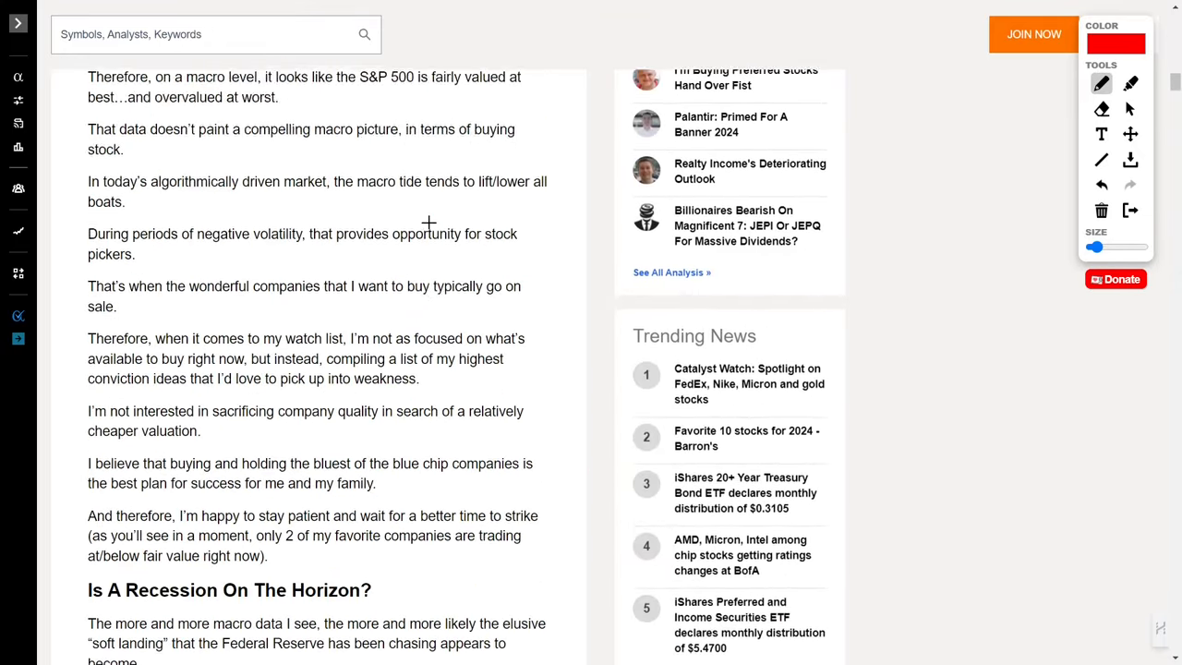
- Scroll to the Company Overviews section and switch to the select arrow tool
scroll("down", 3)
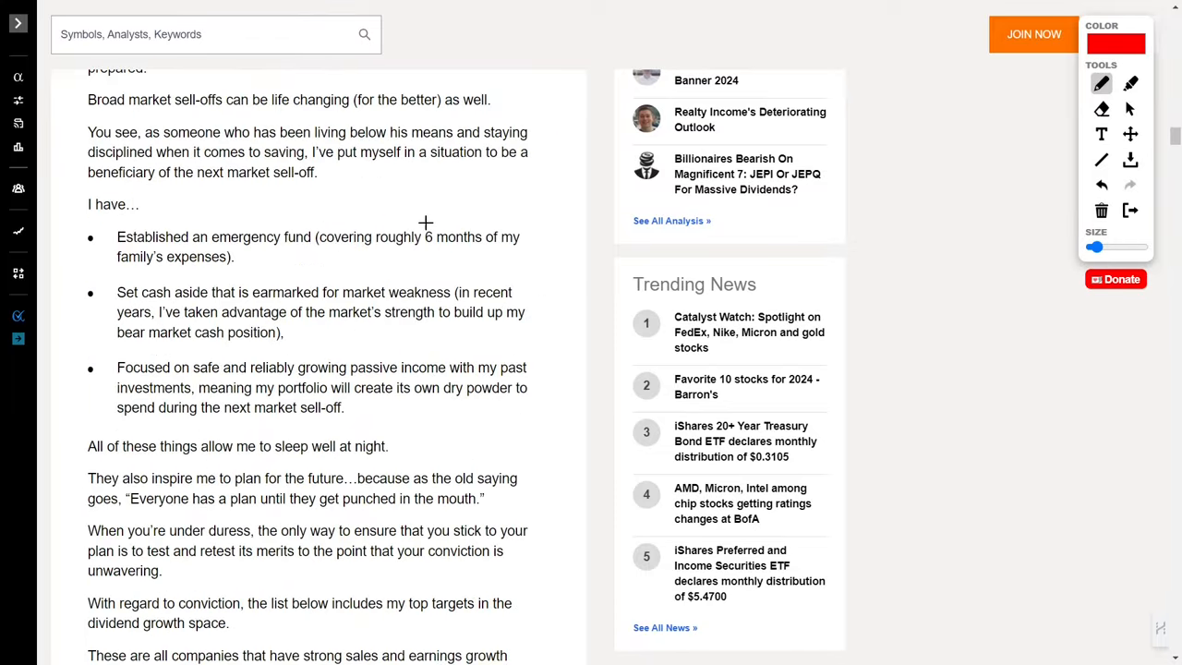
scroll("down", 3)
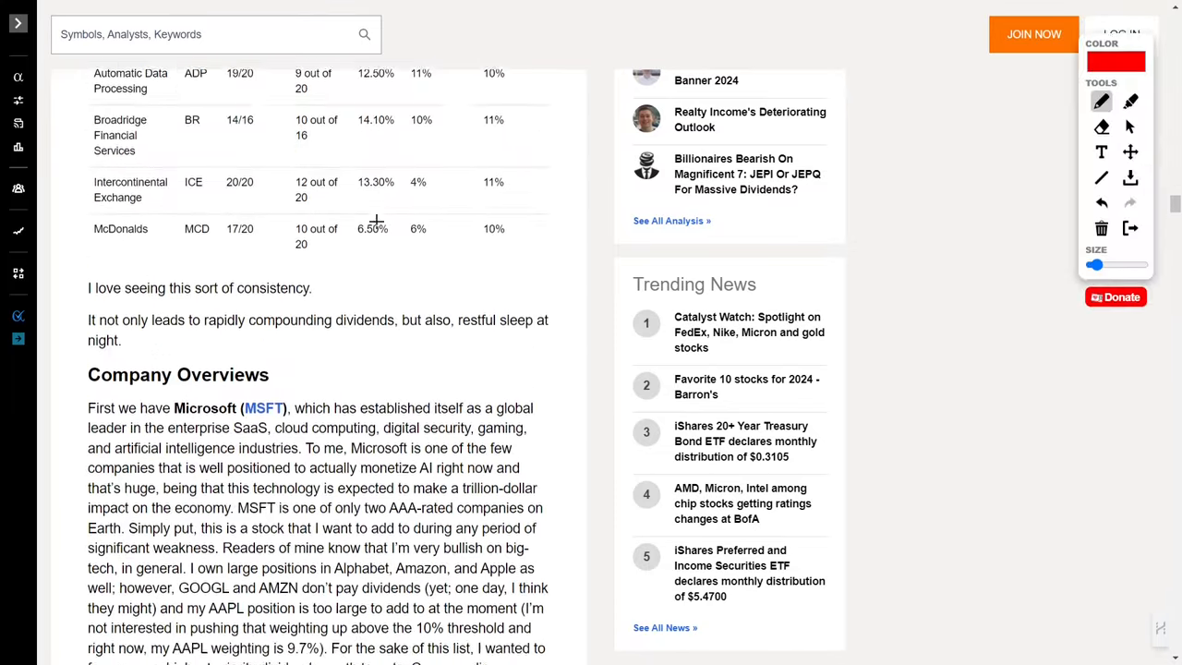
scroll("down", 3)
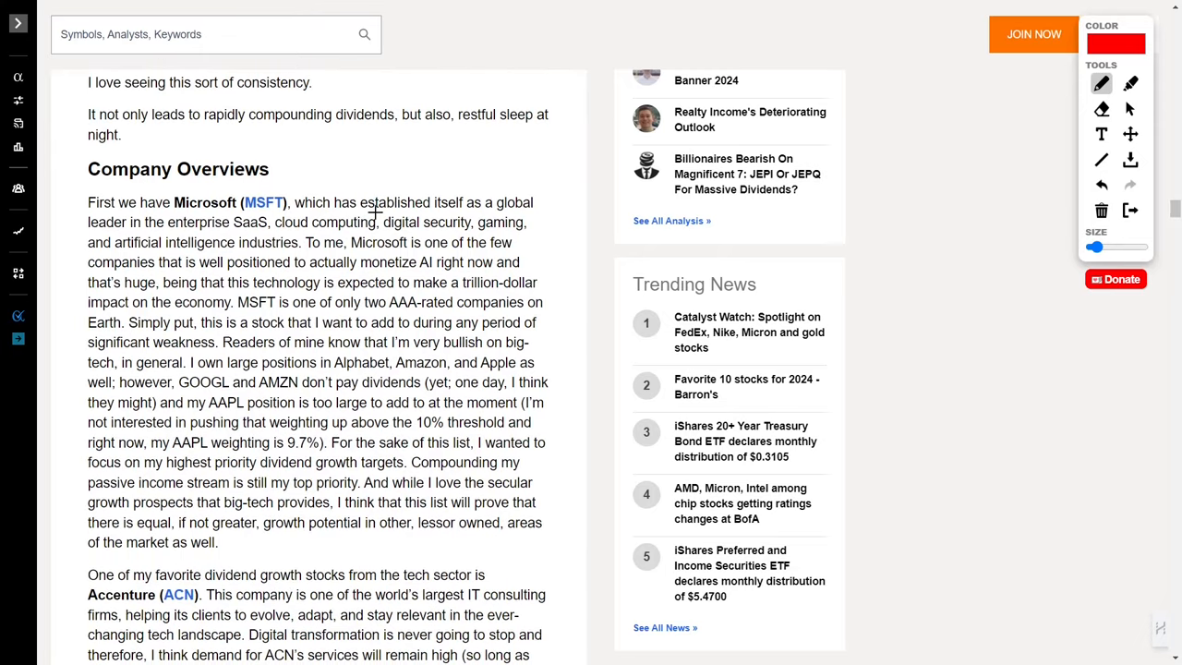
left_click(1130, 108)
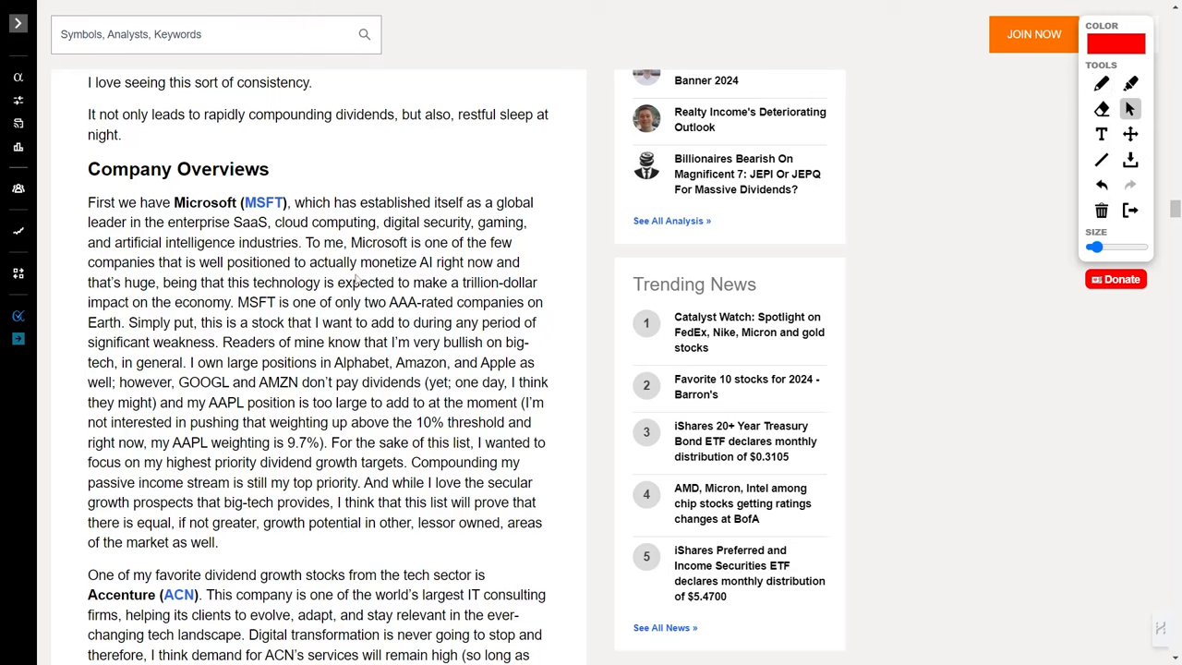
- Select Microsoft's AAA-rating sentence, then clear the selection
left_click_drag(310, 262, 494, 262)
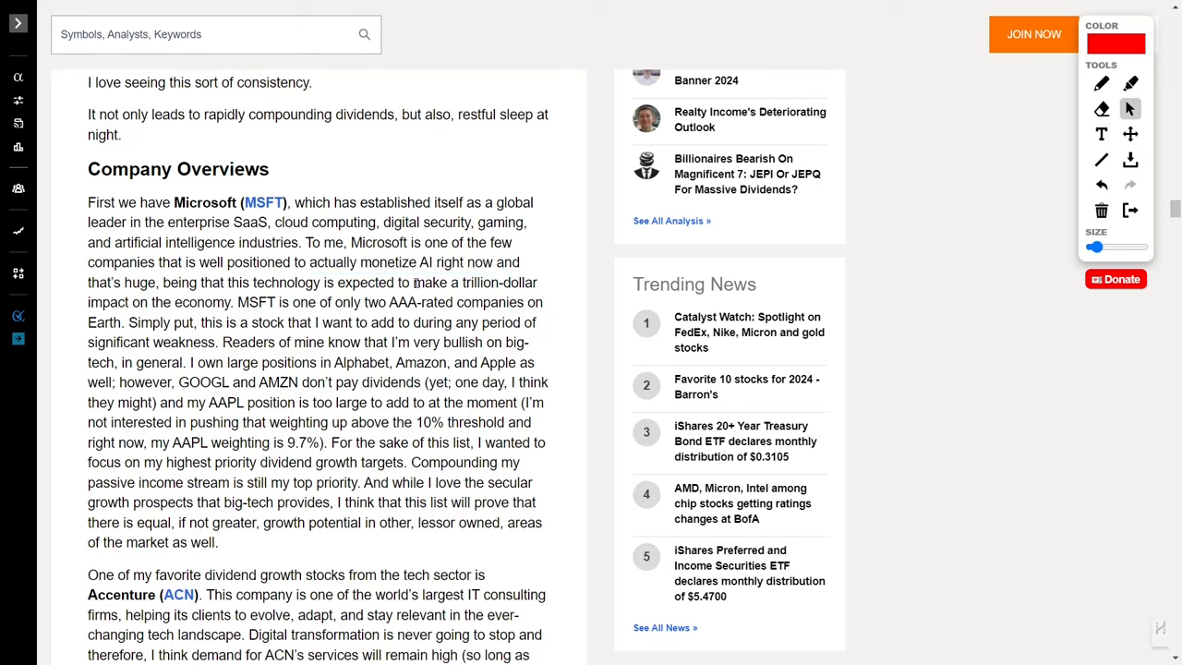
left_click_drag(415, 283, 231, 302)
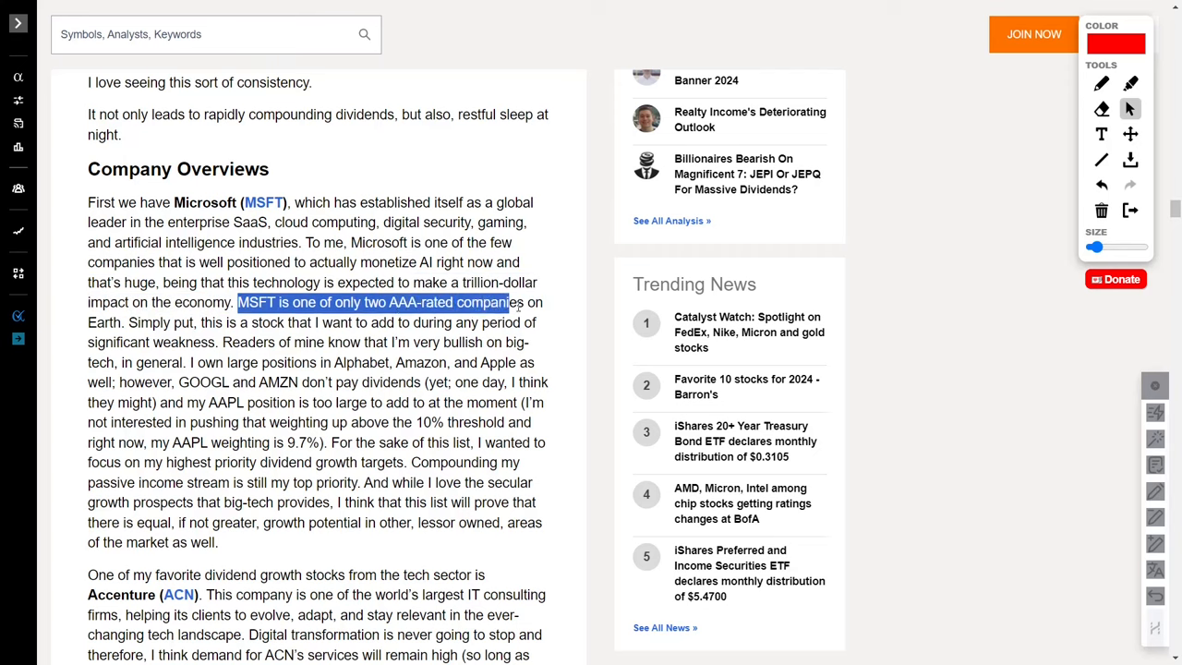
left_click_drag(507, 302, 129, 323)
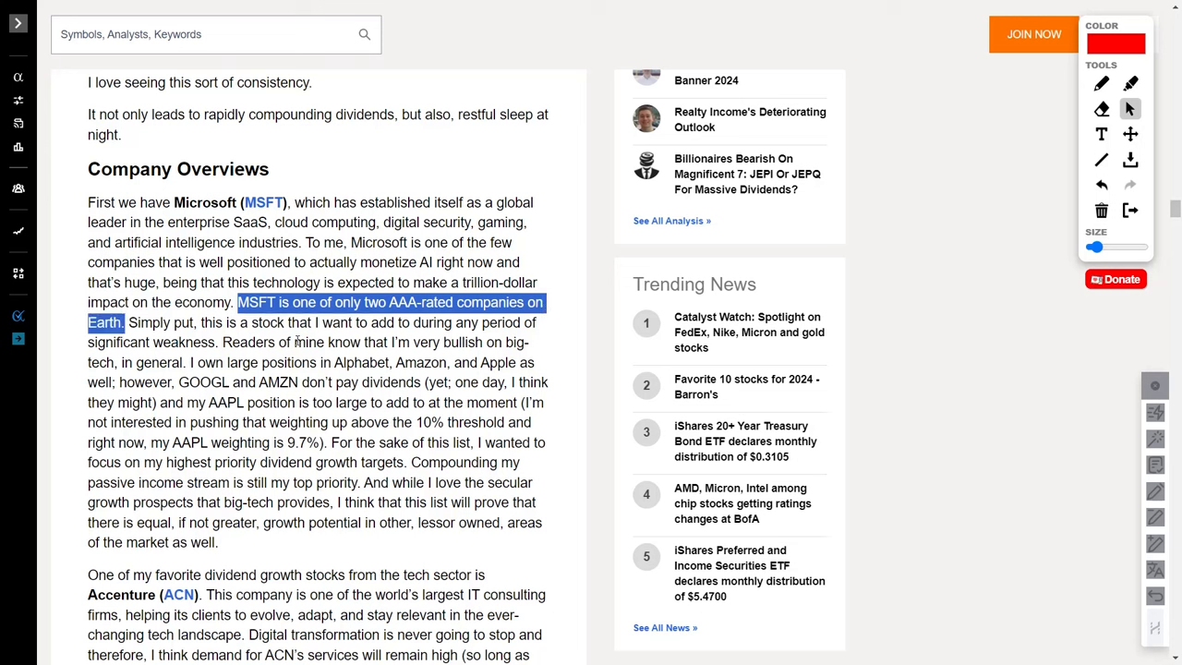
left_click(358, 369)
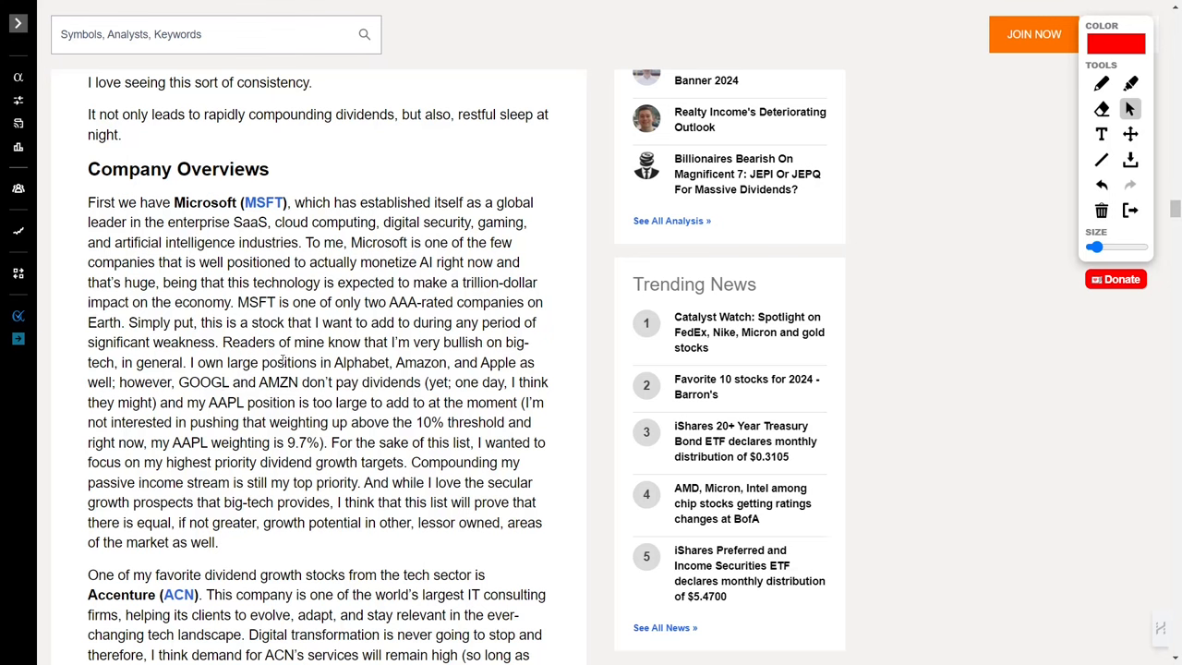
- Select the note that GOOGL and AMZN pay no dividends and the dividend-growth-targets sentence
scroll("down", 3)
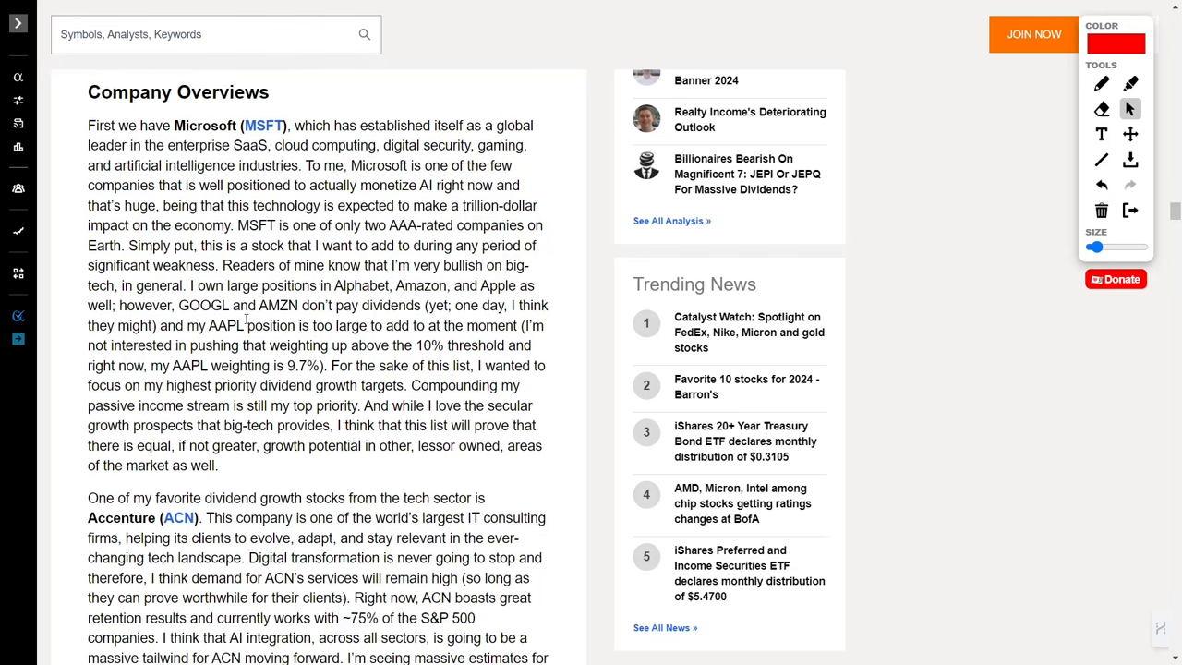
left_click_drag(177, 306, 311, 305)
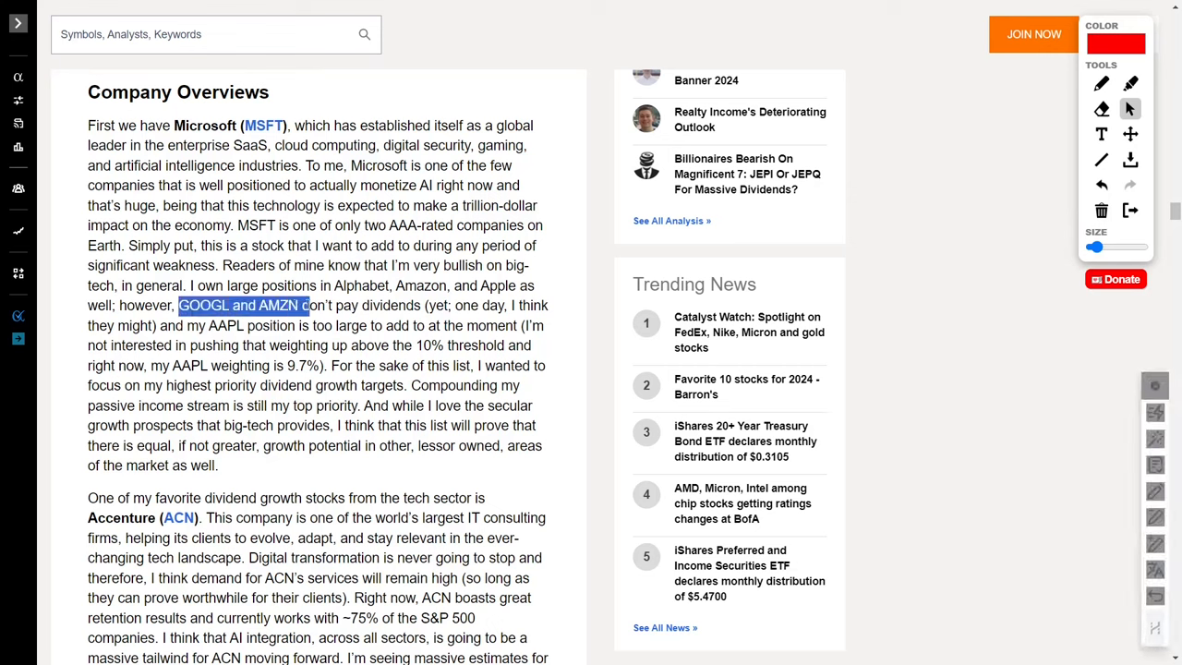
left_click_drag(314, 305, 423, 305)
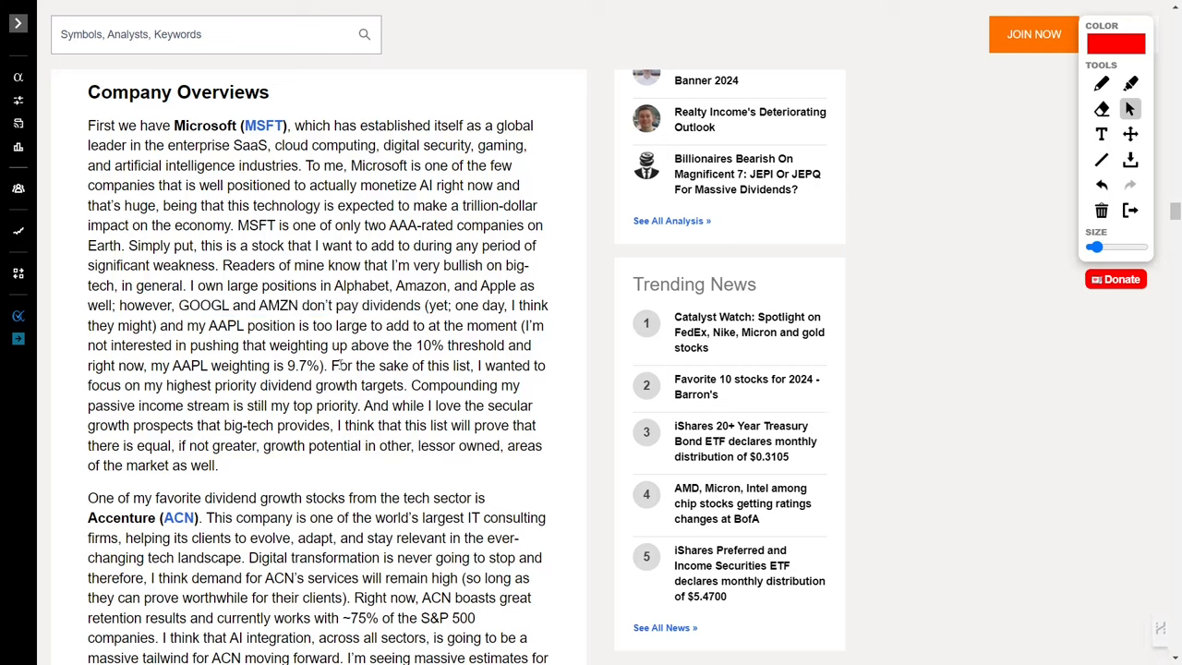
left_click_drag(333, 366, 408, 385)
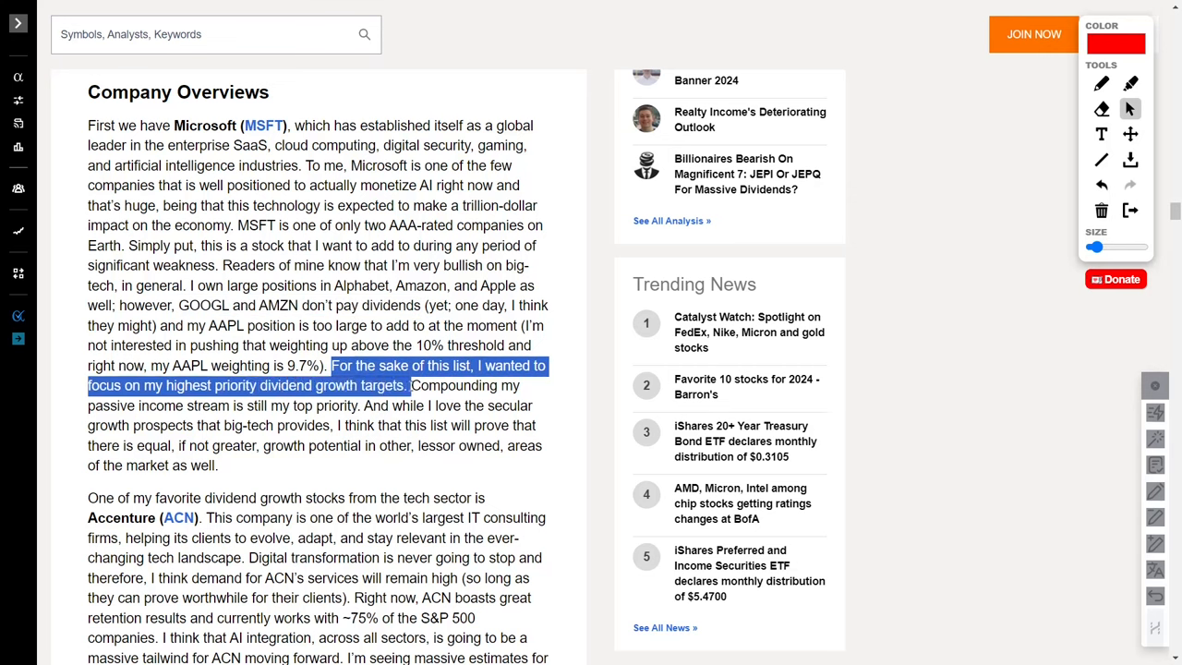
- Select Accenture's changing-tech-landscape phrase and the claim that its services stay in demand
scroll("down", 3)
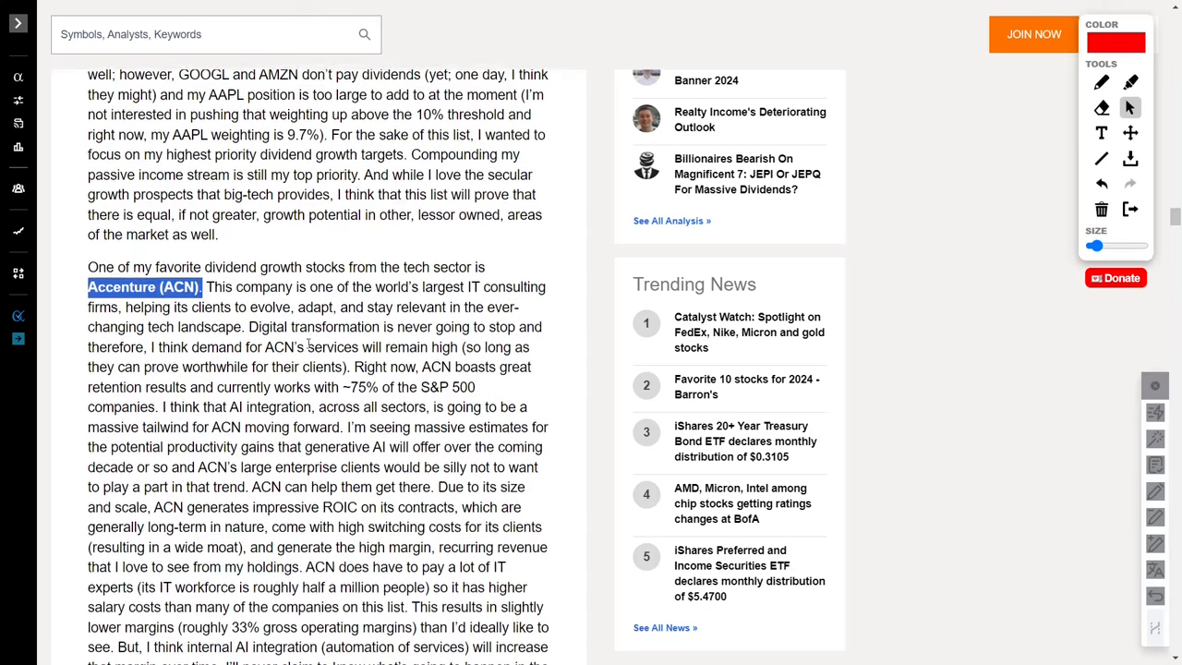
scroll("down", 3)
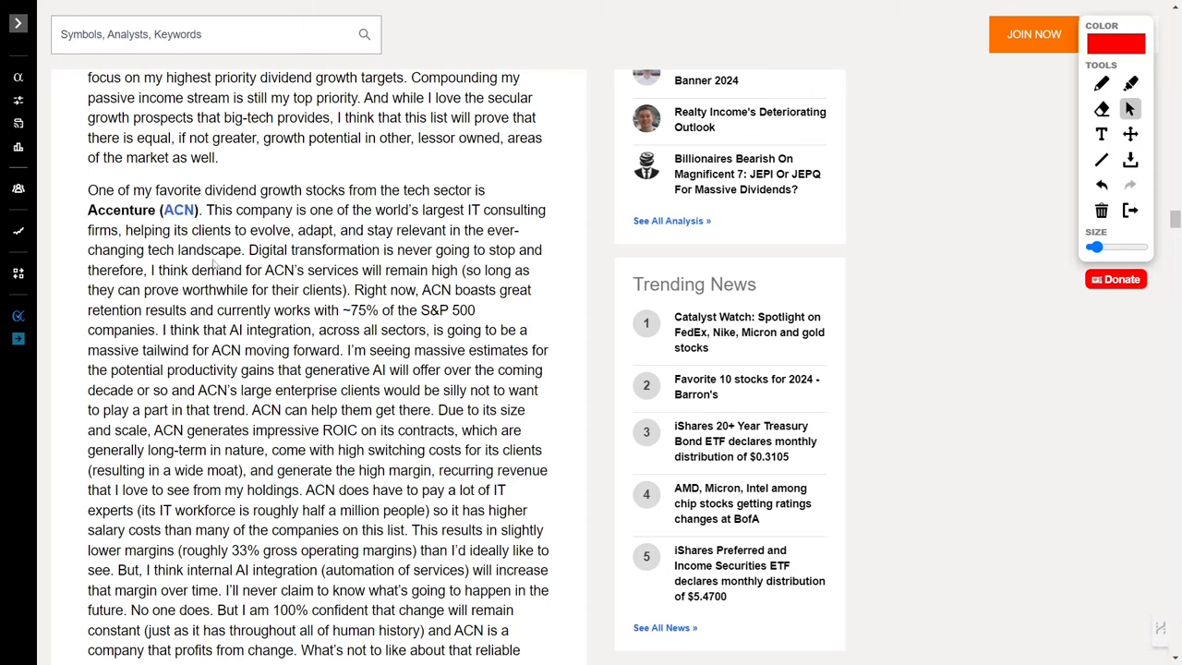
double_click(148, 251)
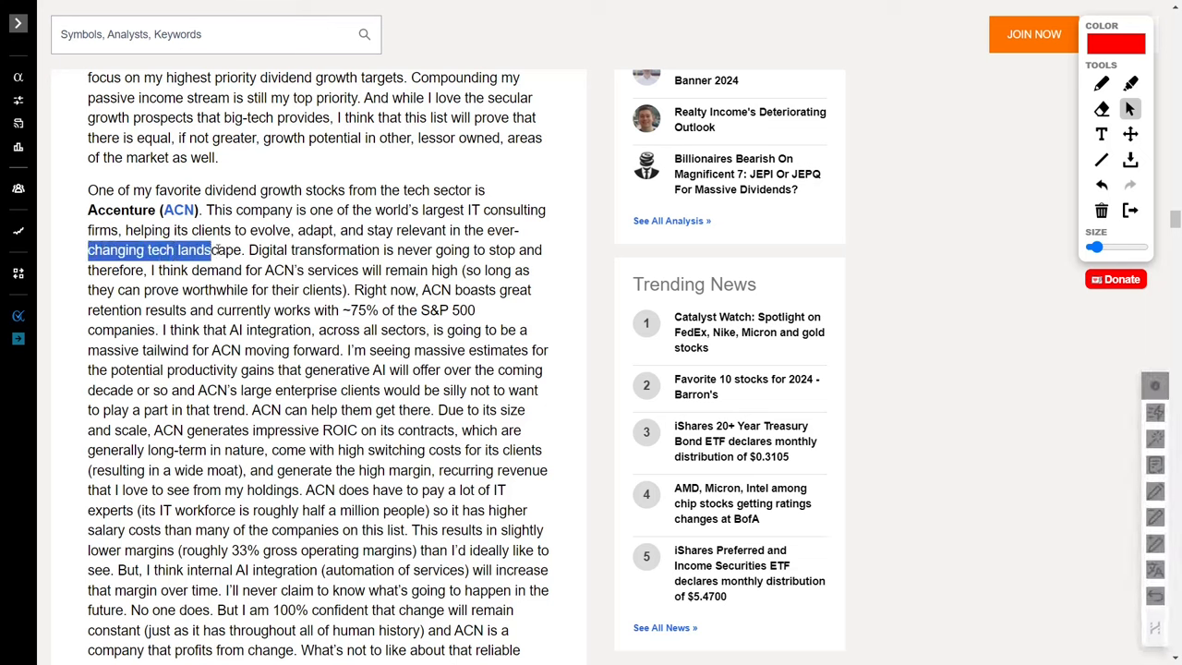
left_click(248, 250)
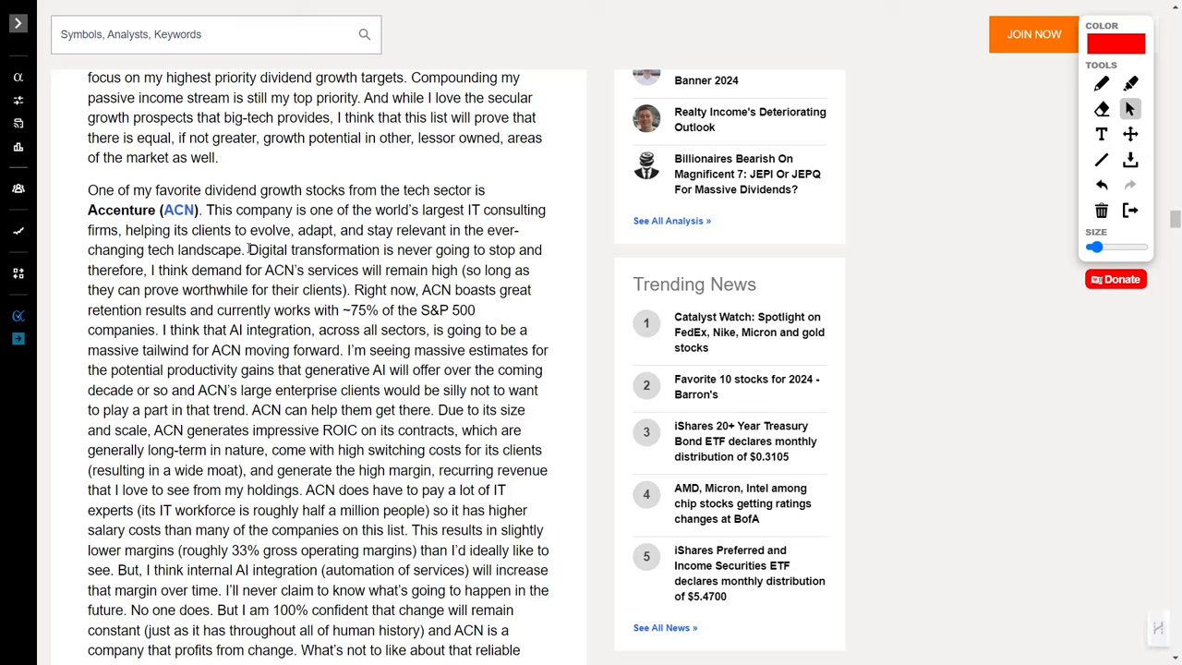
left_click_drag(248, 249, 518, 250)
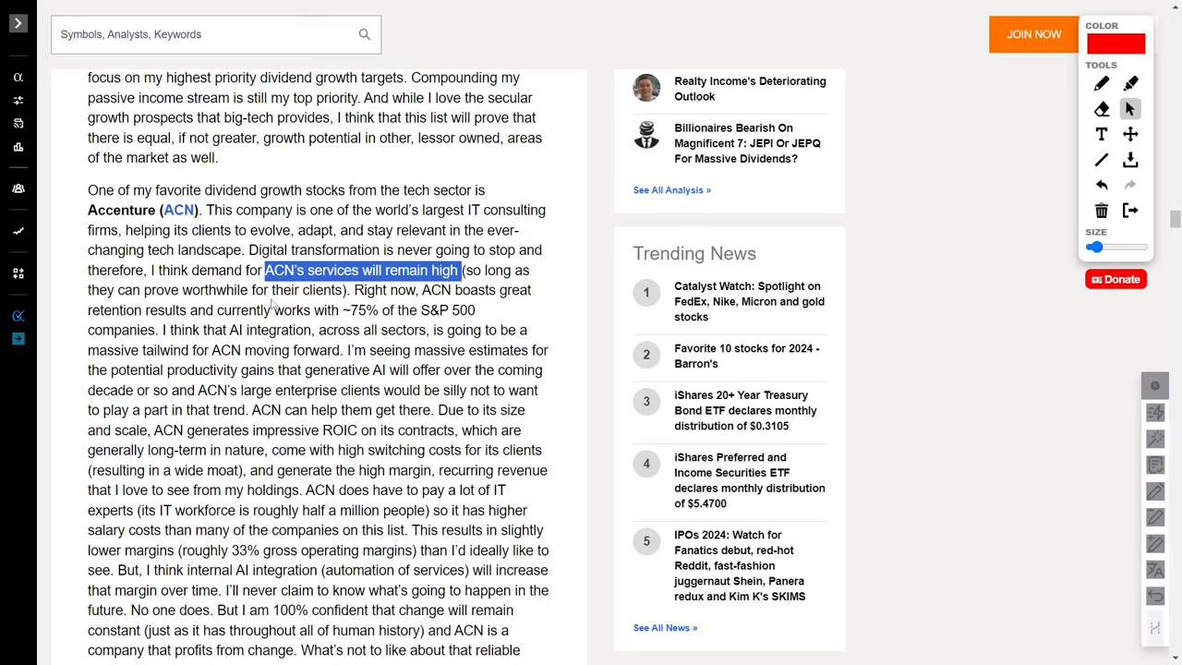
- Select ACN's AI tailwind phrase and clear the switching-costs selection
scroll("down", 3)
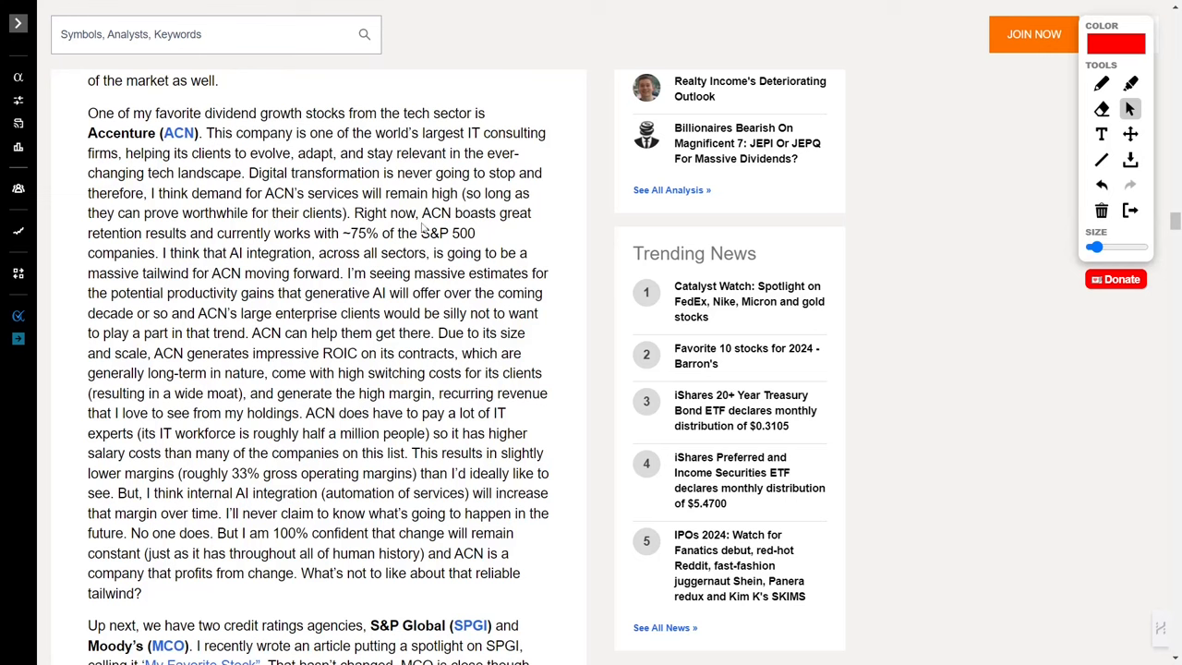
mouse_move(423, 227)
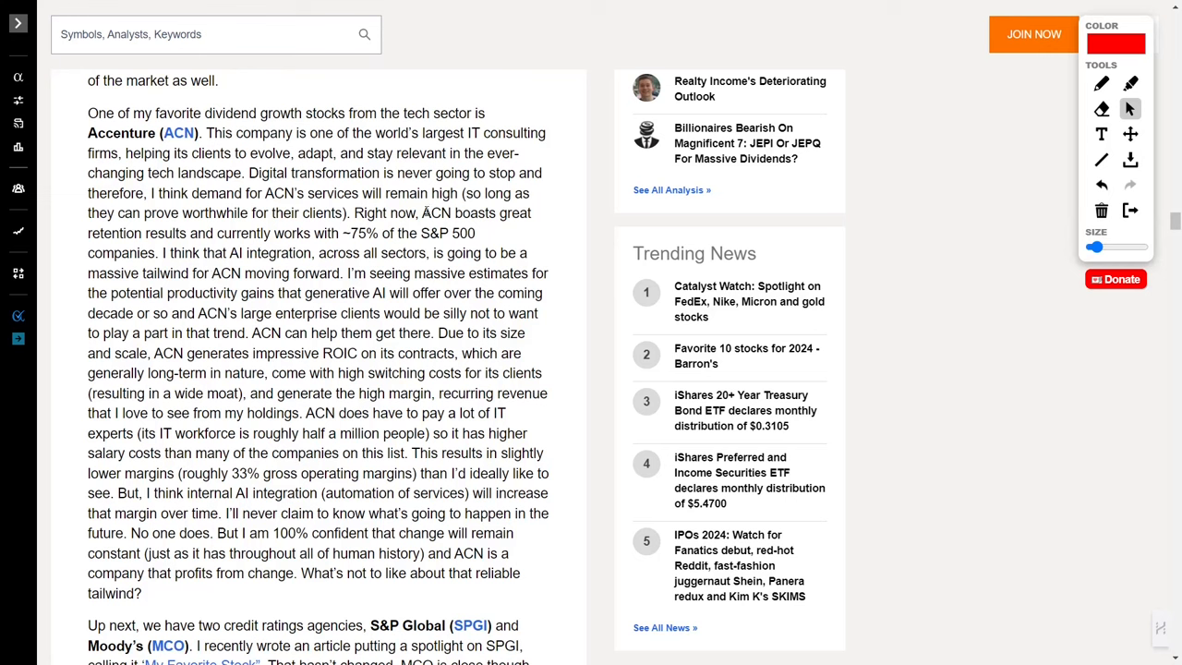
left_click_drag(421, 213, 475, 233)
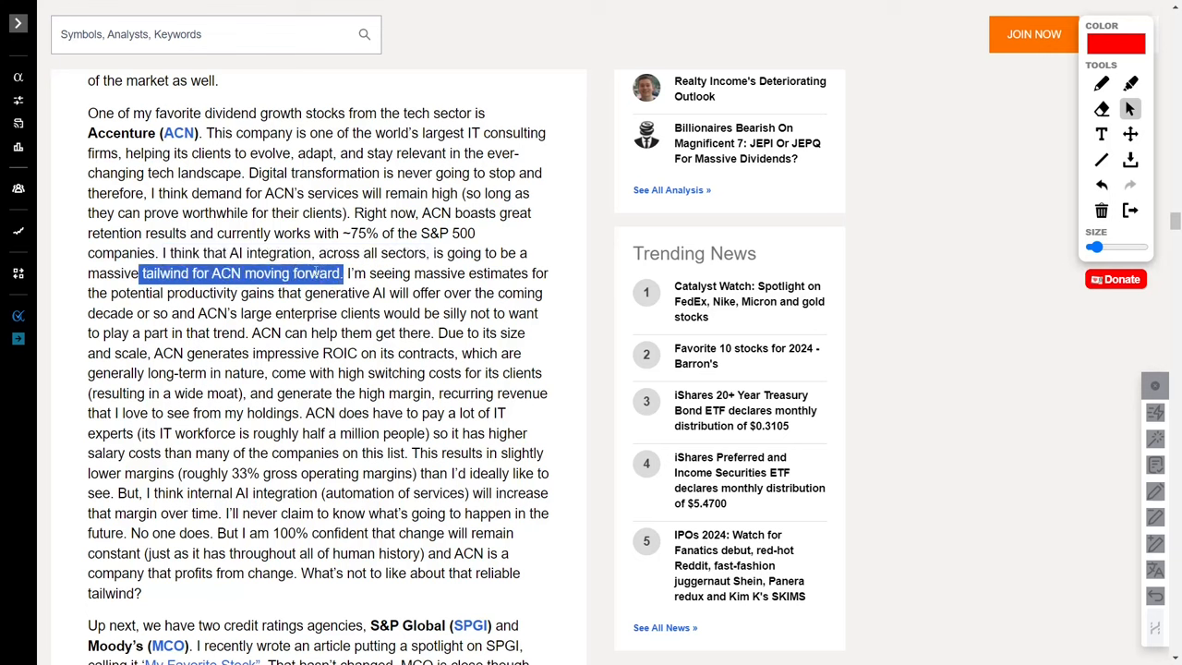
mouse_move(410, 278)
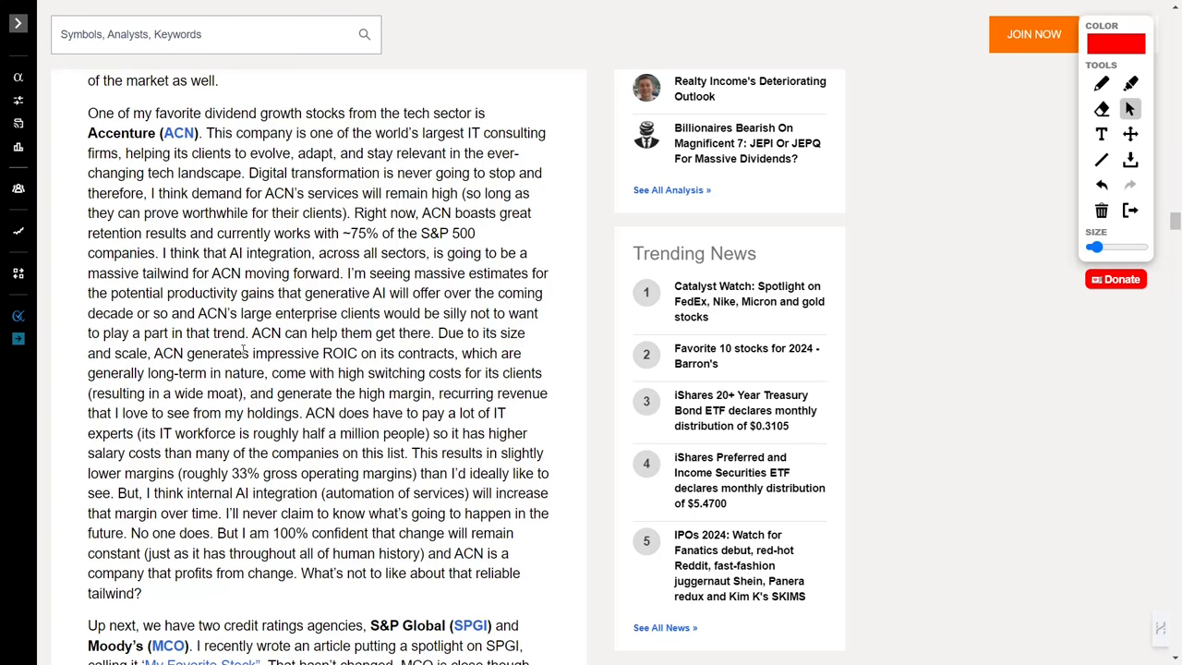
scroll("down", 3)
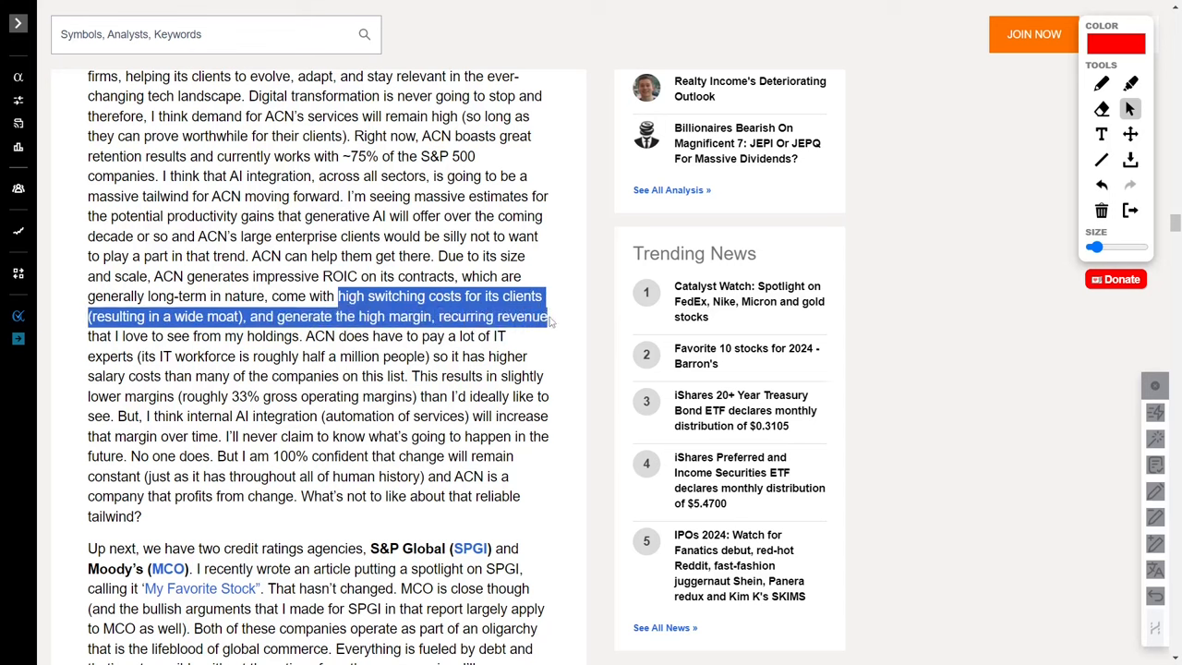
left_click(267, 365)
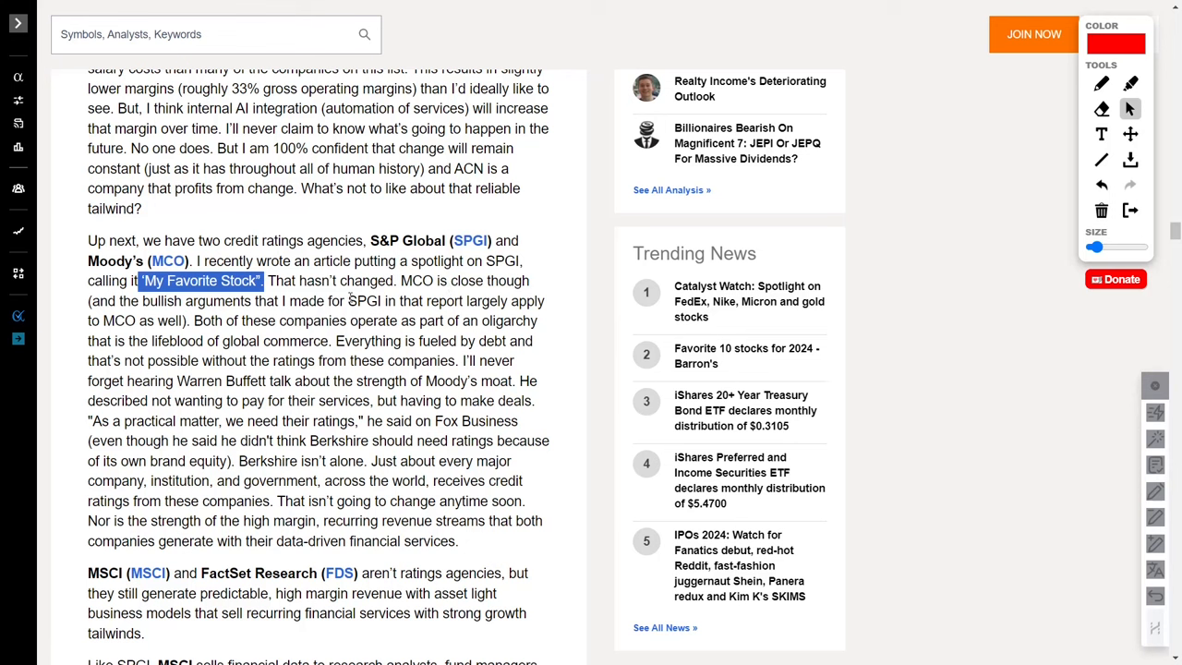
- Select the 'lifeblood' of commerce phrase and the point that commerce needs their ratings
left_click_drag(400, 281, 534, 281)
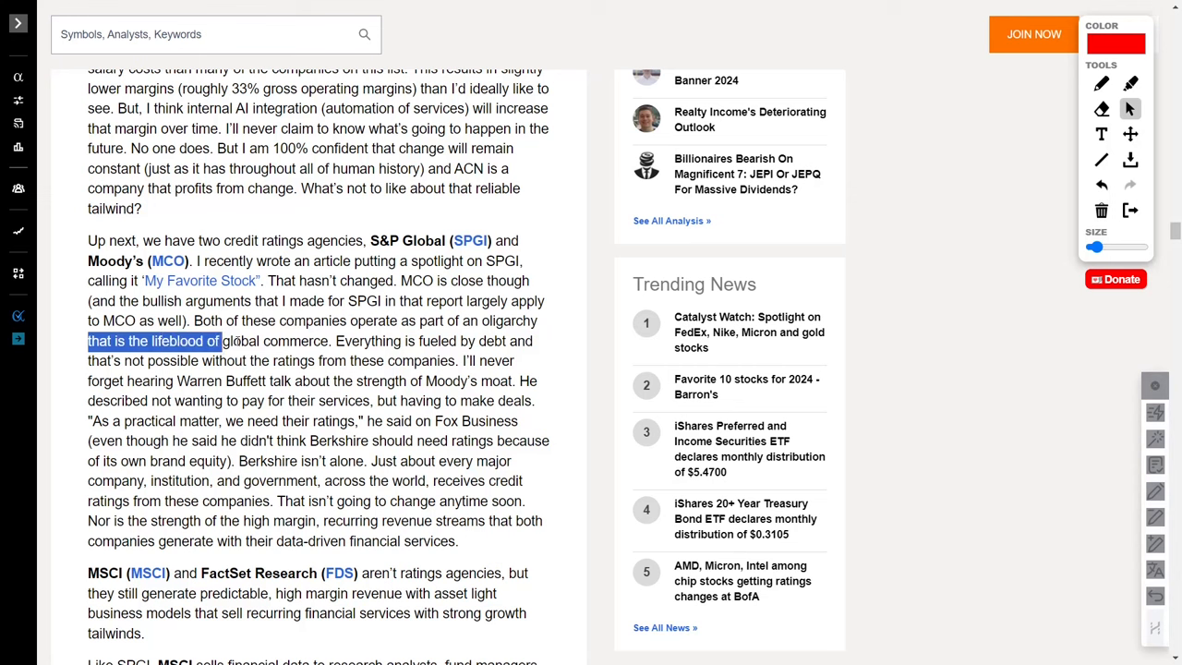
left_click_drag(222, 341, 328, 341)
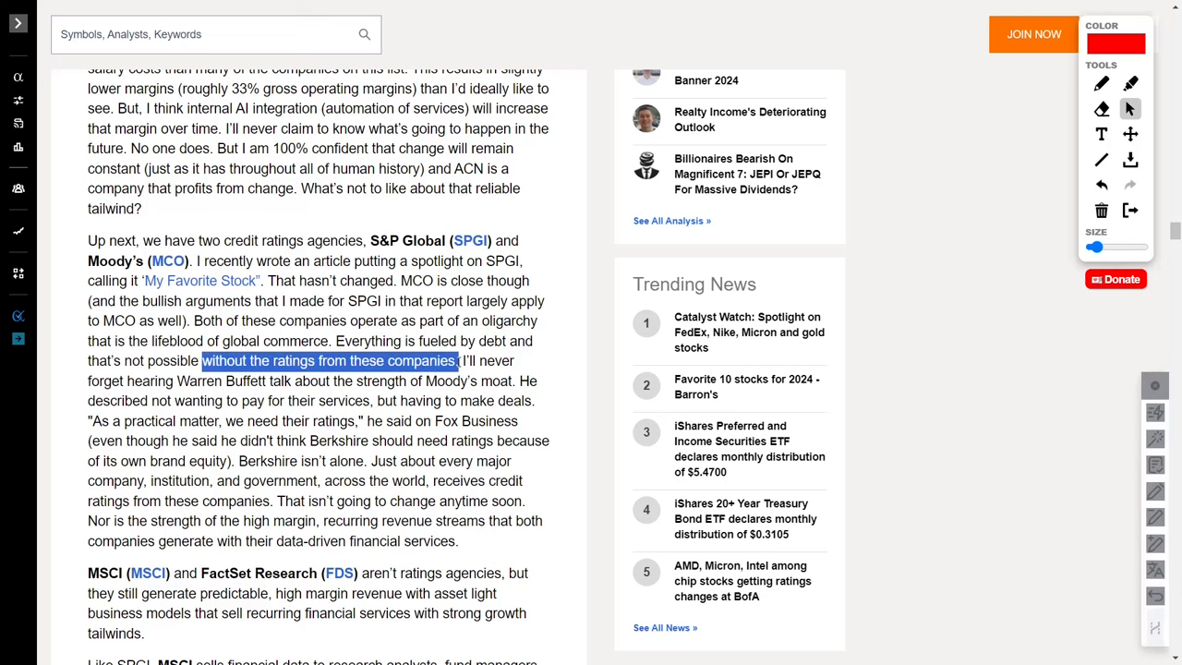
scroll("down", 3)
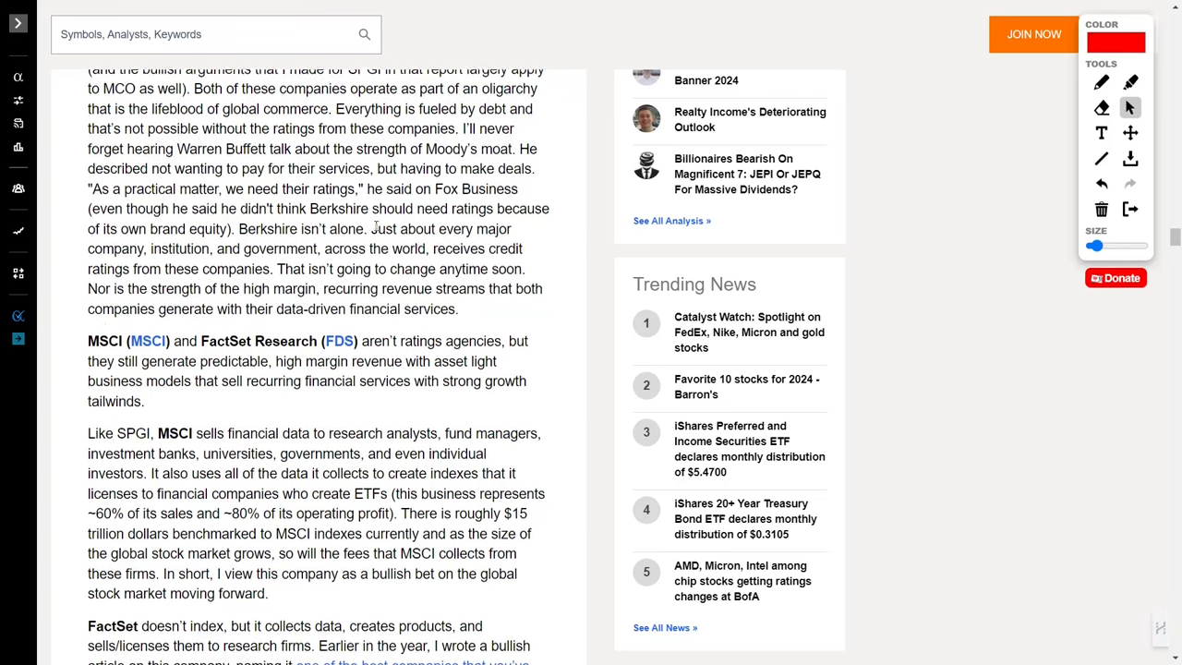
- Select the 'predictable', 'high margin, asset light' and 'strong growth tailwinds' phrases
scroll("down", 3)
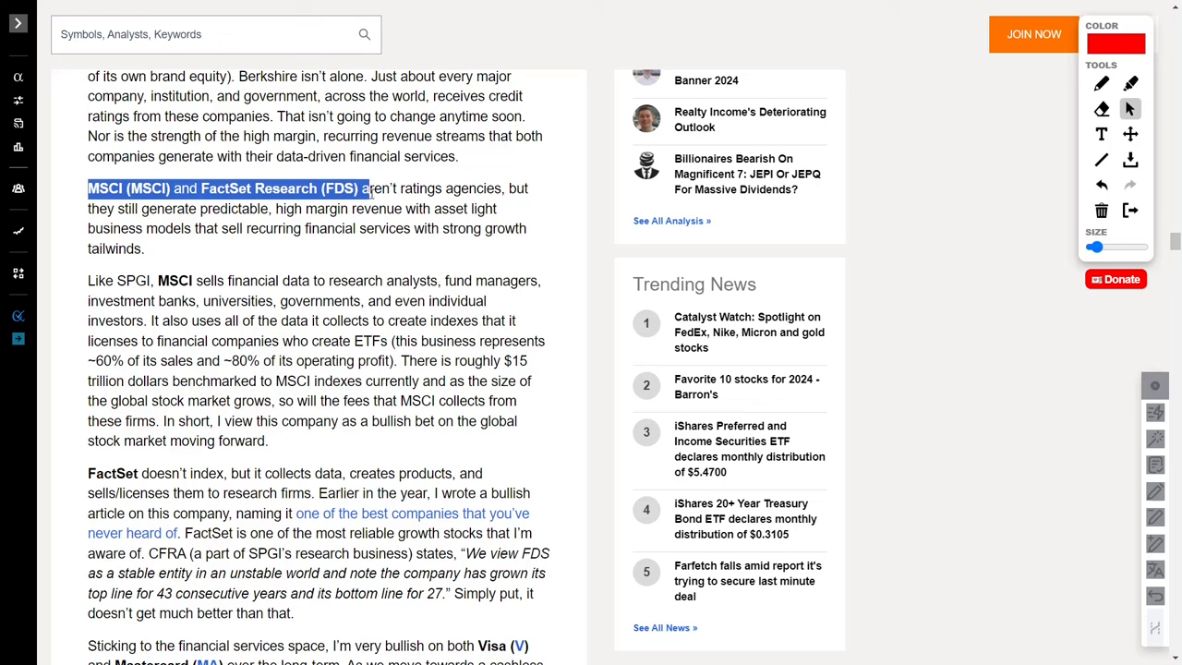
left_click_drag(366, 188, 502, 188)
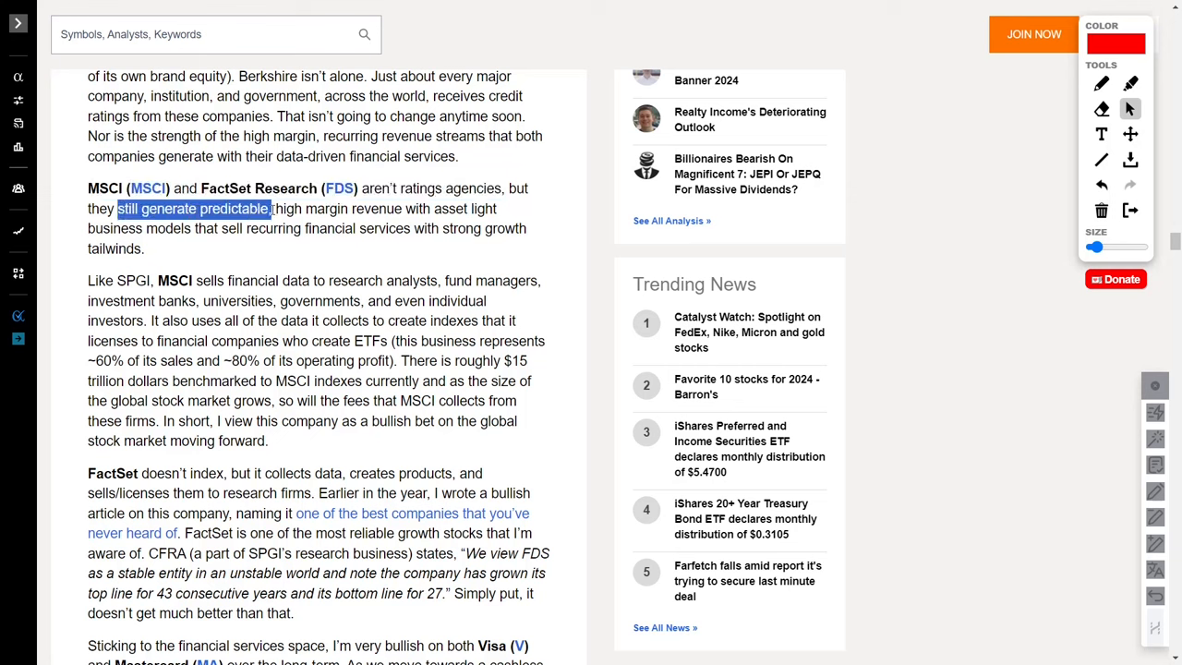
left_click_drag(270, 208, 228, 228)
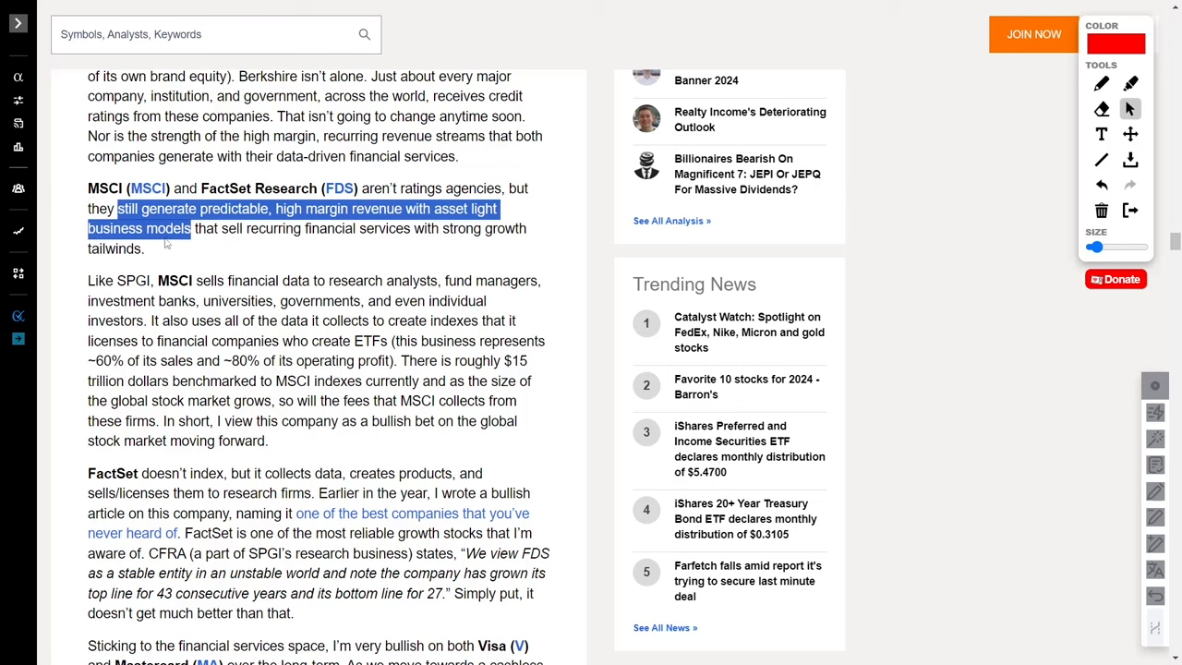
left_click(447, 229)
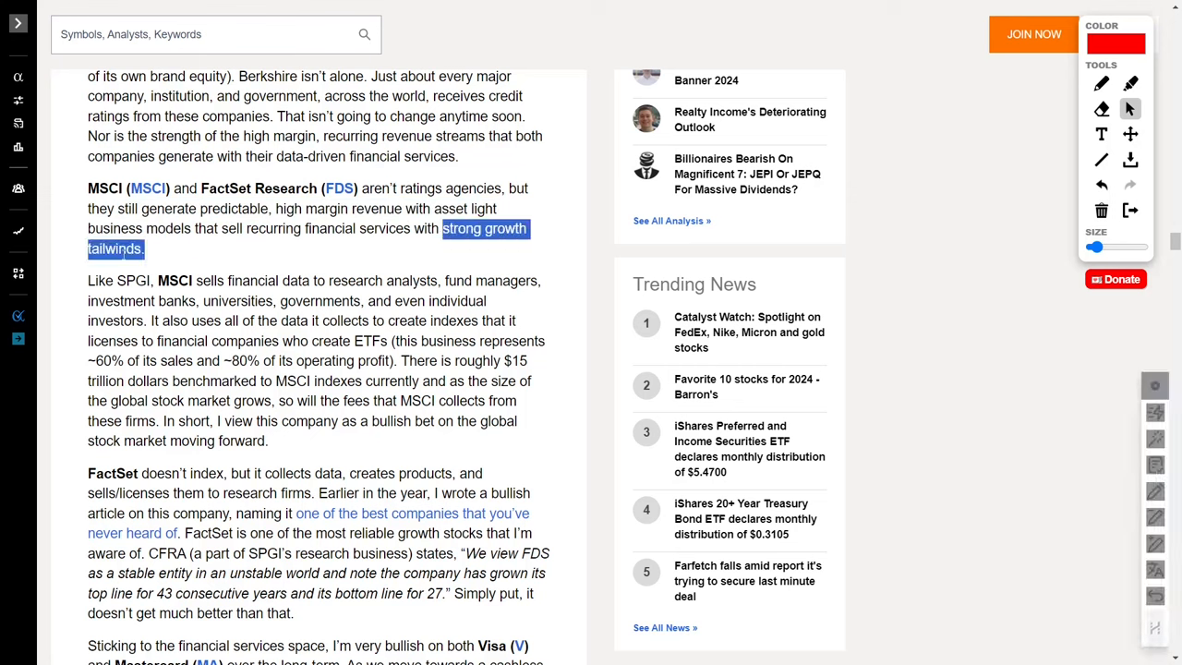
left_click(152, 248)
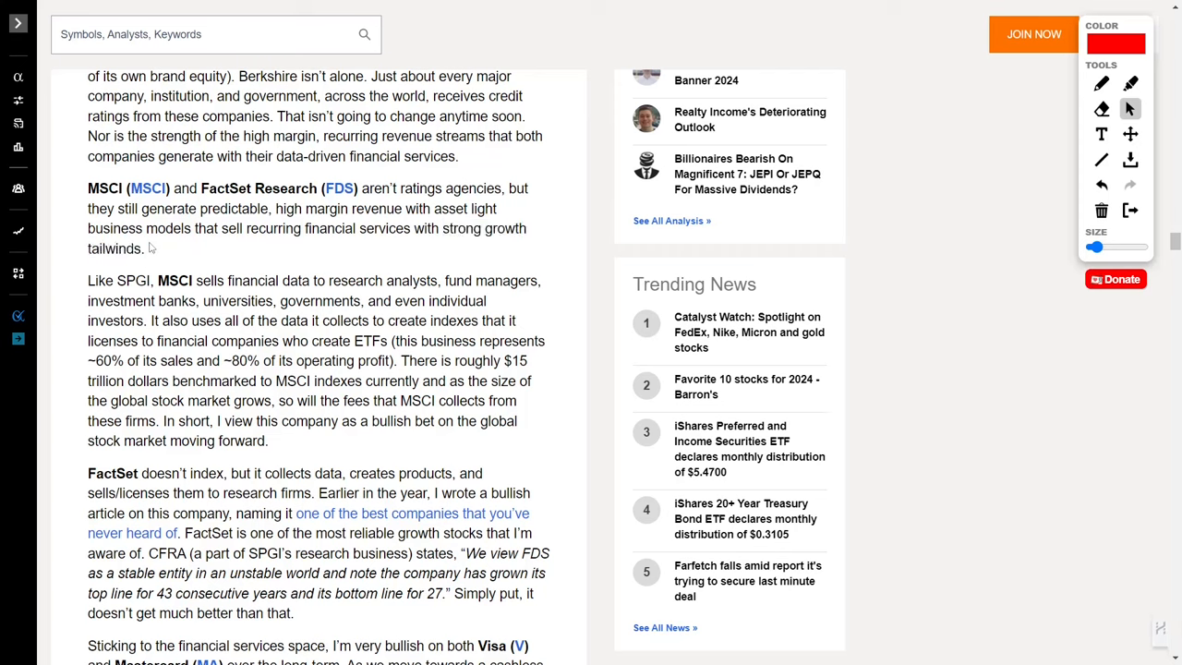
mouse_move(157, 278)
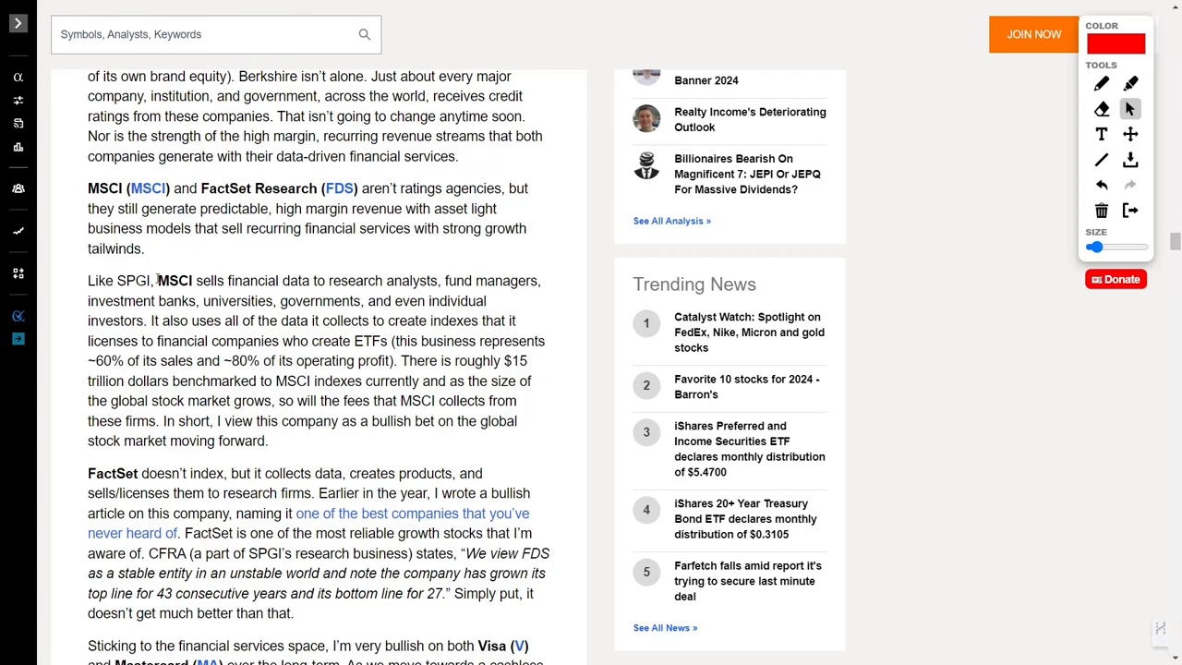
- Select MSCI's customer list: research analysts, fund managers, investment banks, universities, governments
left_click_drag(157, 281, 439, 281)
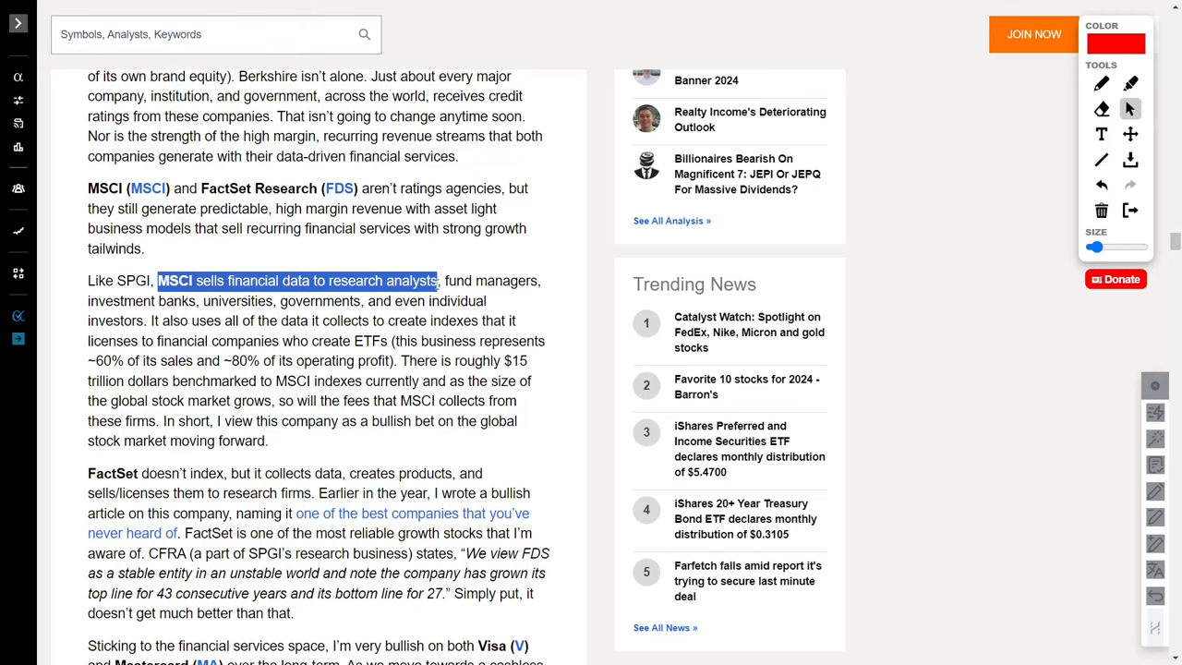
left_click_drag(438, 280, 540, 281)
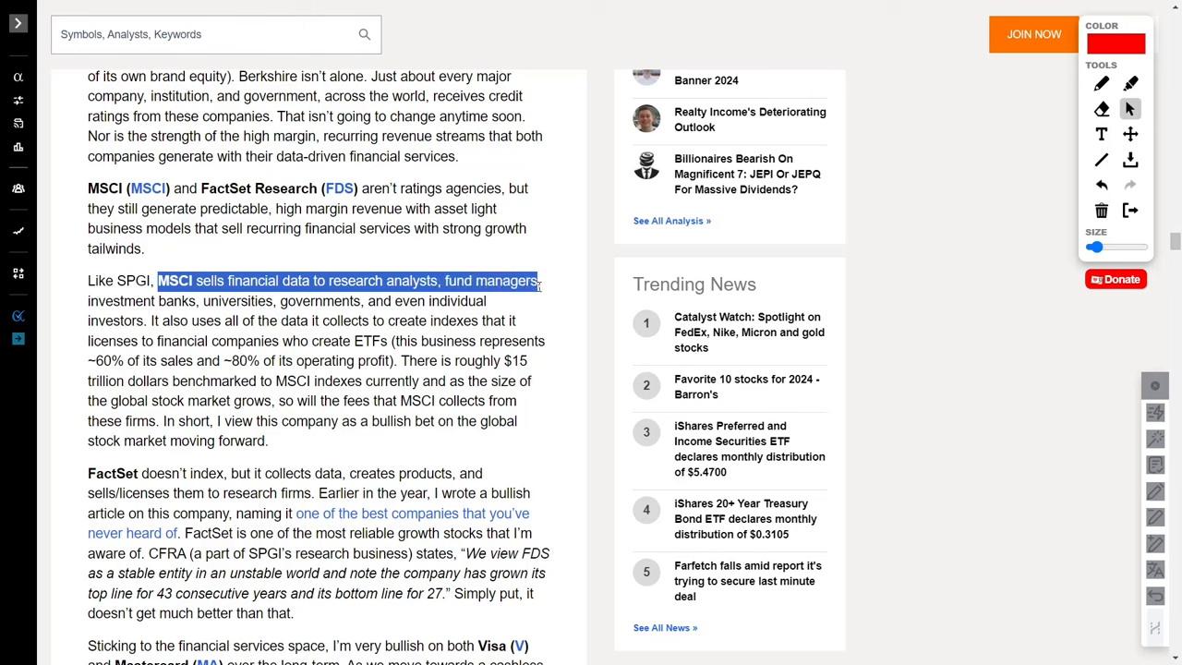
left_click_drag(540, 281, 278, 301)
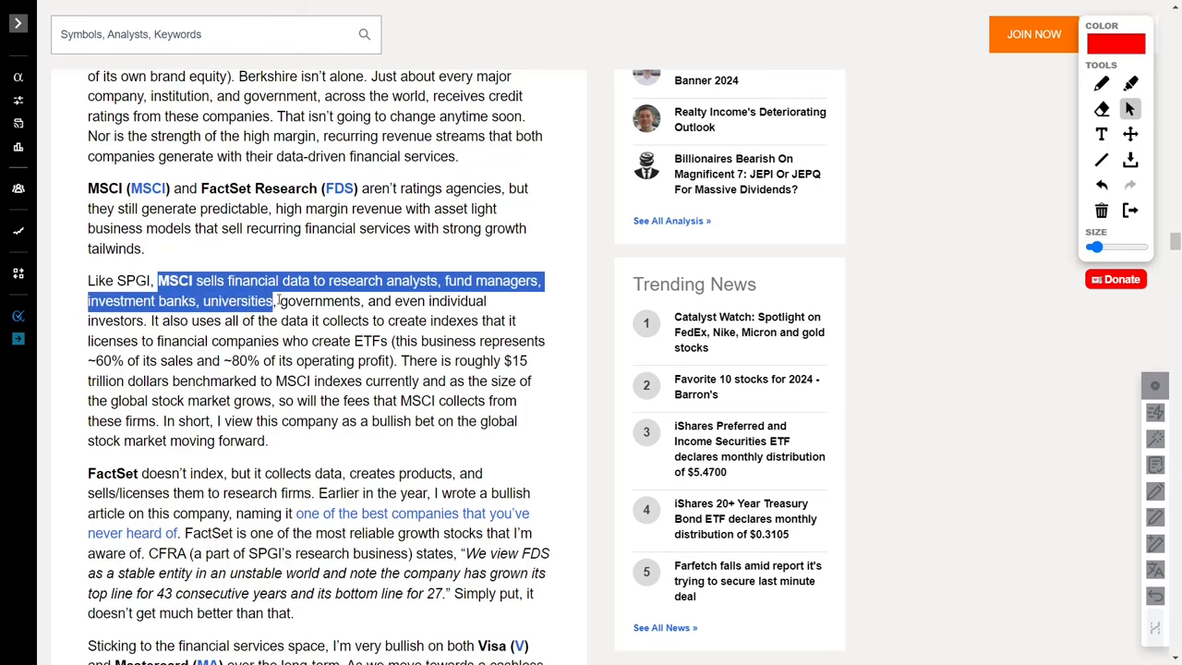
left_click_drag(277, 301, 364, 301)
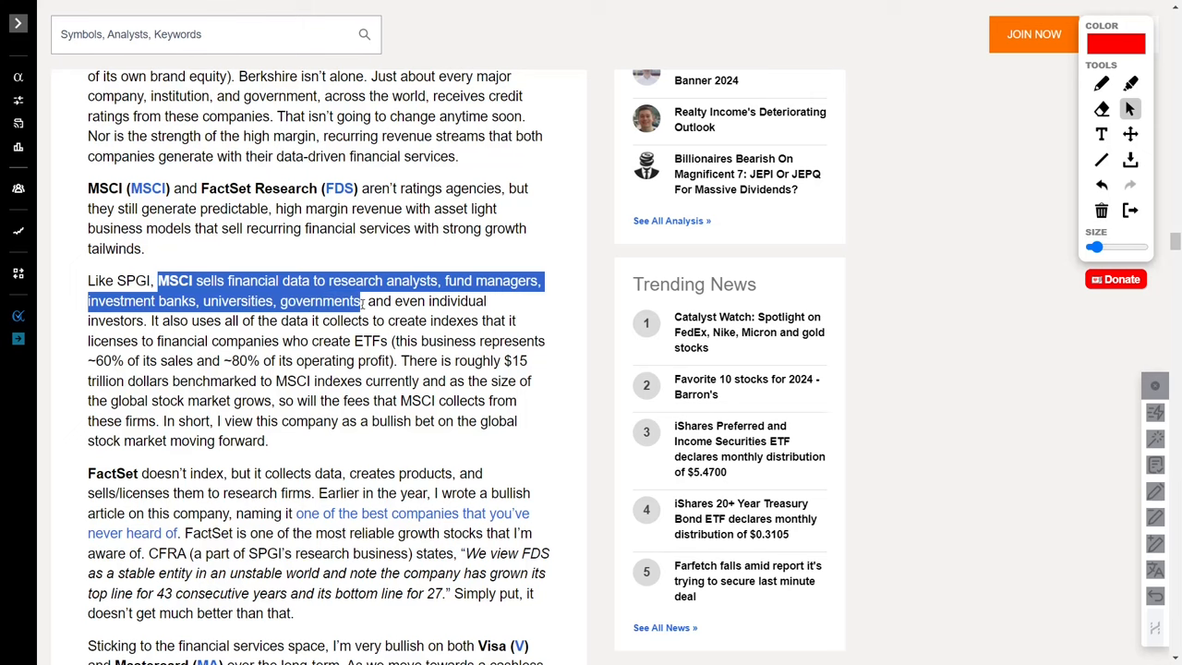
left_click_drag(367, 300, 143, 320)
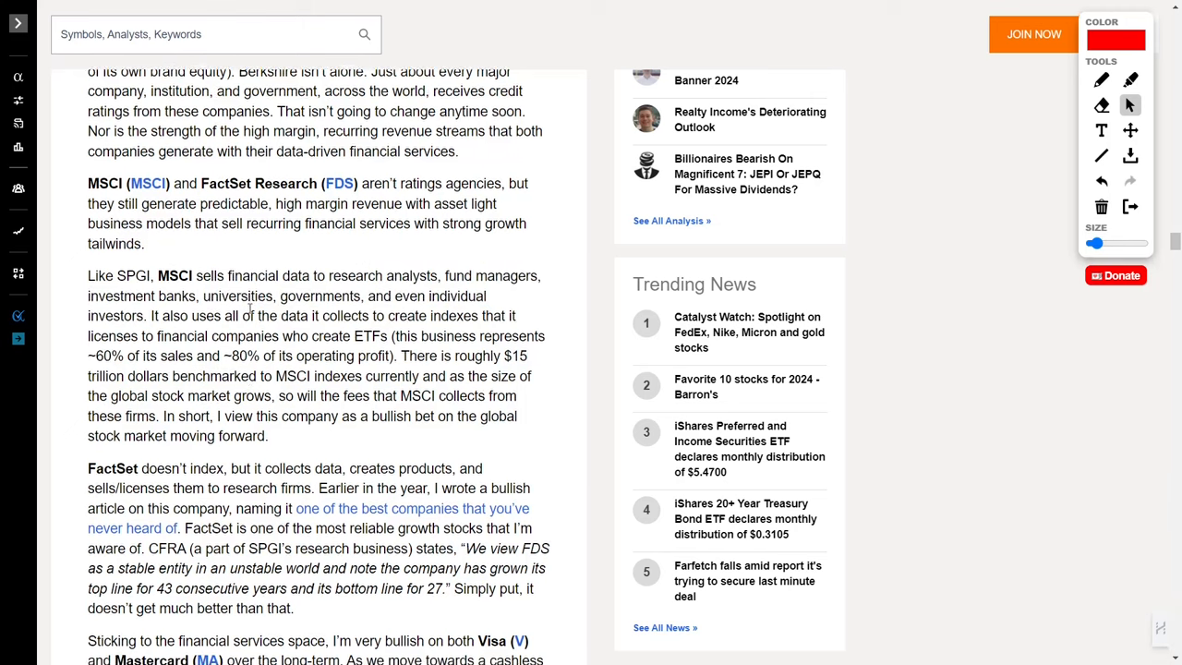
- Select the $15 trillion benchmark sentence, the MSCI indexes sentence and the global stock market phrase
scroll("down", 3)
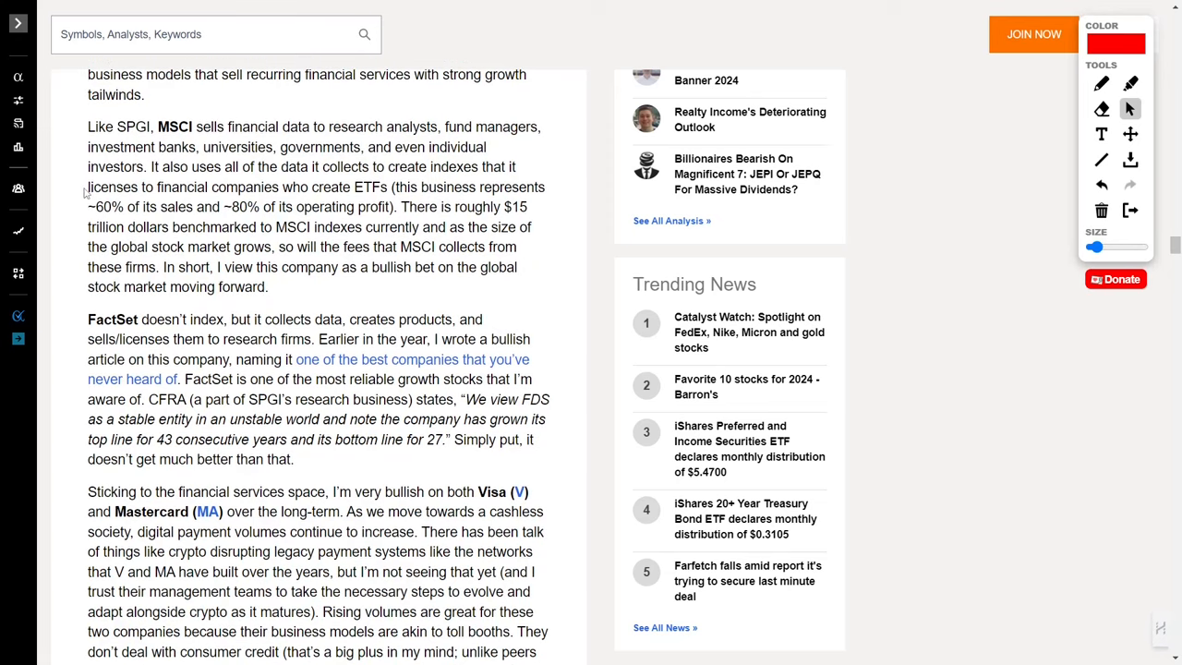
left_click_drag(87, 187, 388, 186)
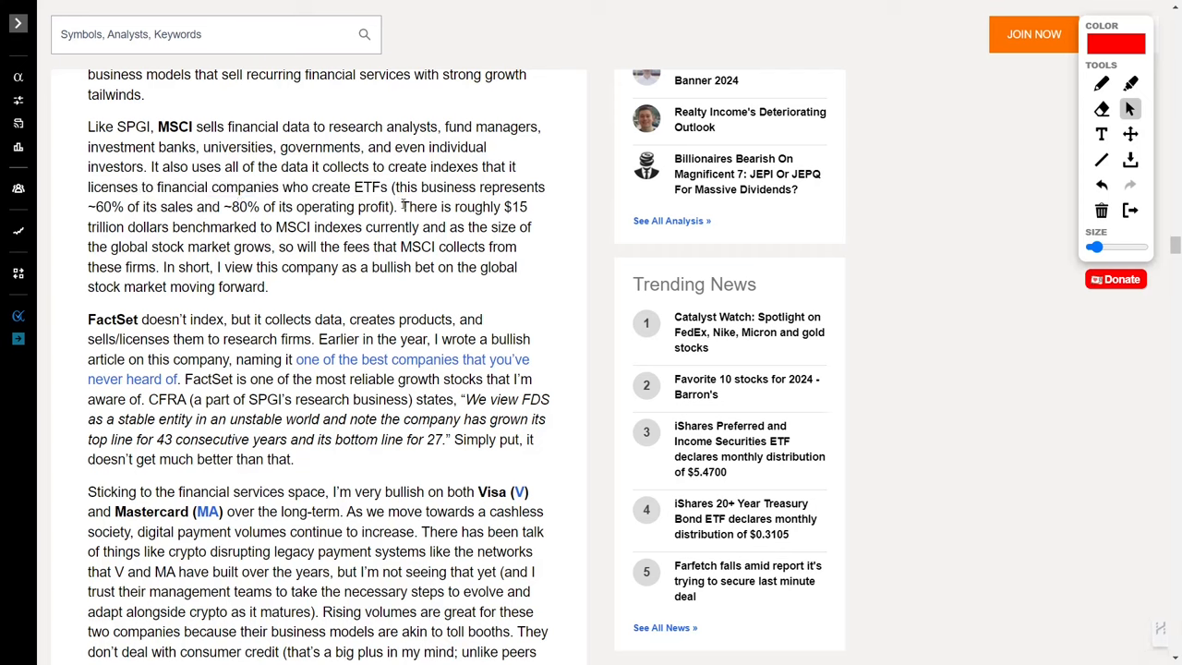
left_click_drag(401, 206, 485, 206)
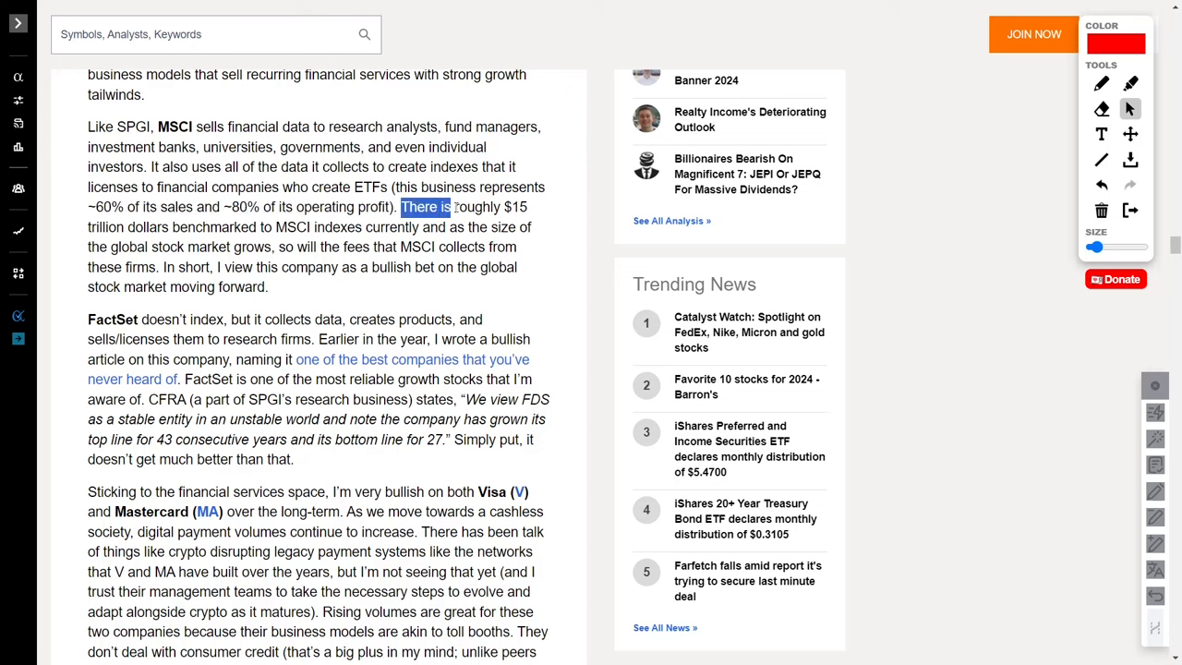
left_click_drag(453, 207, 314, 227)
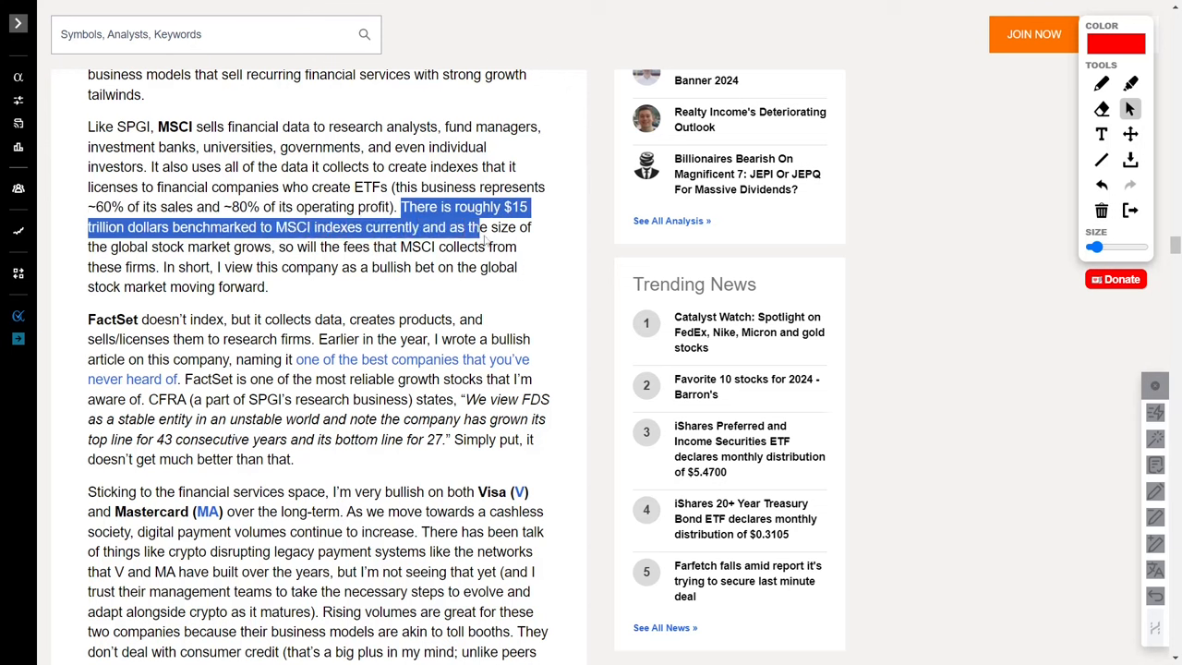
left_click_drag(477, 227, 234, 246)
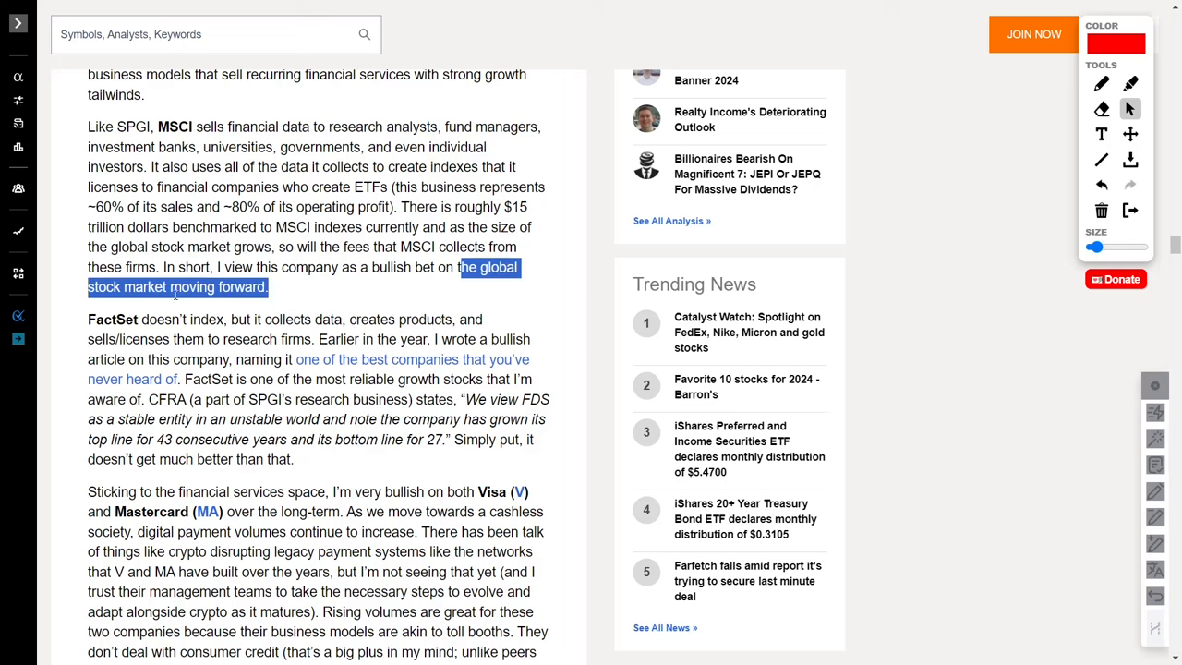
- Select the word FactSet and the phrase describing what FactSet does with its data
double_click(112, 320)
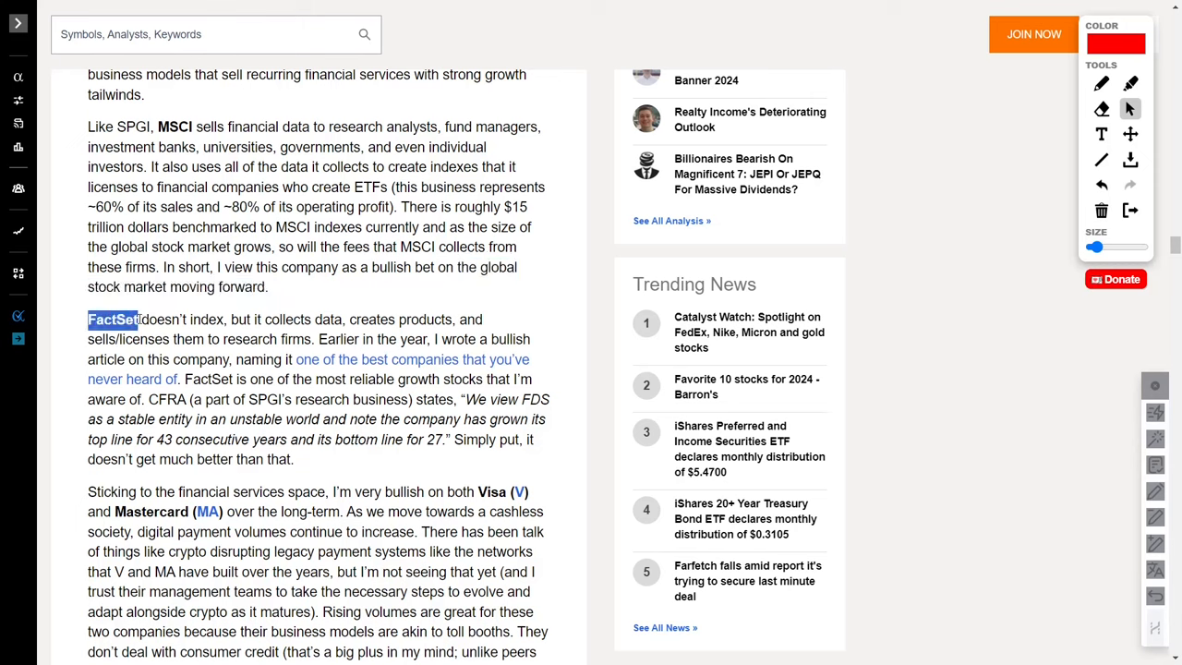
left_click_drag(139, 319, 223, 320)
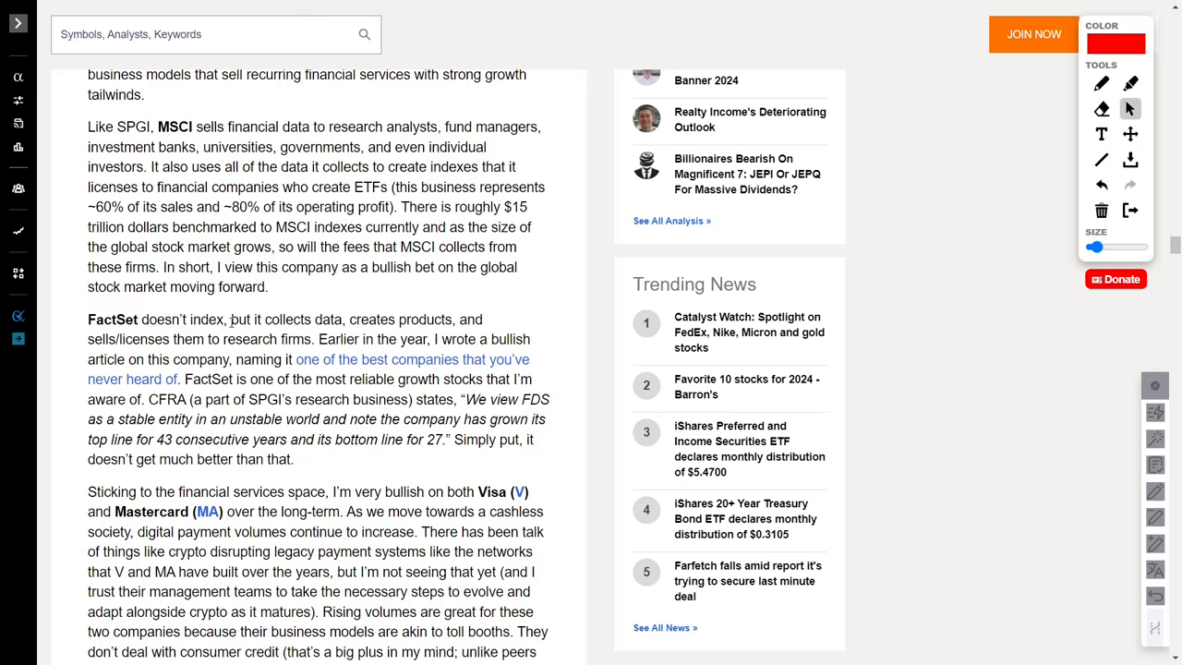
left_click_drag(230, 319, 397, 319)
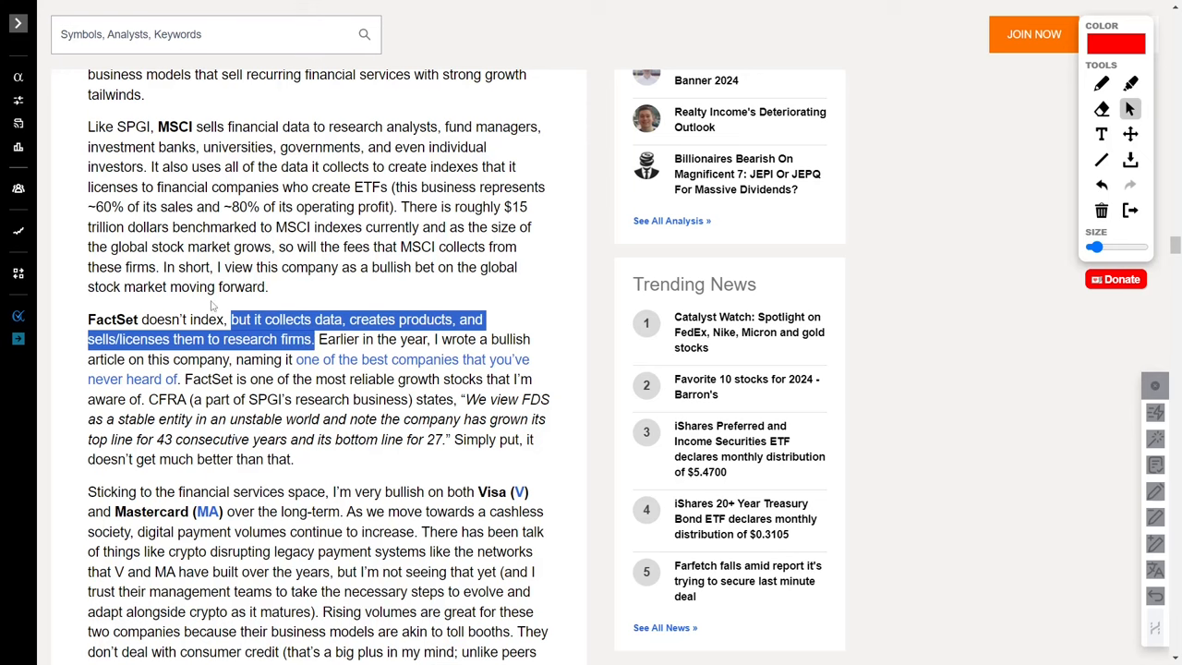
scroll("down", 3)
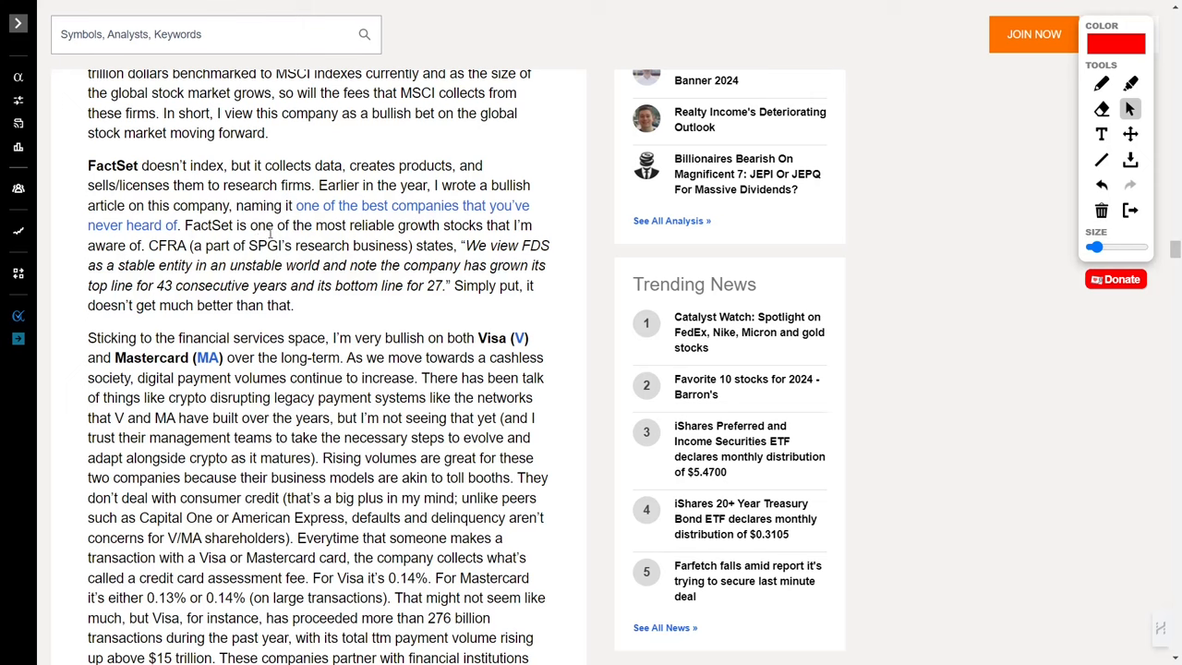
mouse_move(439, 259)
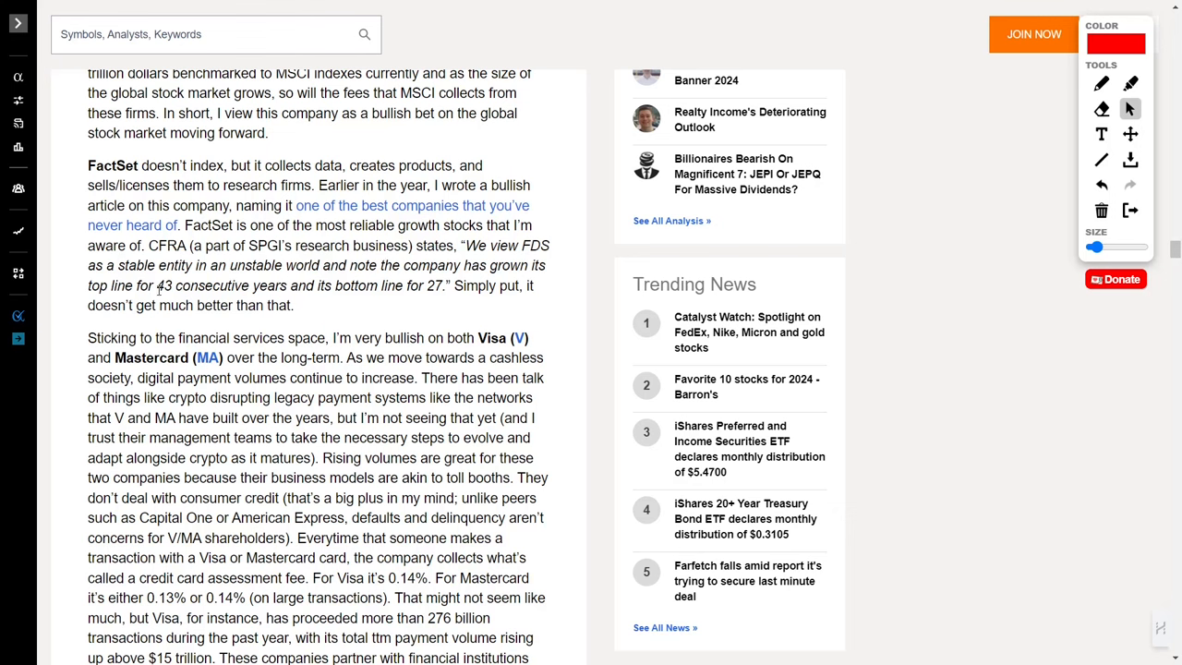
- Select FactSet's 43-year top-line growth streak, then the opening 'doesn't' phrase on Visa/Mastercard
left_click_drag(159, 285, 443, 286)
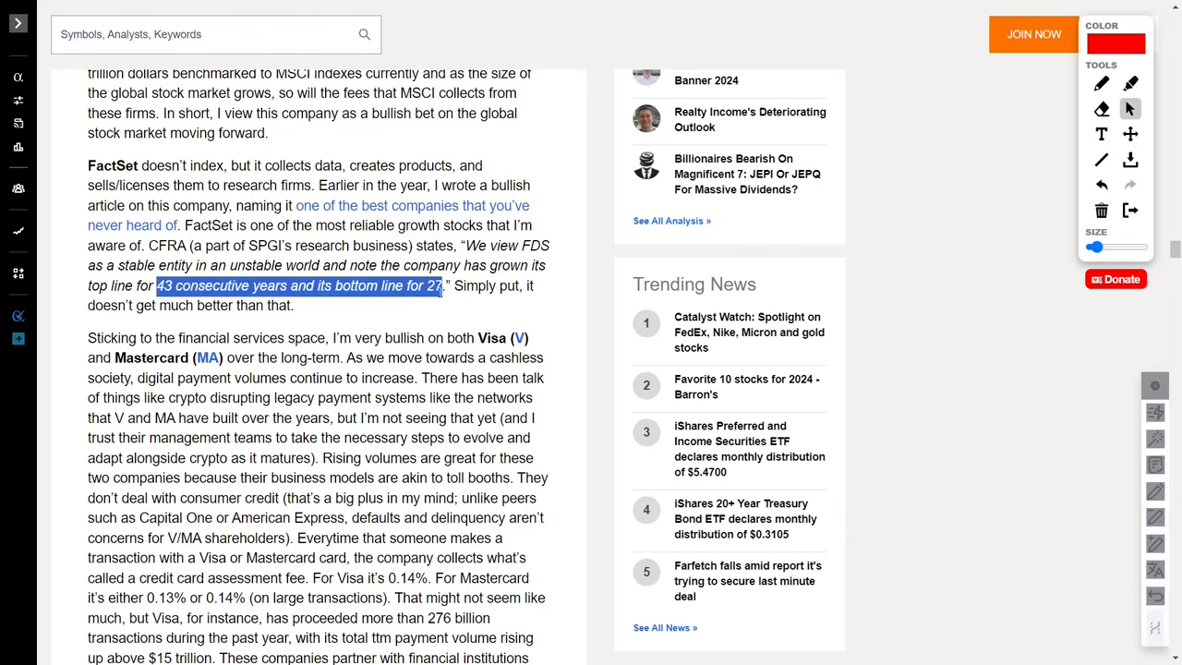
scroll("down", 3)
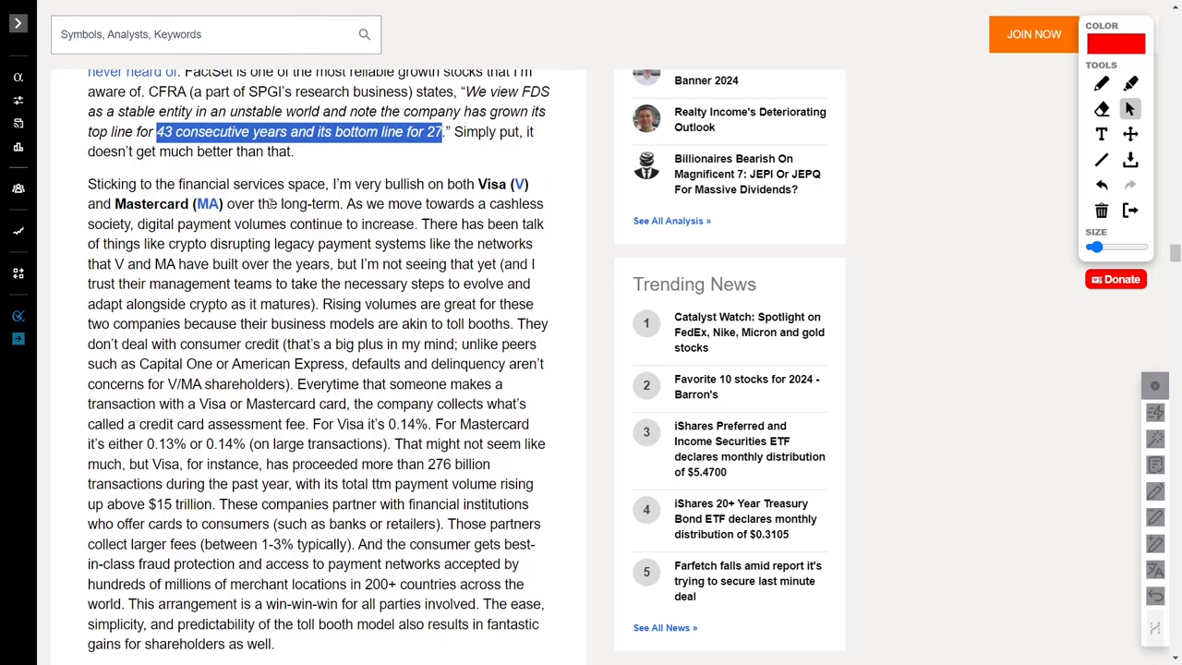
double_click(107, 152)
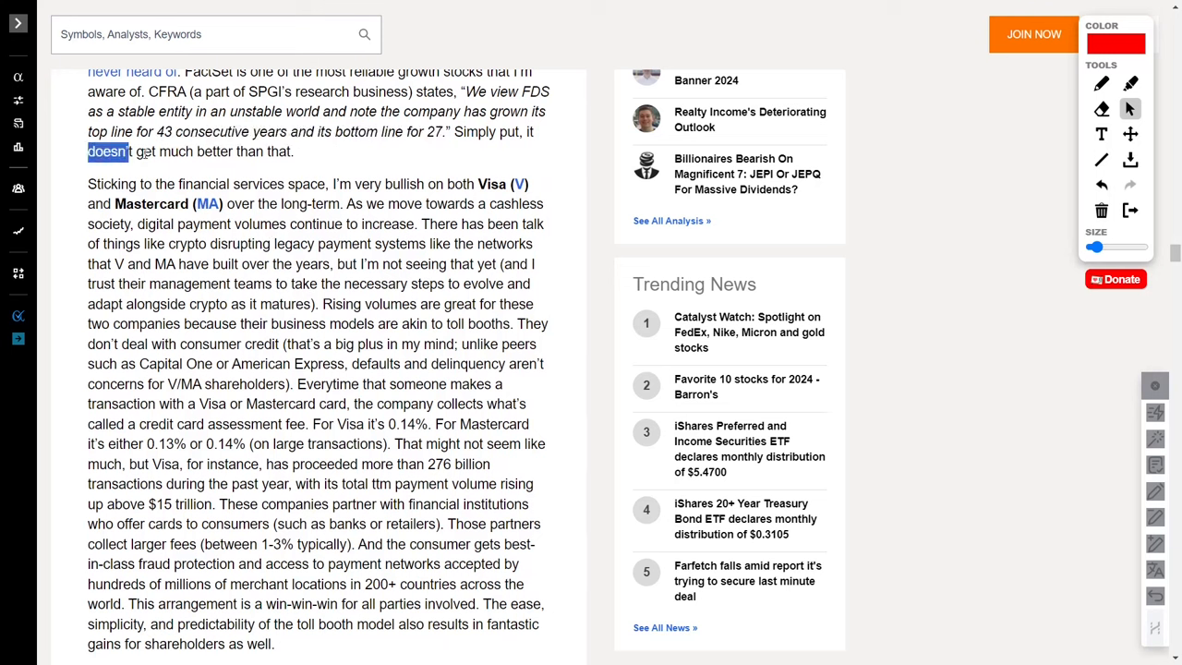
left_click_drag(118, 151, 294, 151)
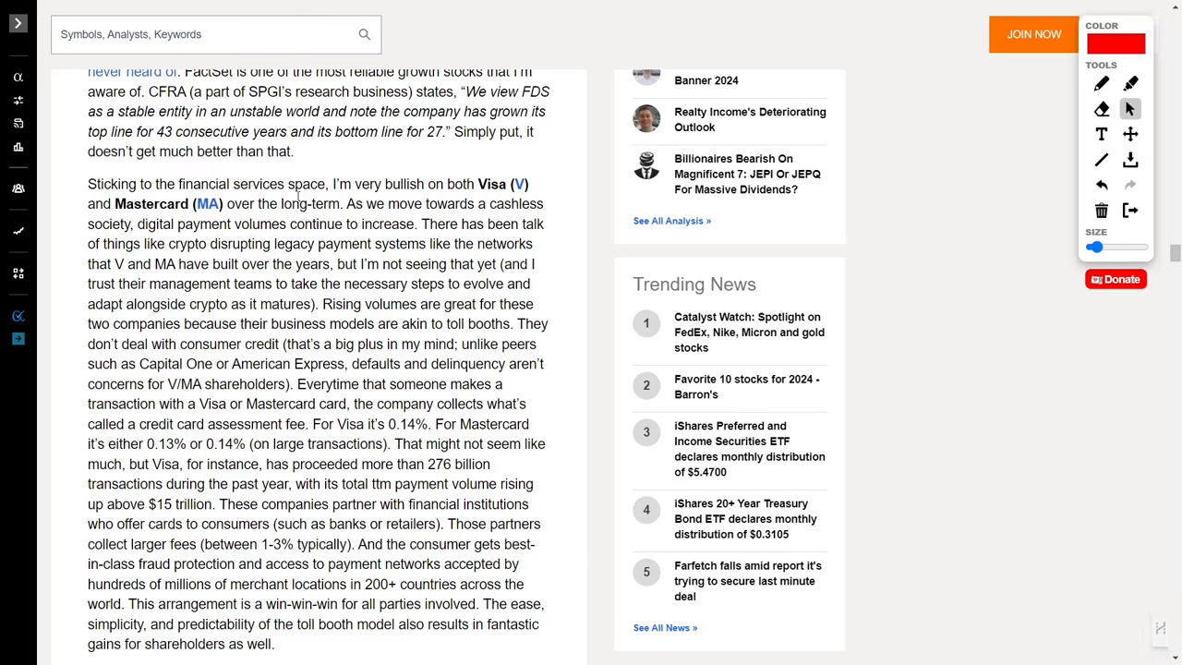
- Select the bullish long-term view on Visa and Mastercard
left_click_drag(332, 183, 250, 204)
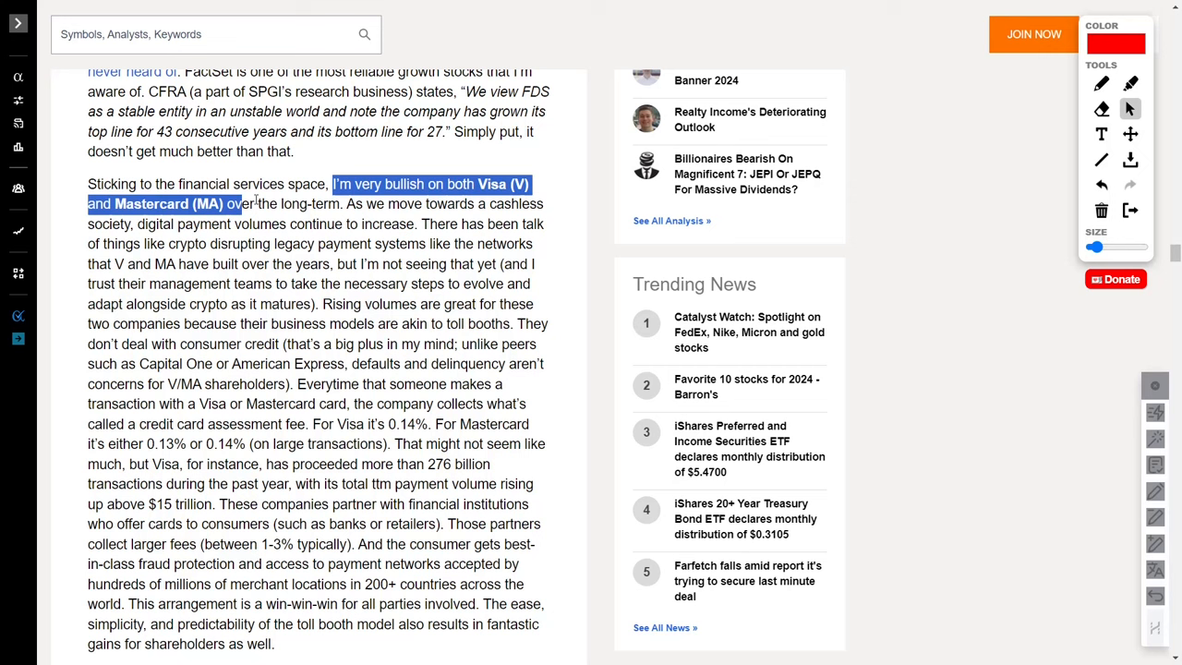
left_click_drag(243, 203, 342, 204)
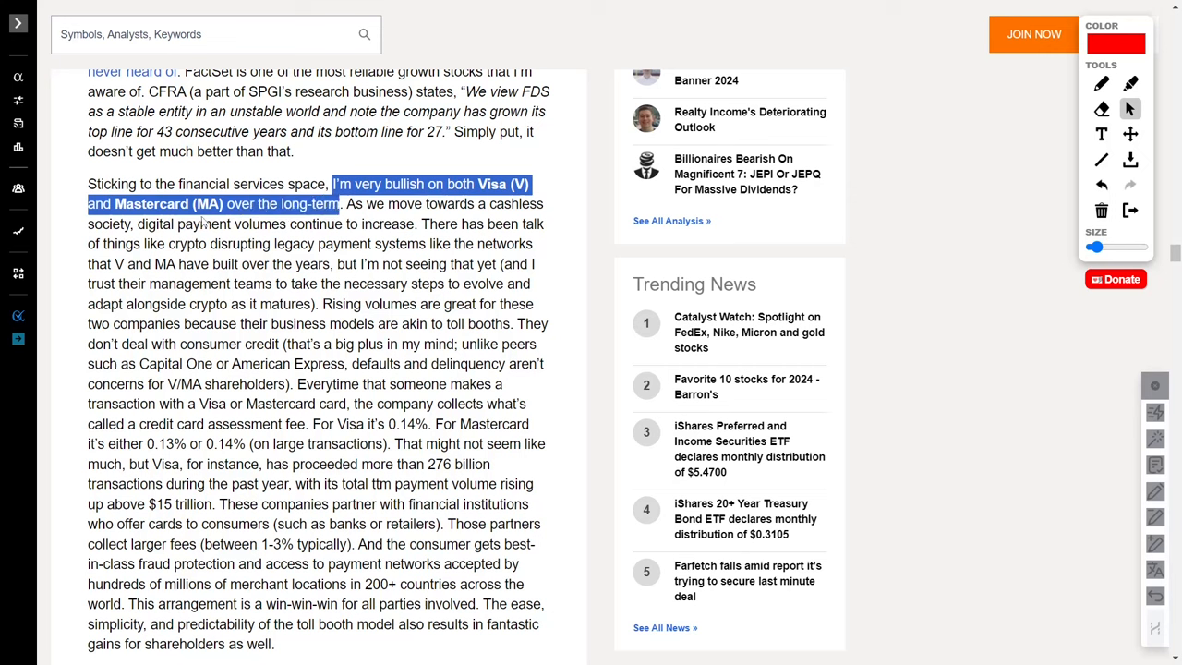
mouse_move(325, 219)
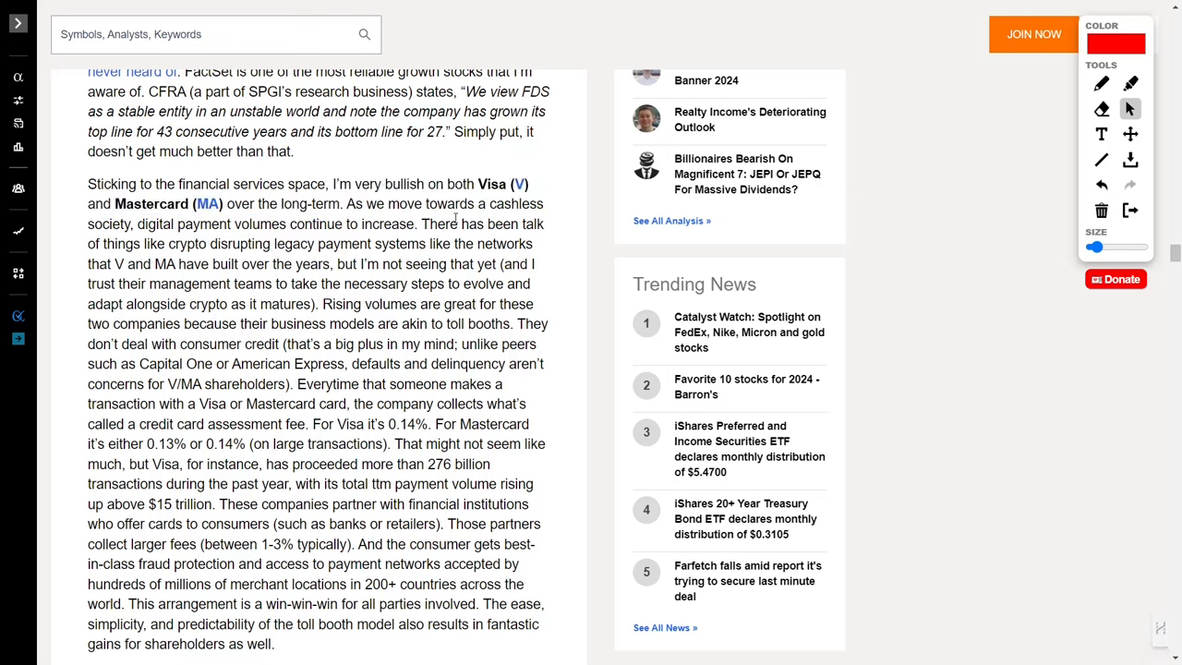
left_click_drag(488, 203, 242, 223)
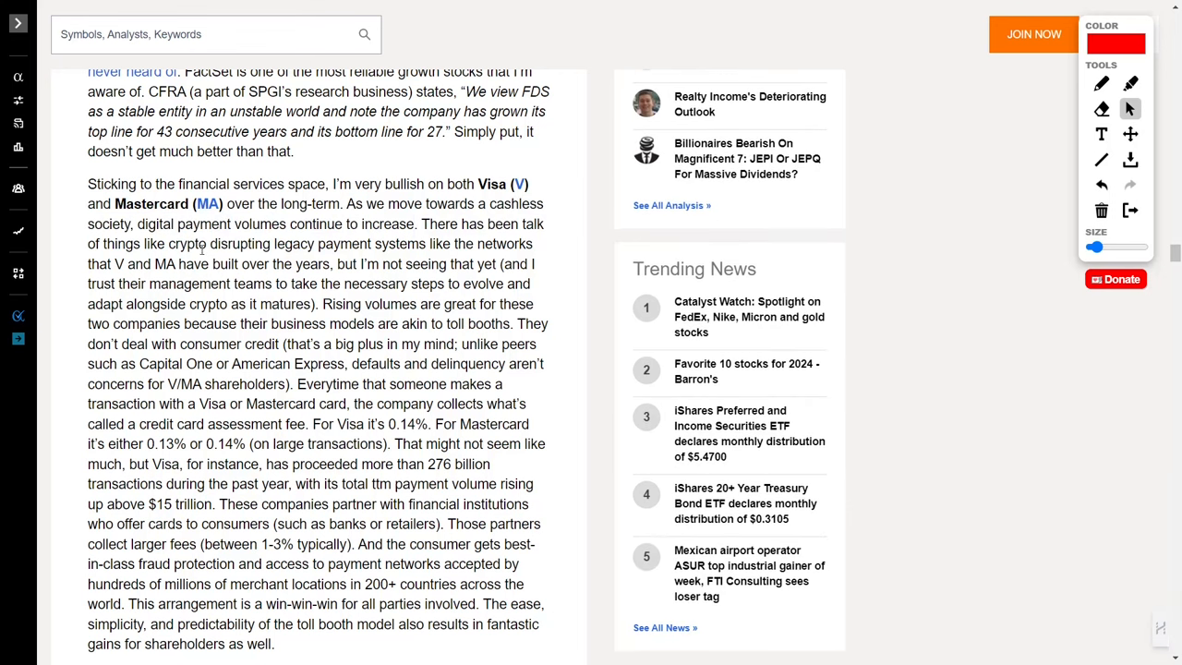
- Select the crypto-disruption, V and MA networks, 'crypto as it matures' and card-transaction phrases
double_click(182, 244)
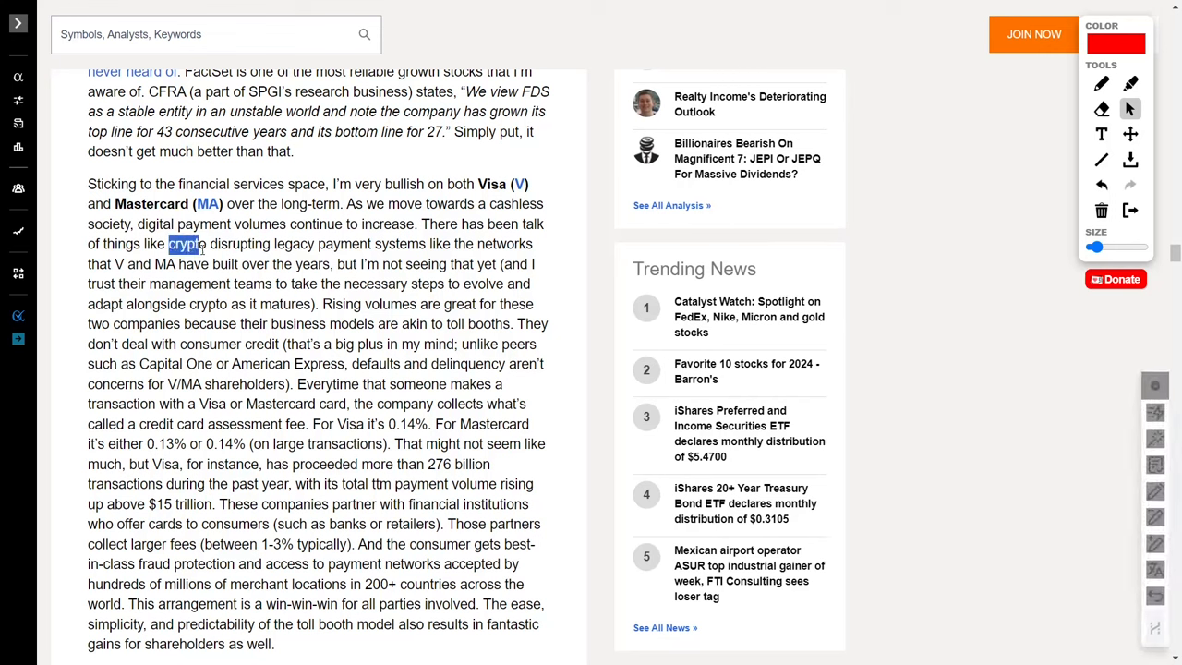
left_click_drag(194, 244, 397, 244)
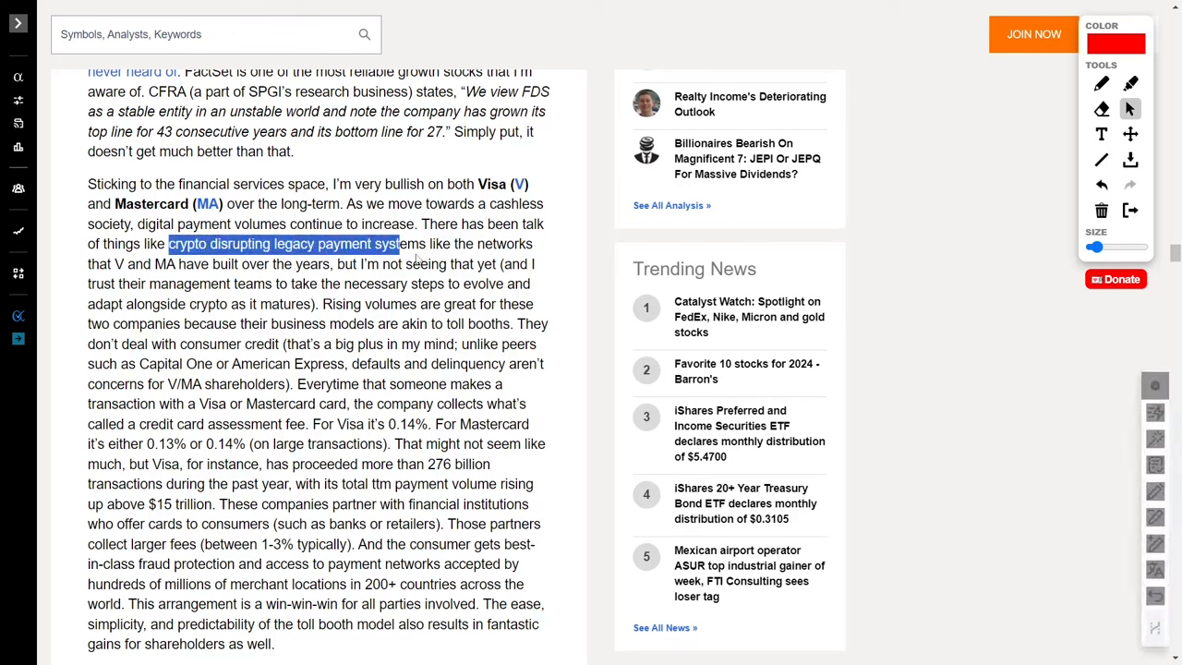
left_click_drag(395, 244, 533, 244)
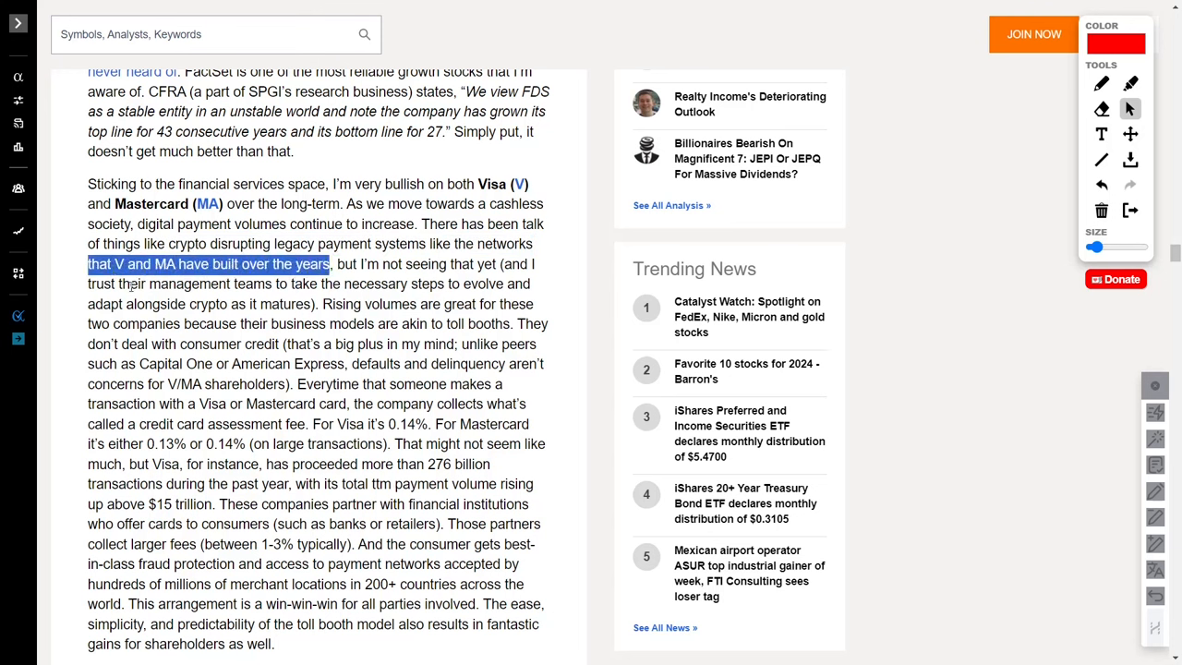
left_click_drag(118, 283, 506, 284)
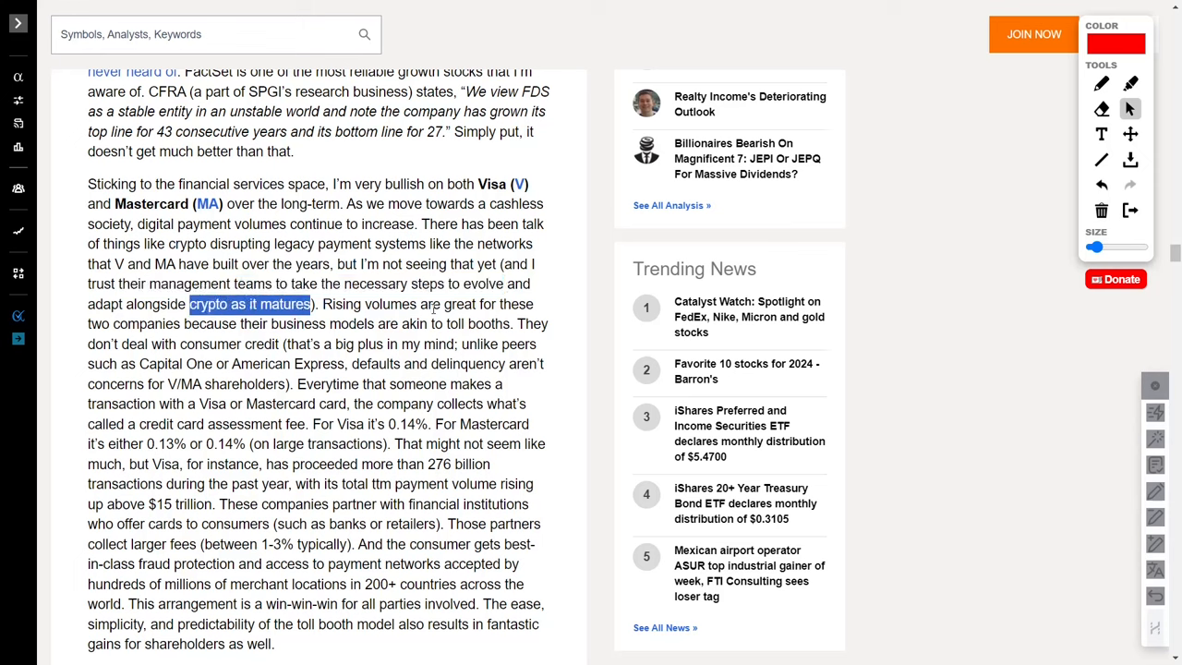
left_click_drag(323, 303, 500, 303)
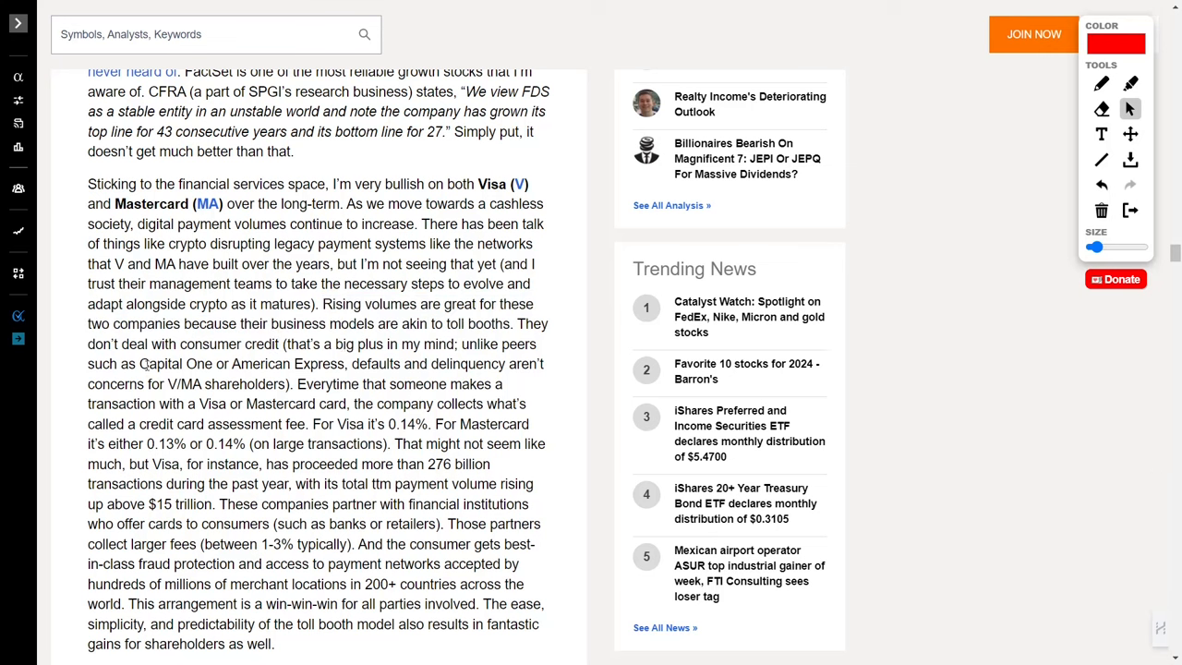
left_click_drag(139, 363, 443, 363)
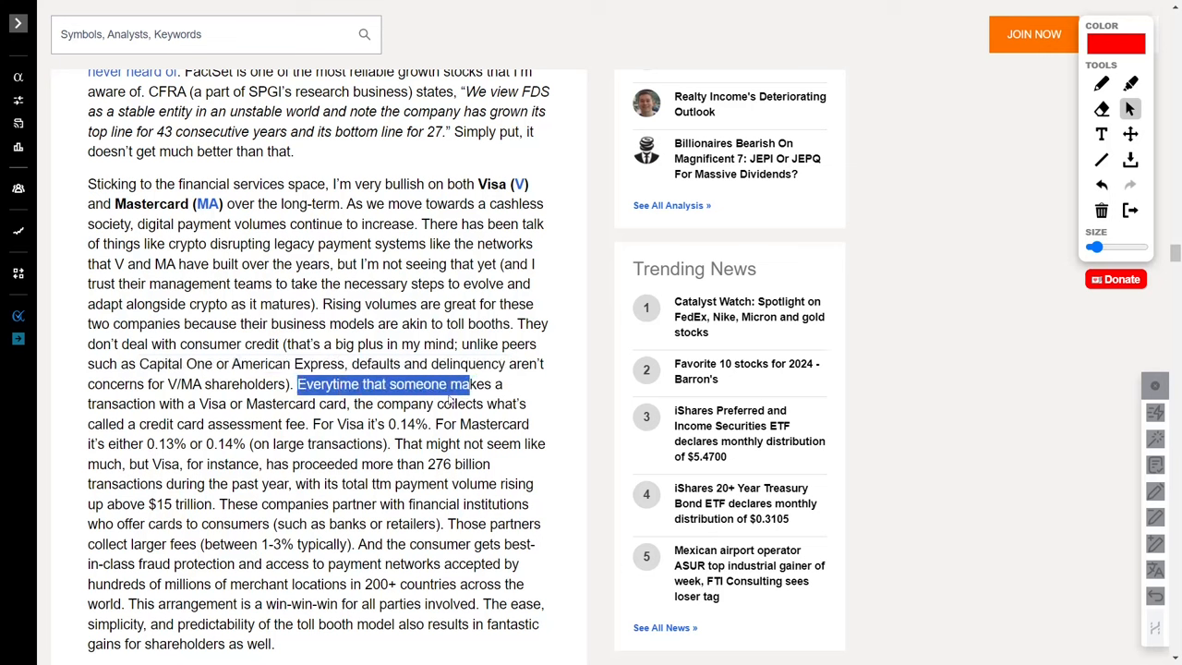
scroll("down", 3)
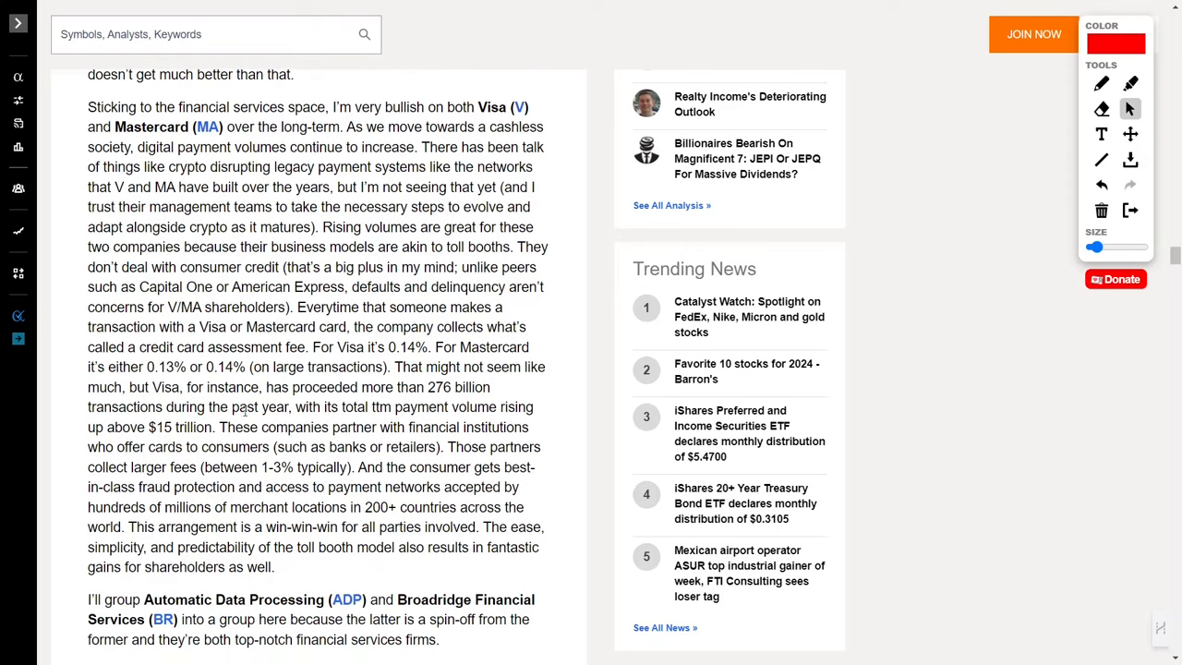
- Select the assessment fee, Mastercard's 0.13% or 0.14% rate and past-year transactions phrases
left_click_drag(138, 346, 319, 346)
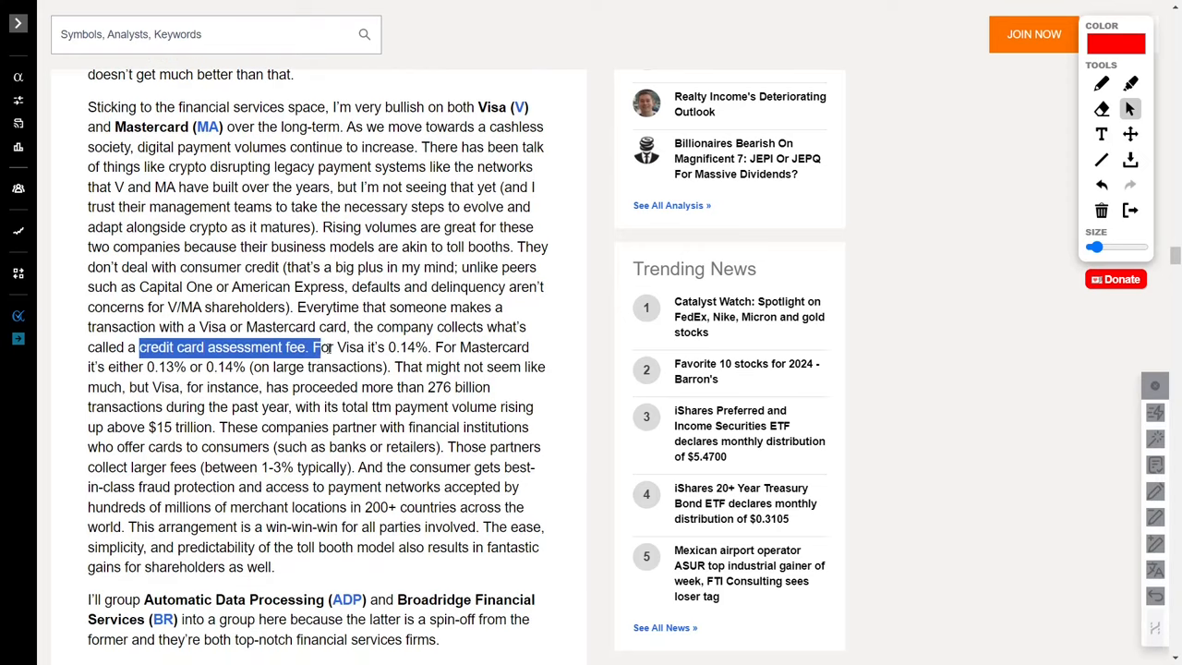
left_click_drag(310, 346, 428, 346)
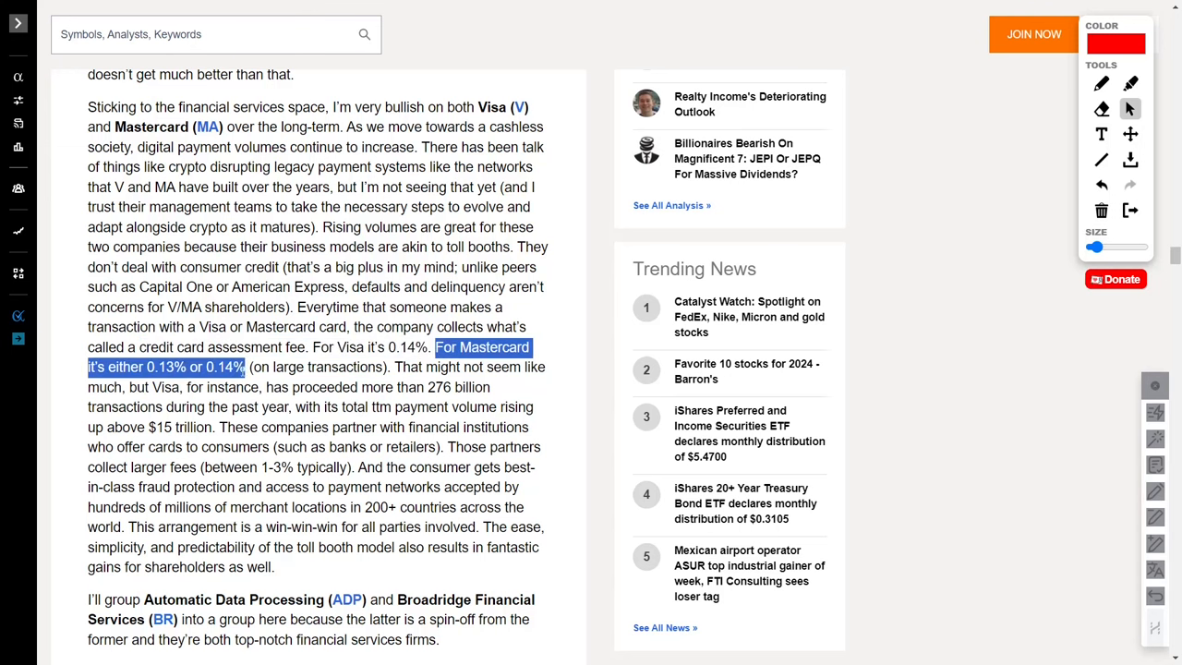
left_click_drag(248, 367, 360, 366)
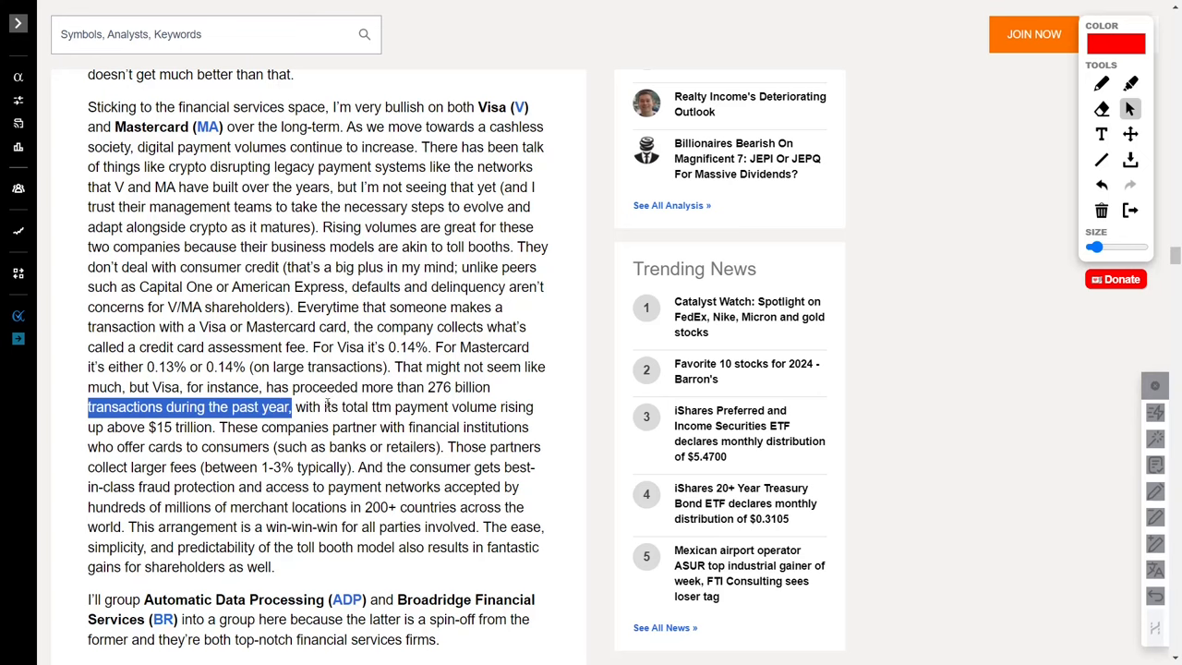
- Select 'win-win-win for all parties involved' and scroll on toward ADP
scroll("down", 3)
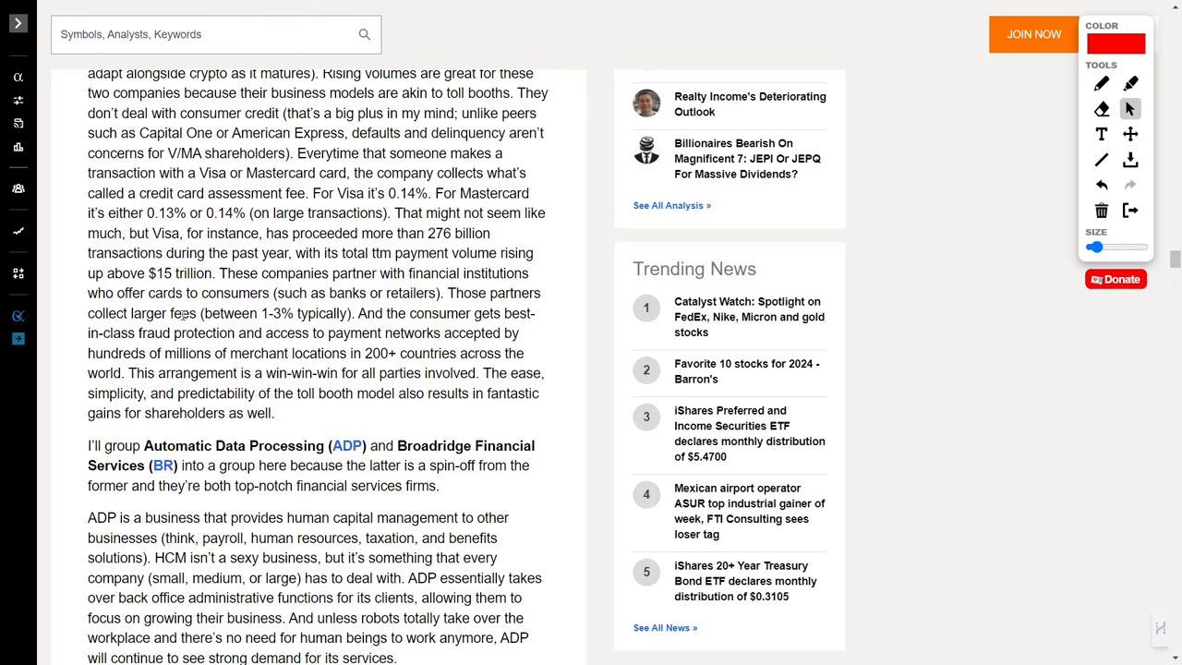
left_click_drag(133, 313, 353, 313)
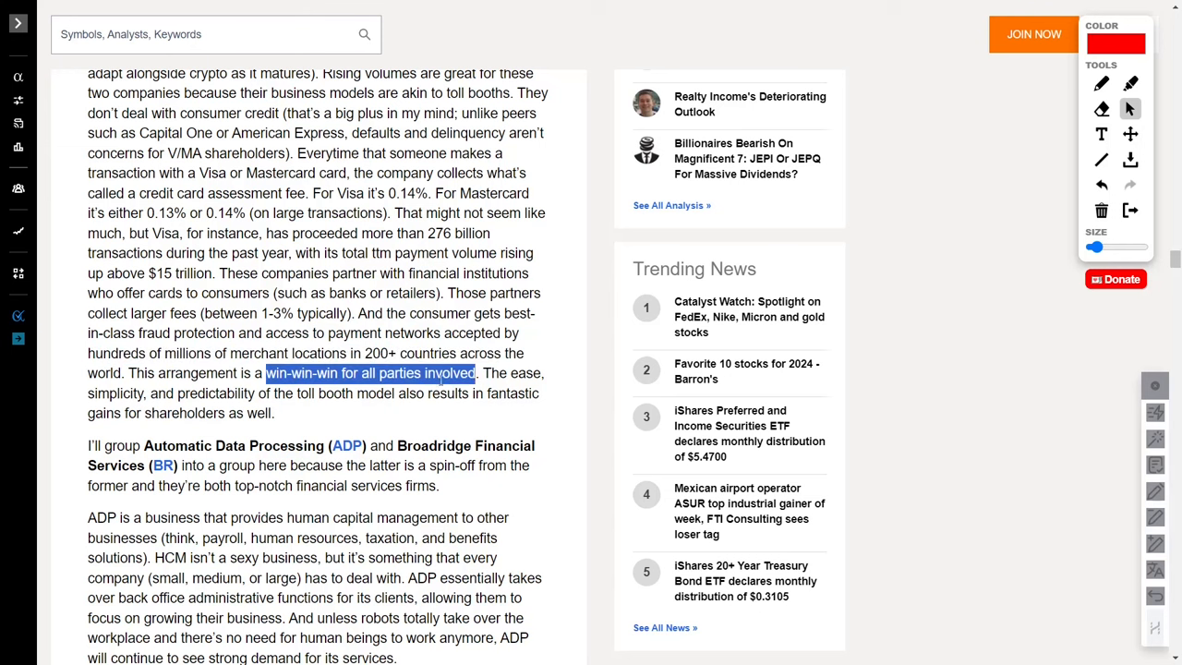
scroll("down", 3)
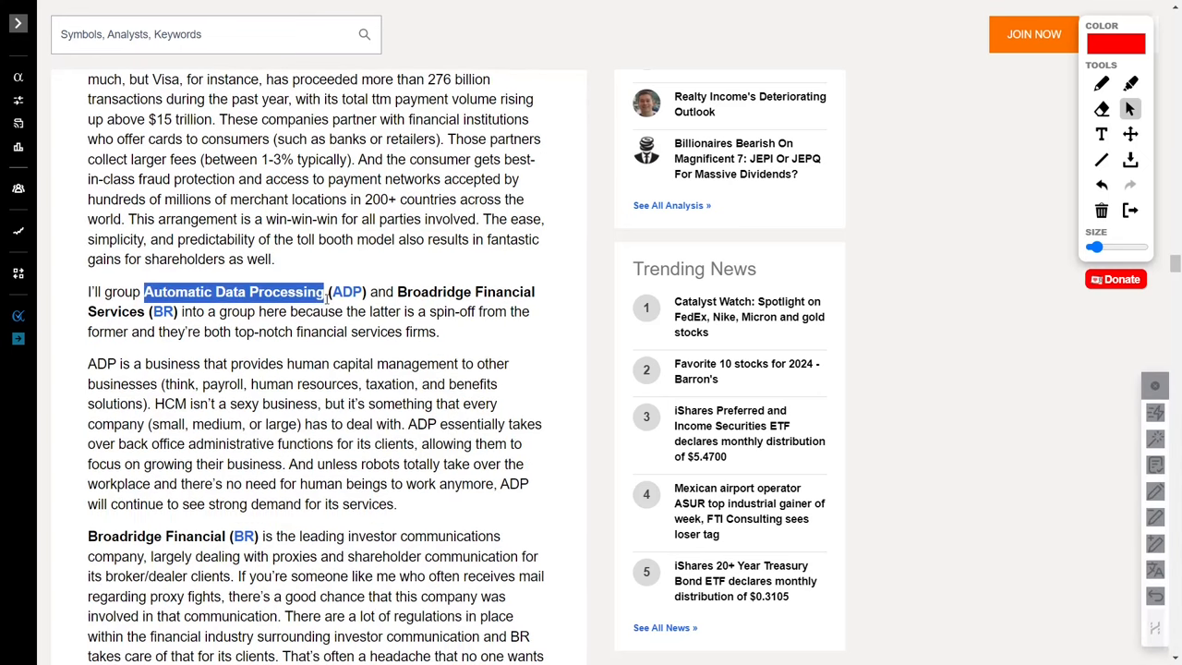
- Select ADP's name, its payroll, HR, taxation and benefits list, back-office role and Broadridge's name
left_click_drag(325, 292, 393, 292)
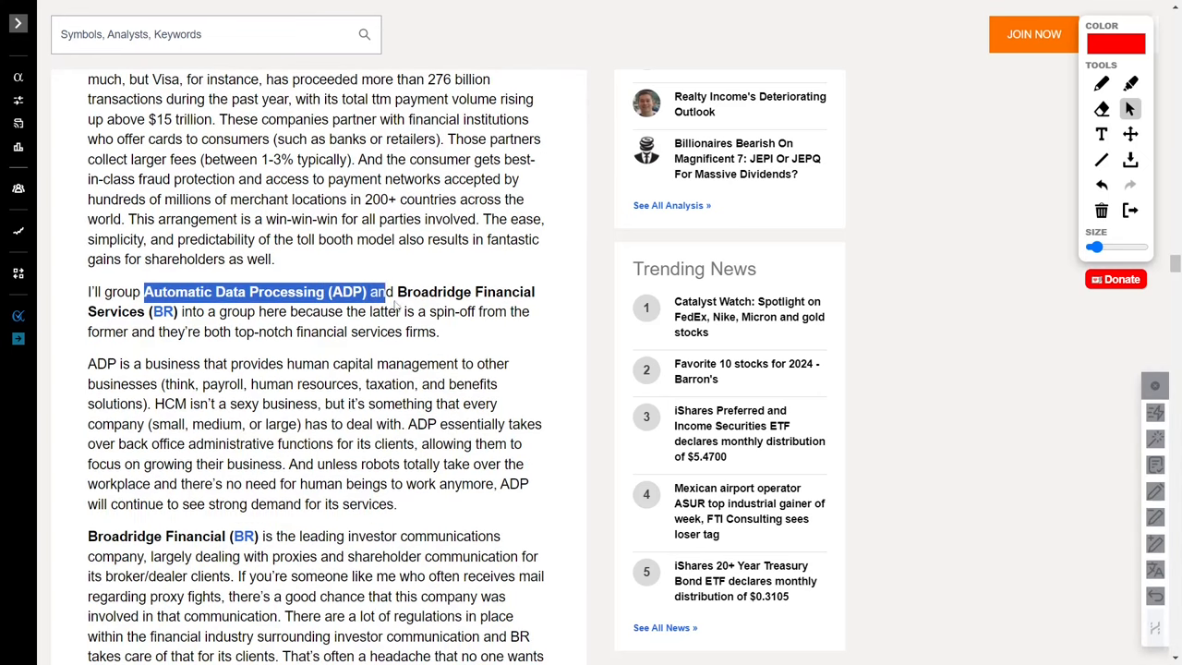
left_click_drag(378, 292, 148, 311)
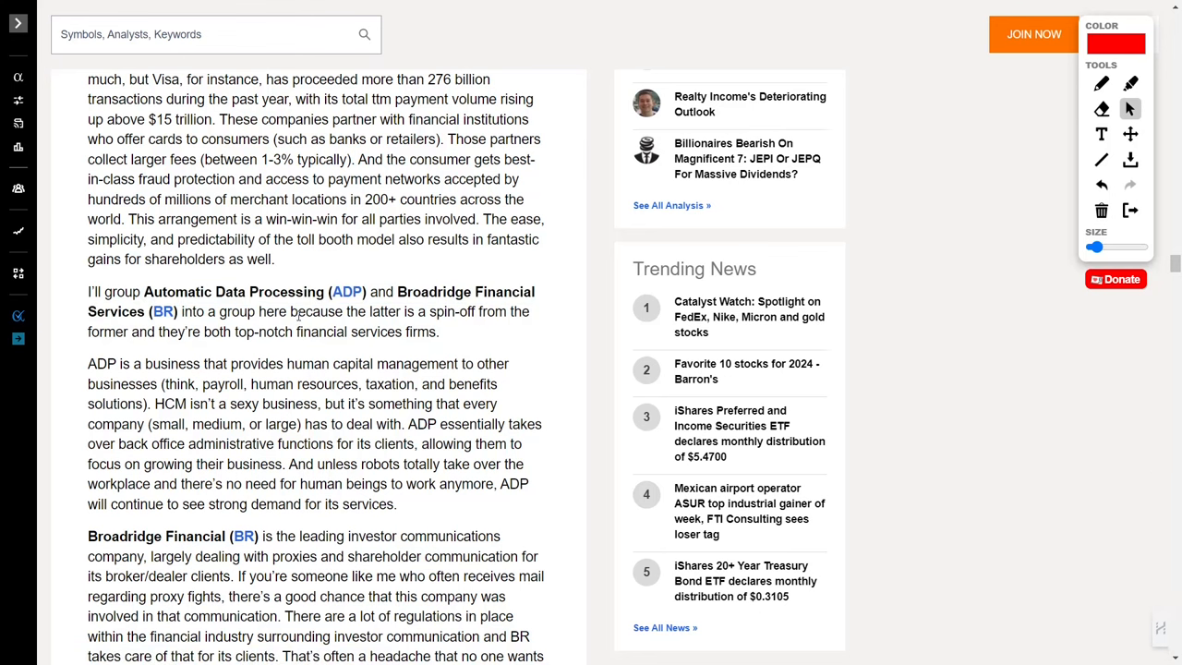
scroll("down", 3)
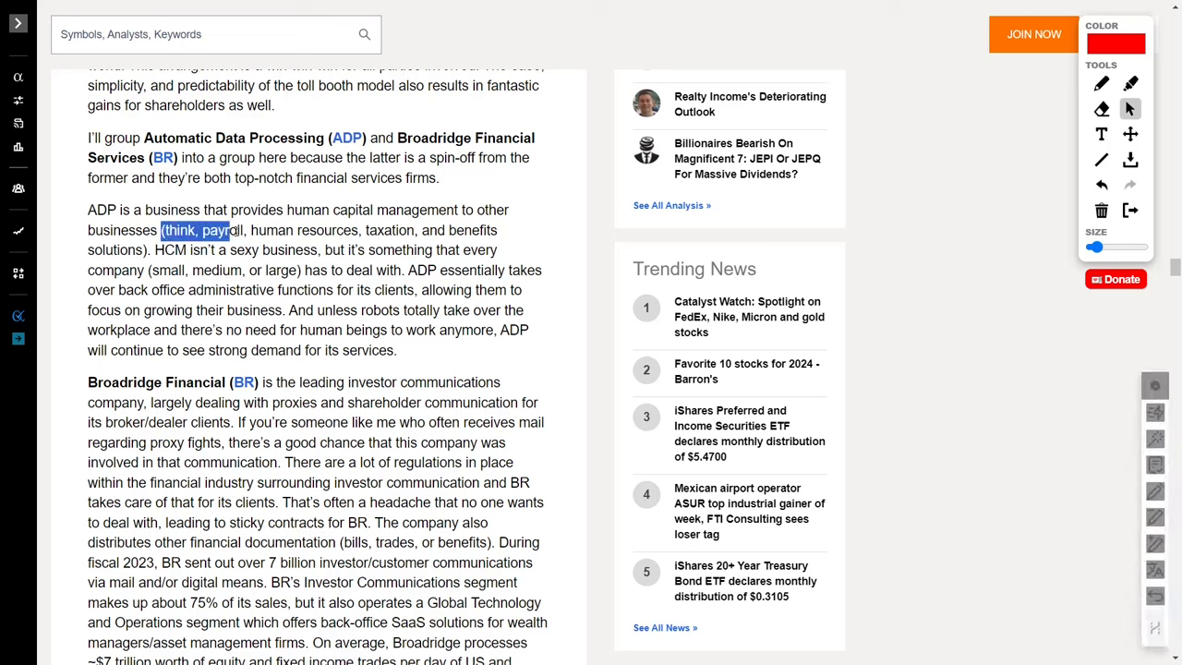
left_click_drag(236, 230, 471, 230)
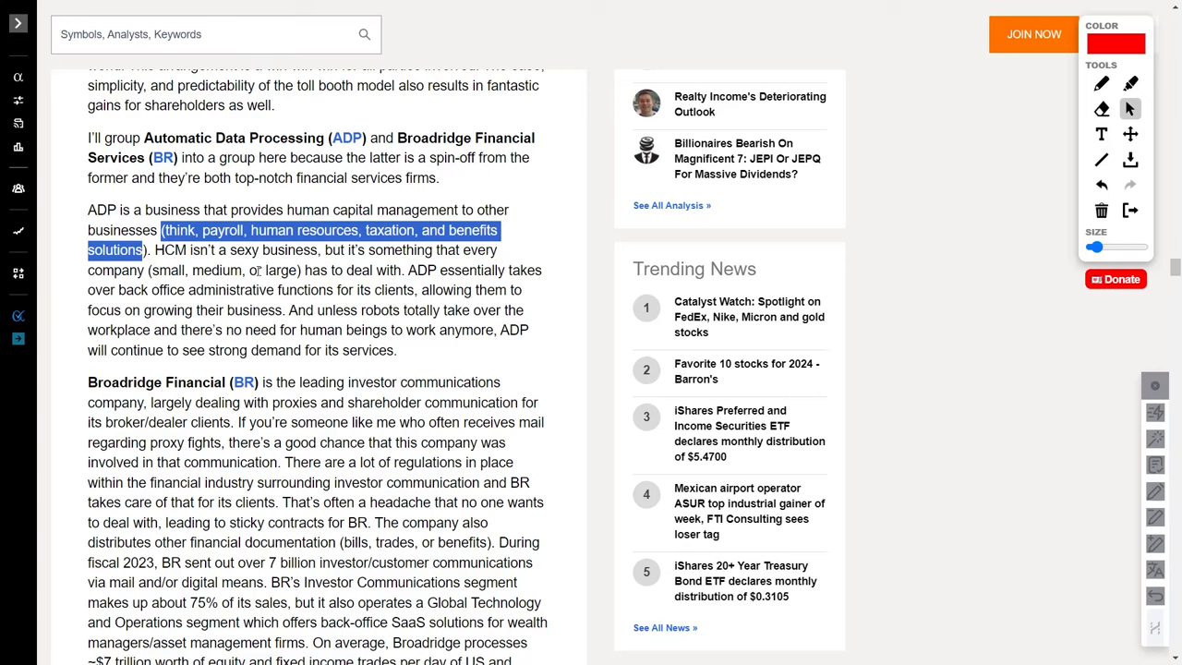
left_click(293, 287)
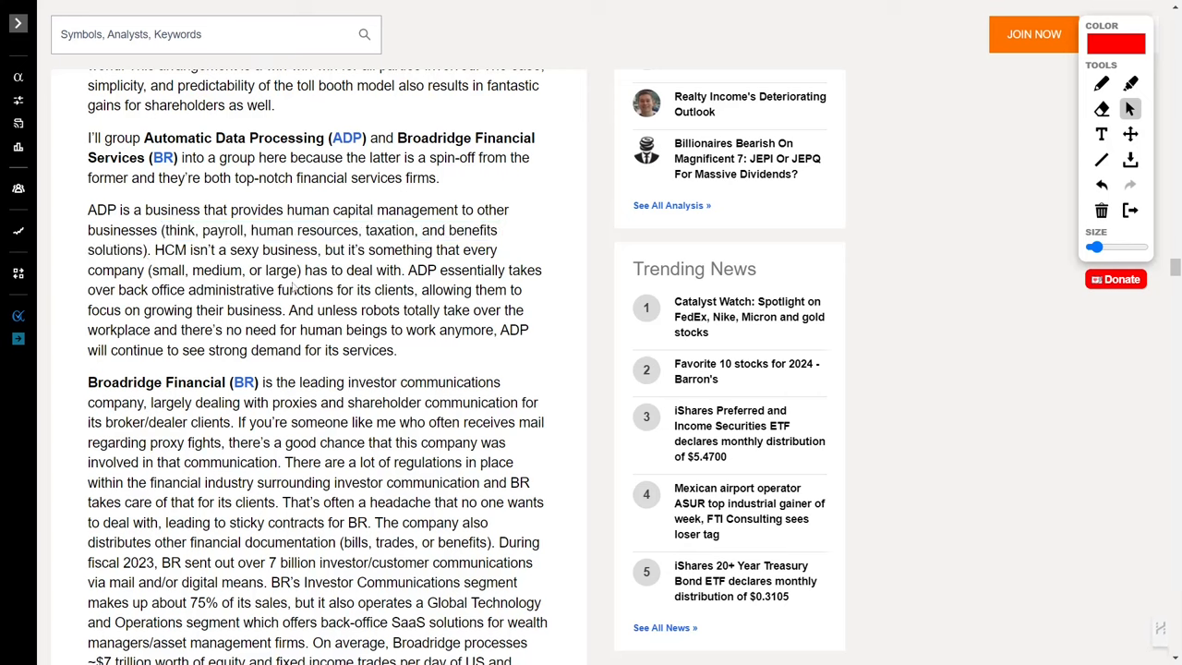
left_click_drag(409, 270, 543, 269)
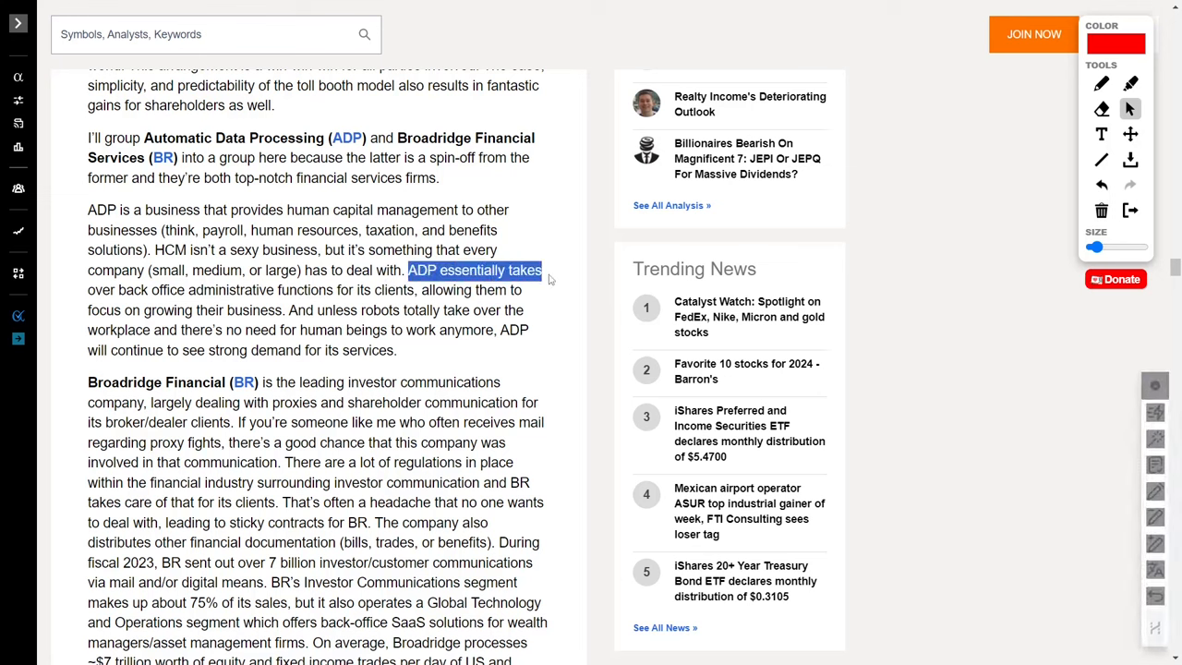
left_click_drag(545, 270, 415, 290)
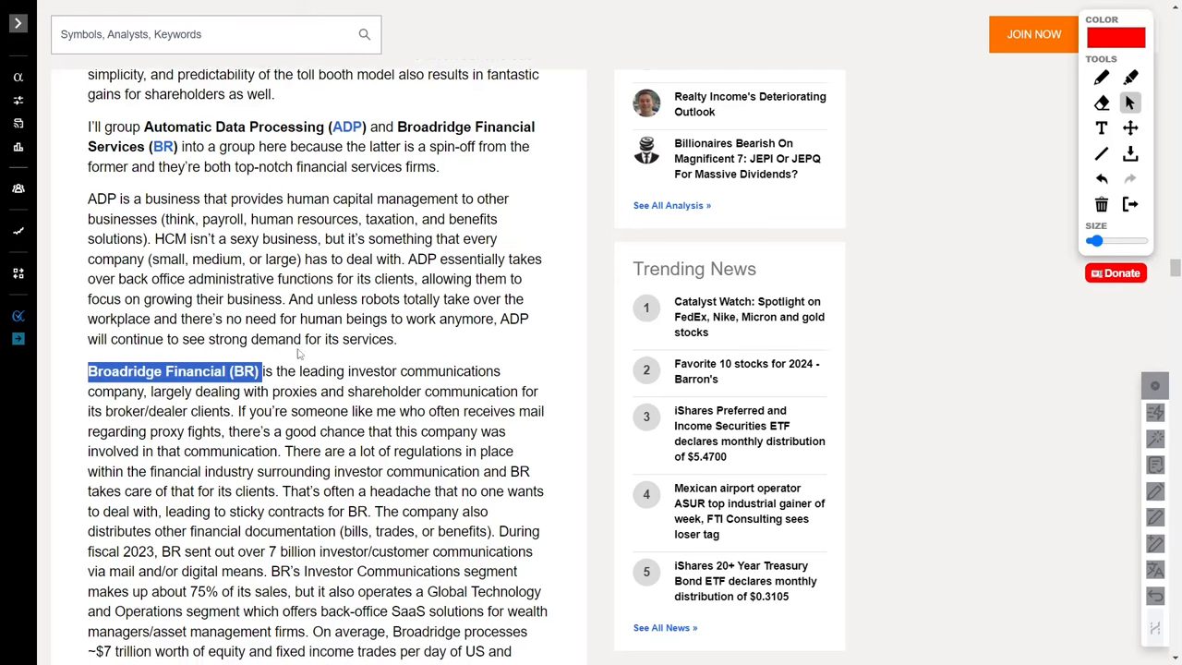
- Select 'investor communication' and BR's 7 billion communications via mail and/or digital means
scroll("down", 3)
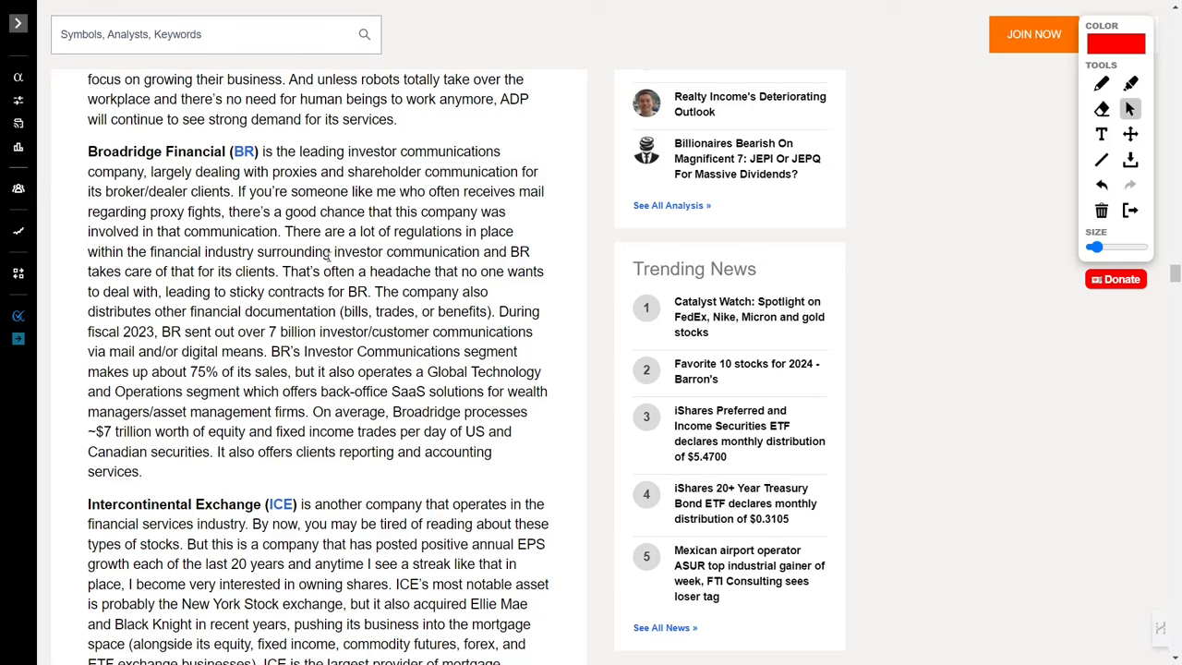
double_click(407, 251)
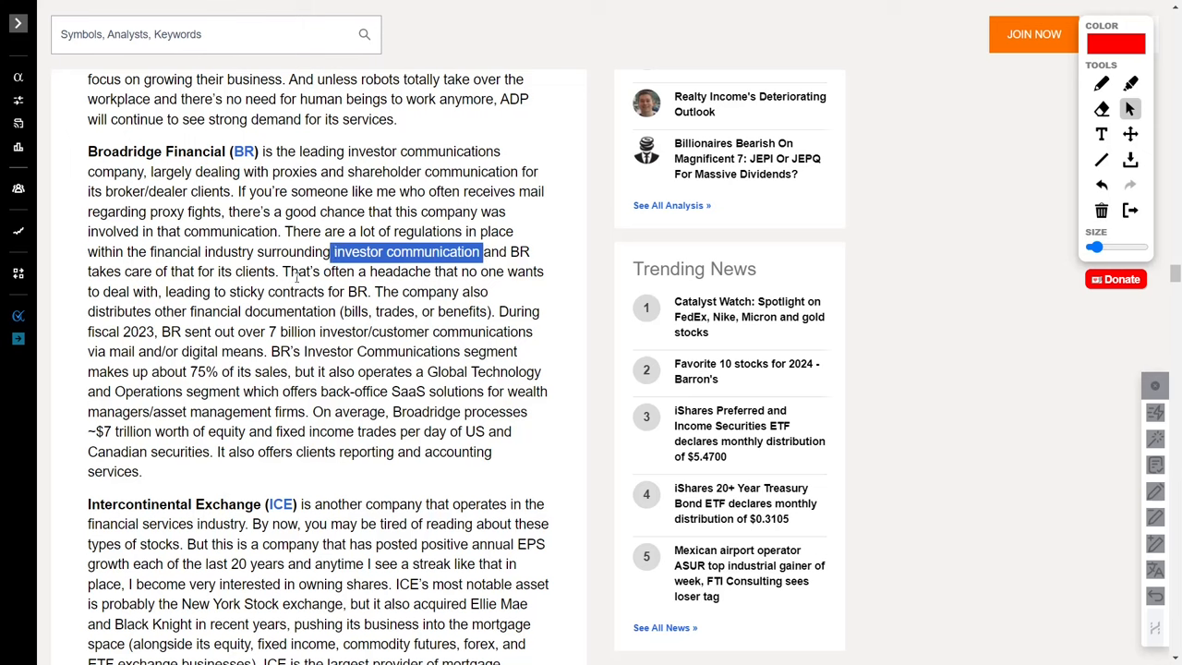
left_click_drag(164, 332, 486, 332)
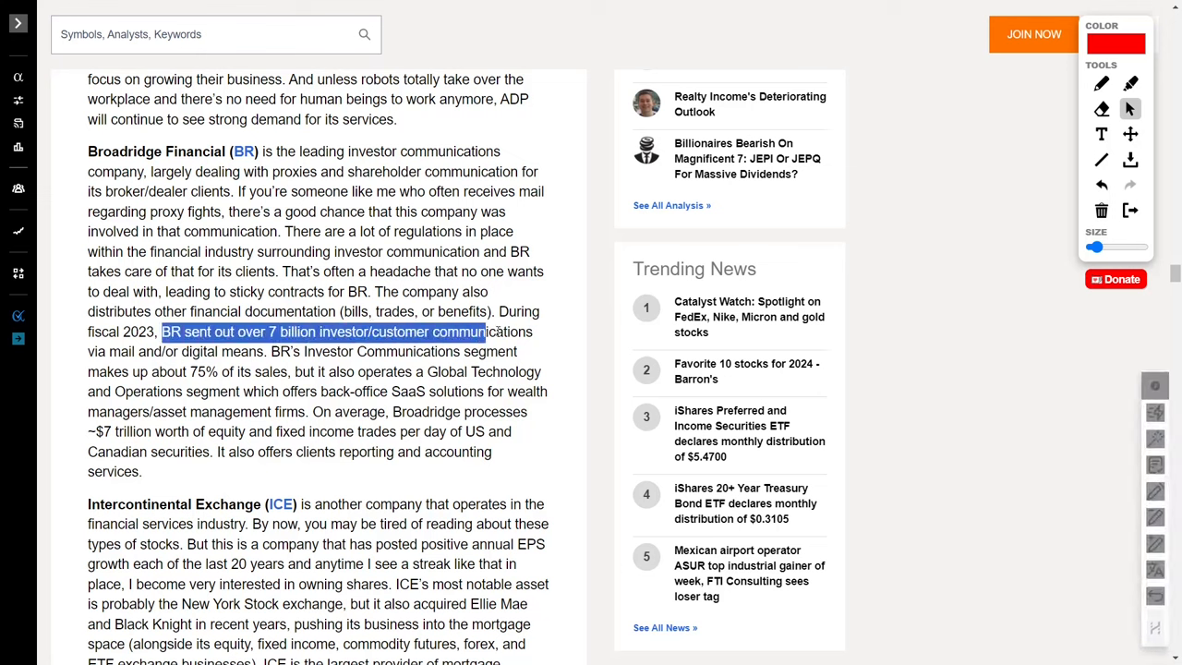
left_click_drag(485, 332, 267, 352)
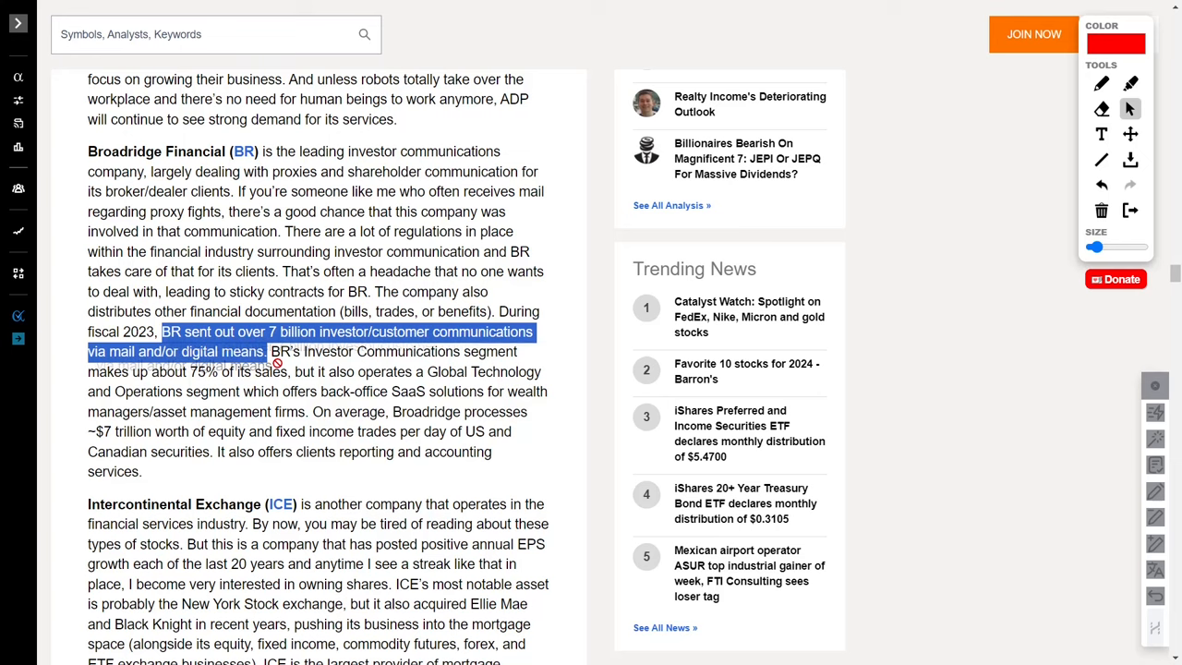
- Select the Global Technology and Operations segment, SaaS for wealth managers and $7 trillion daily trades
scroll("down", 3)
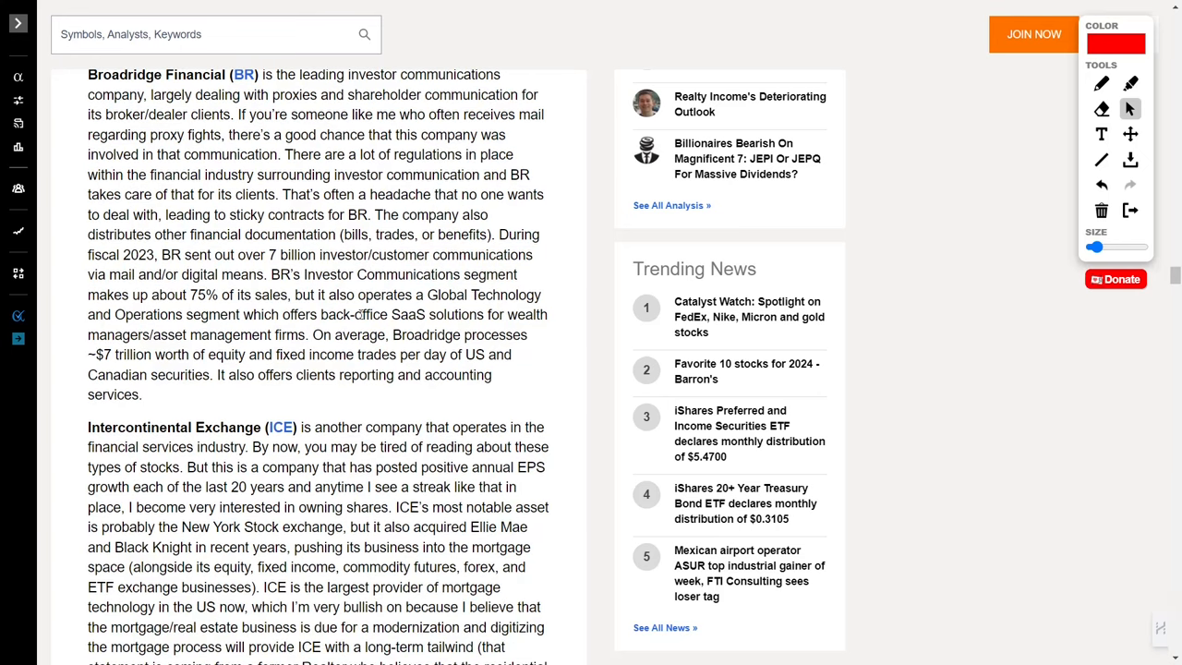
left_click_drag(189, 295, 288, 295)
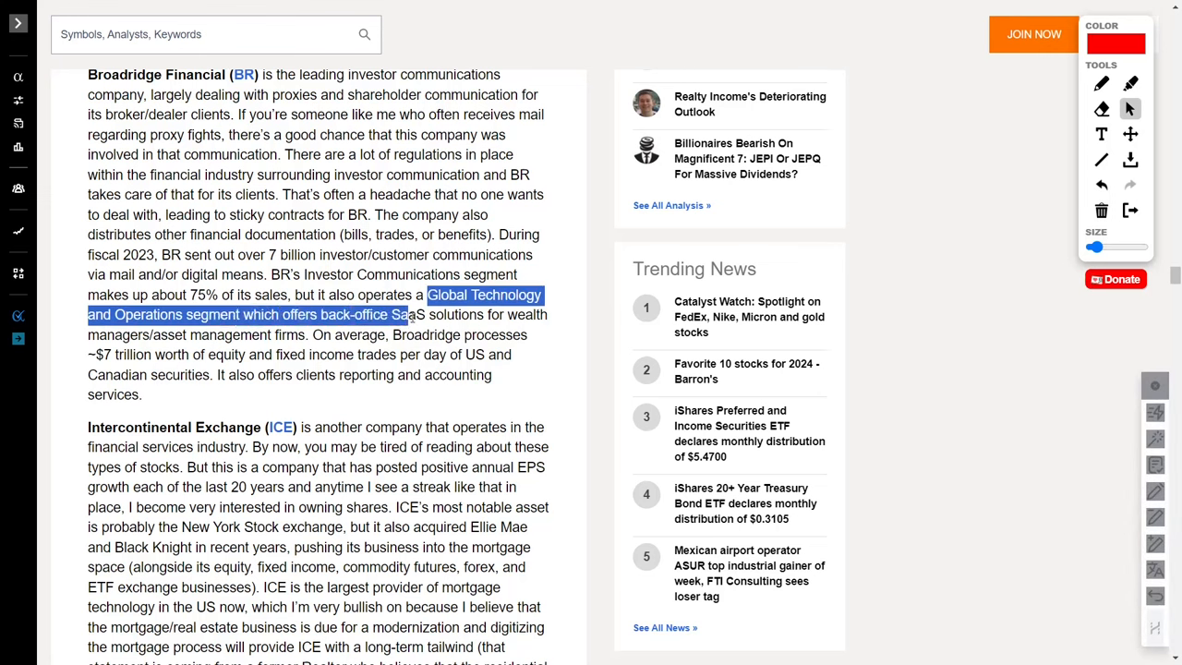
left_click_drag(403, 314, 140, 335)
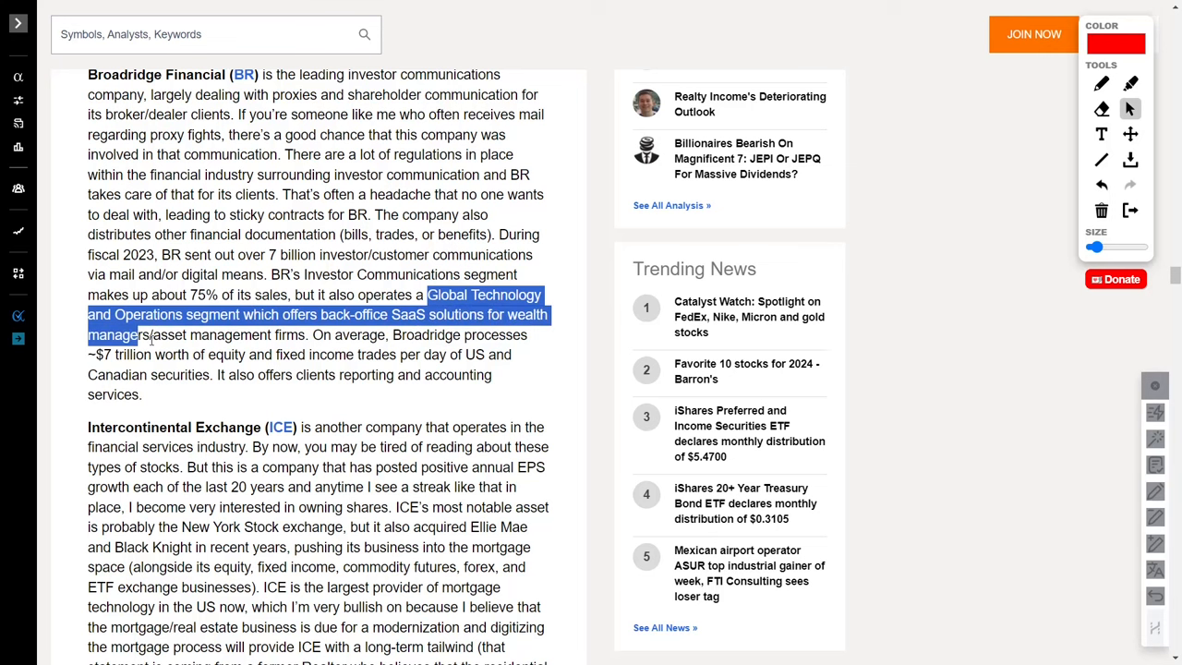
left_click_drag(143, 334, 311, 334)
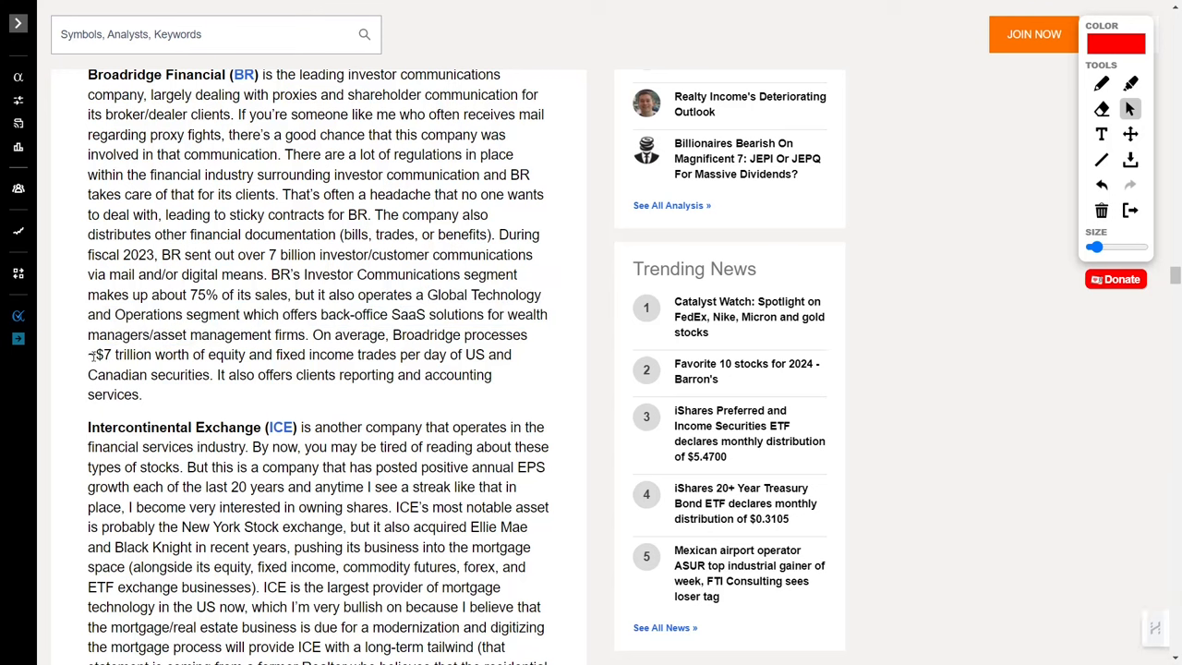
left_click_drag(96, 355, 342, 354)
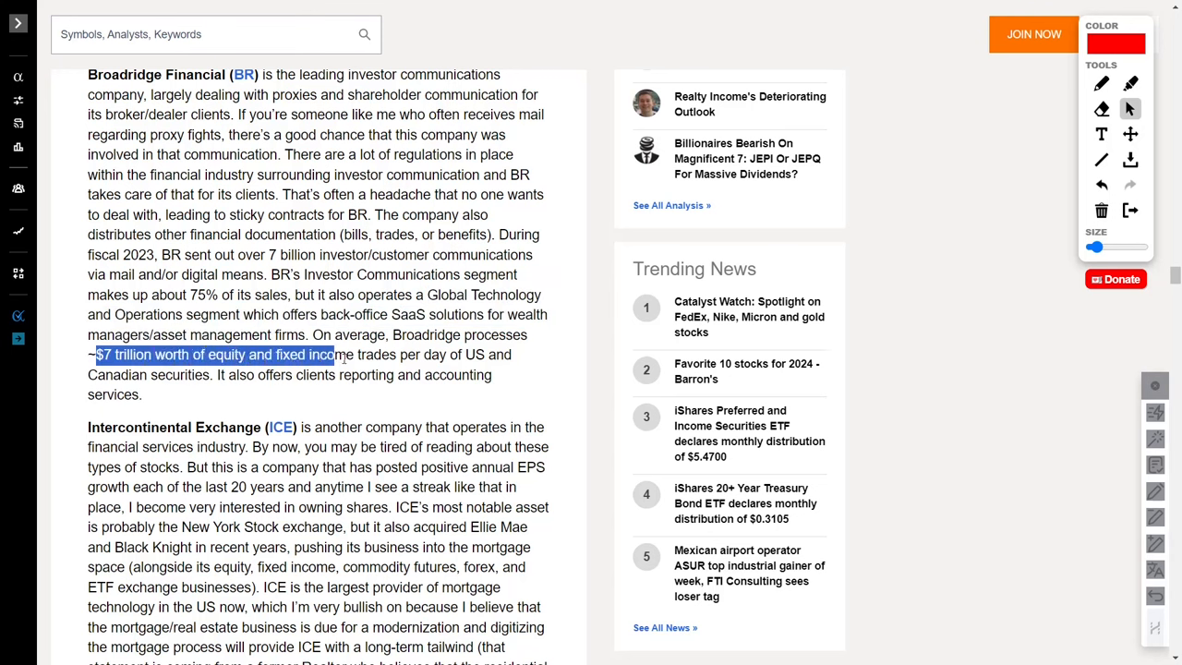
left_click_drag(329, 355, 444, 354)
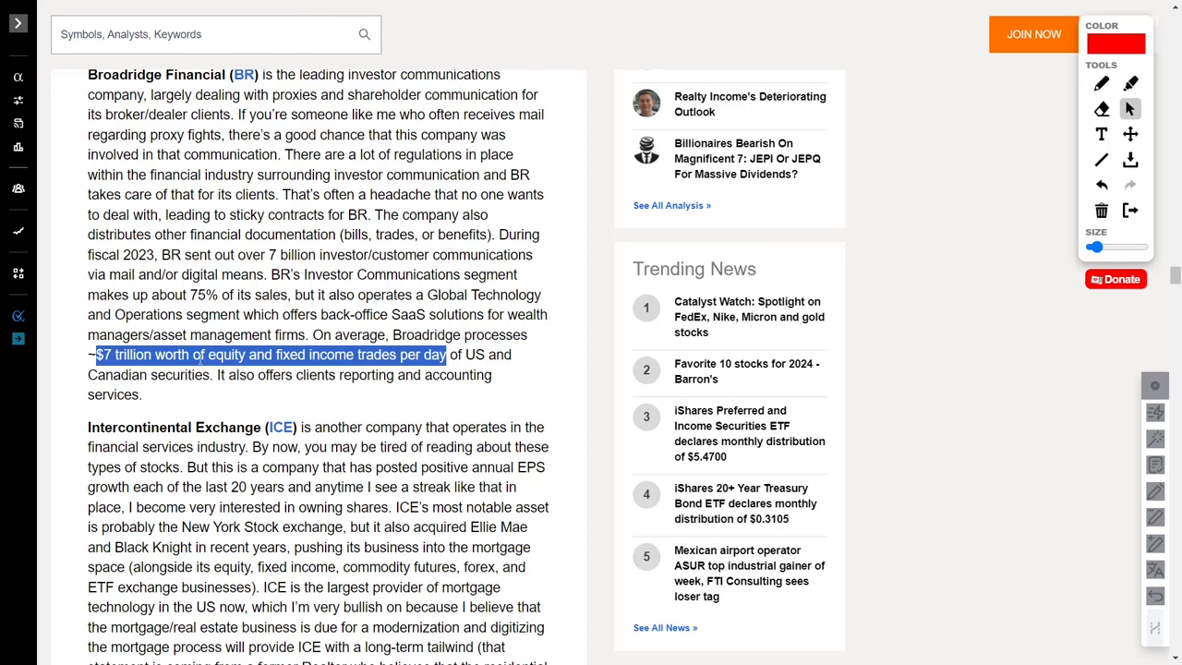
- Highlight ICE's 20-year EPS growth streak, then clear the highlight
scroll("down", 3)
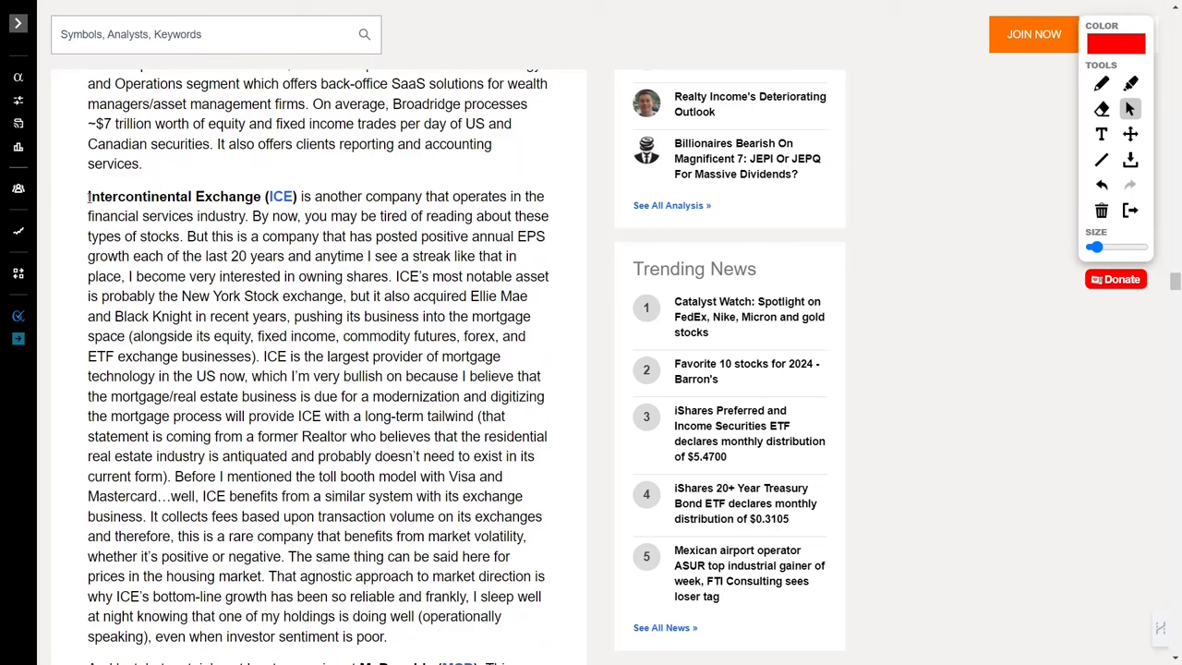
left_click_drag(88, 196, 300, 196)
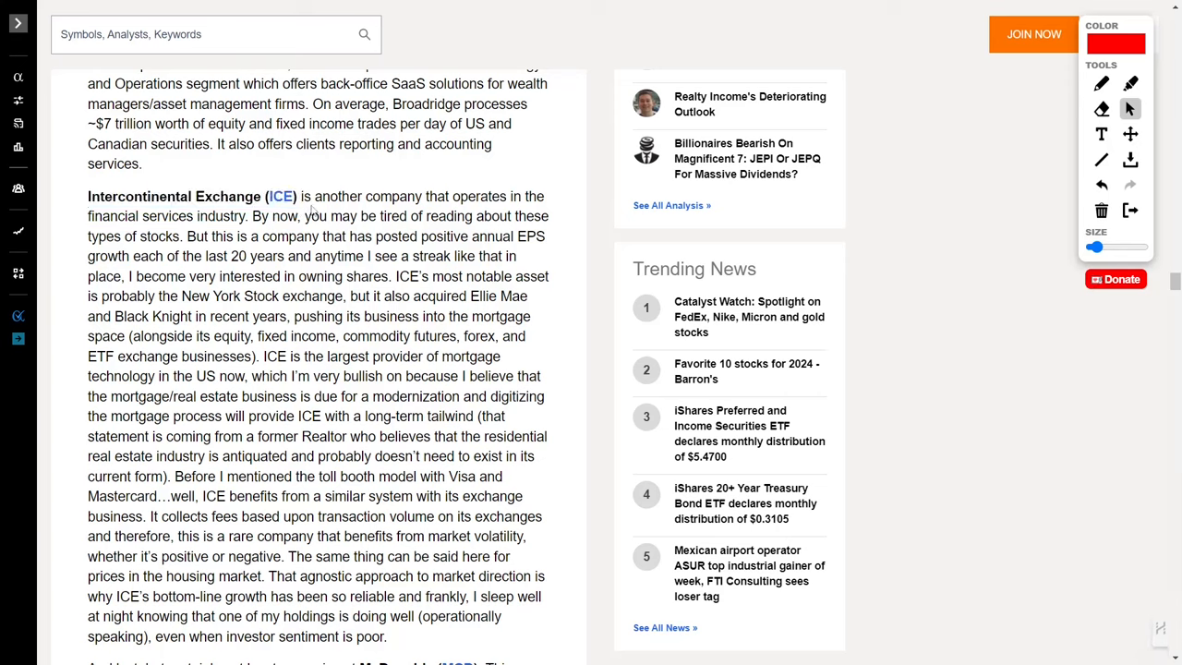
mouse_move(233, 233)
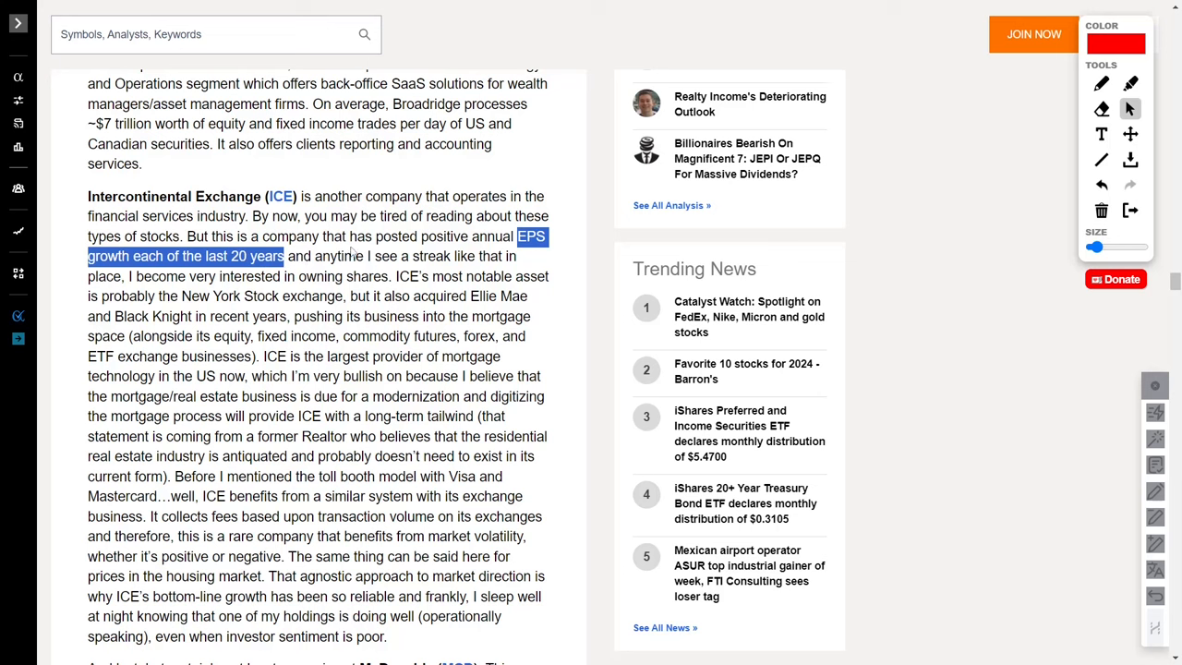
left_click_drag(161, 295, 342, 296)
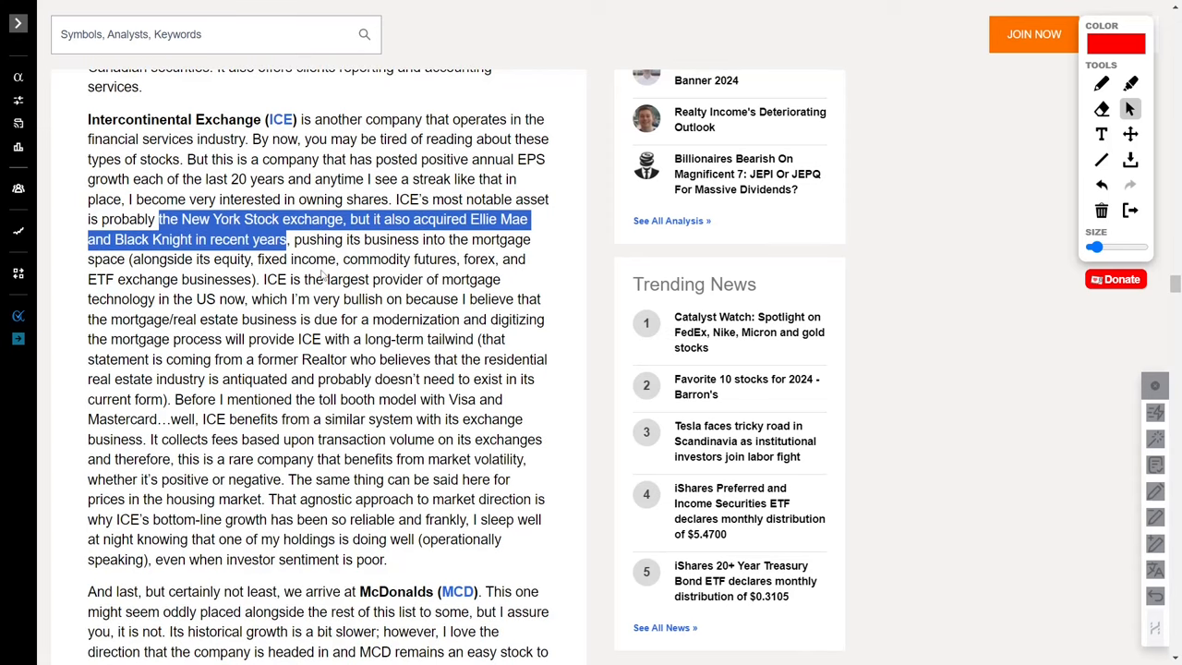
left_click(279, 286)
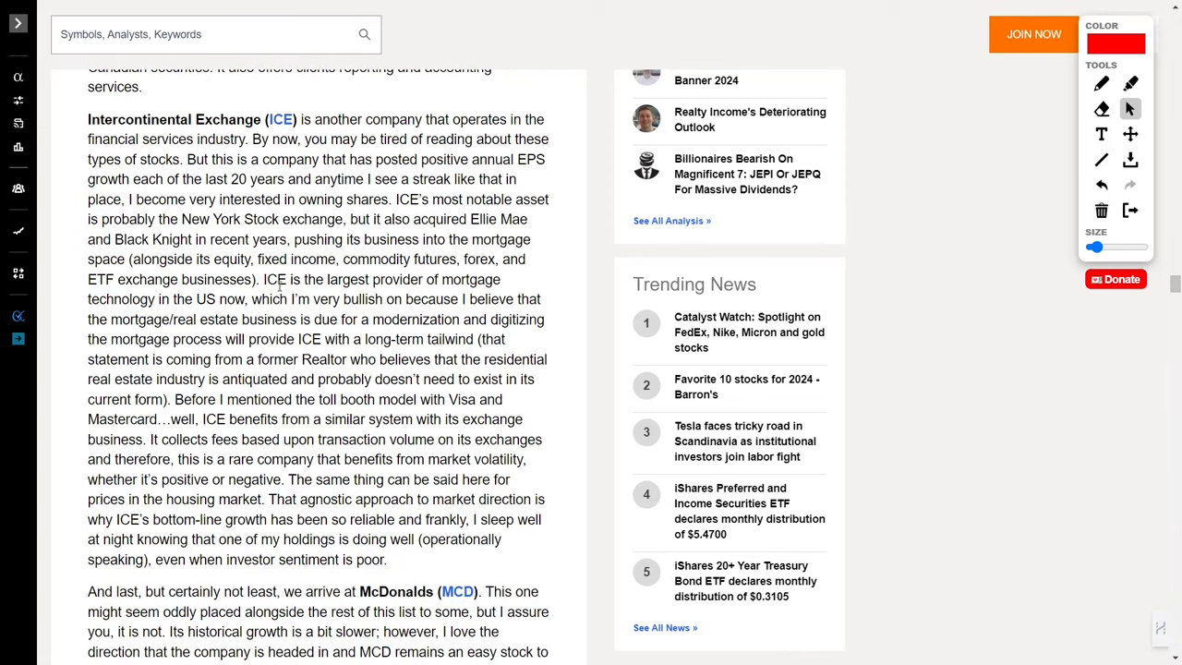
- Highlight ICE's long-term tailwind phrase and its toll booth model comparison
left_click_drag(263, 279, 471, 279)
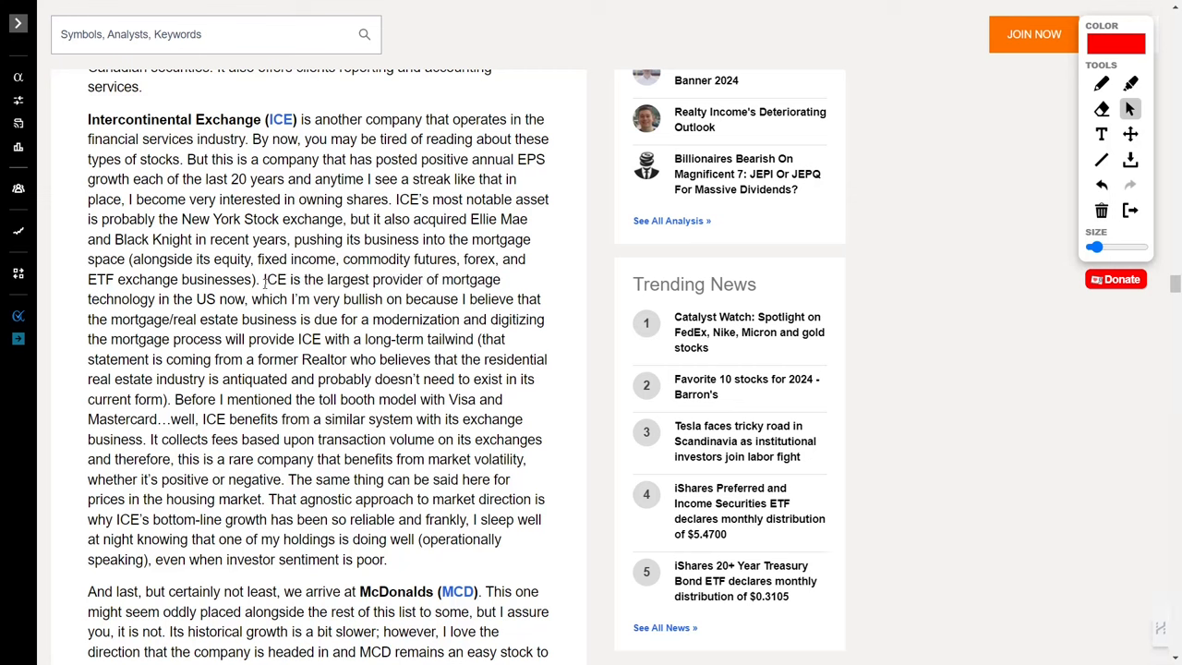
left_click_drag(263, 279, 245, 298)
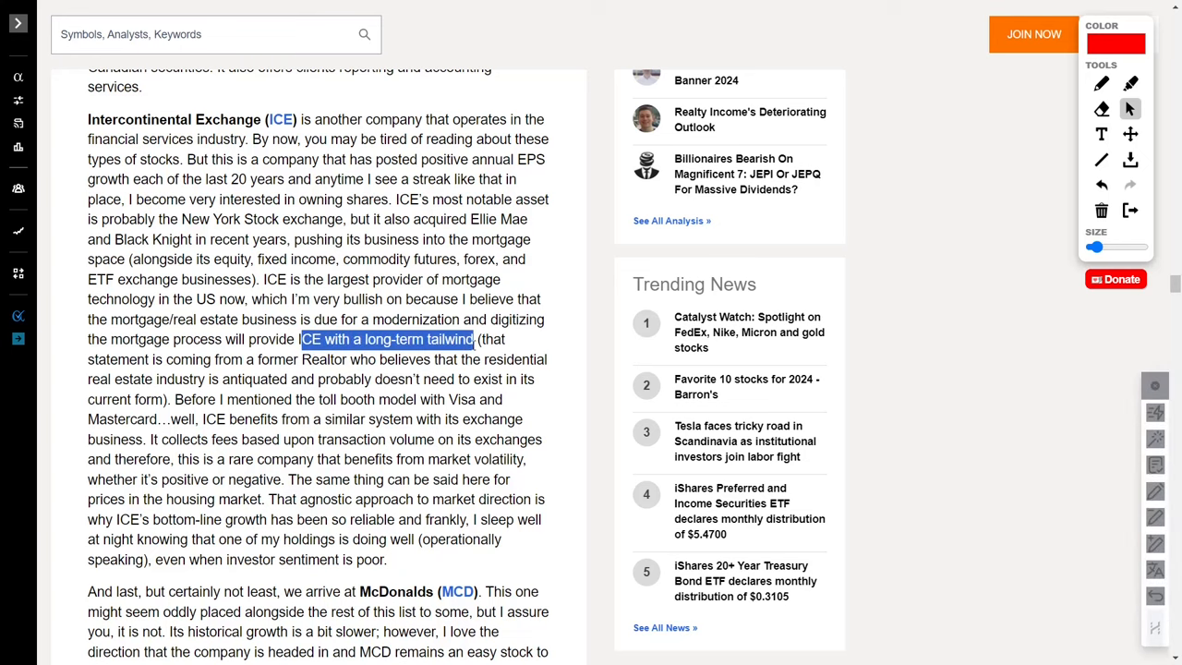
scroll("down", 3)
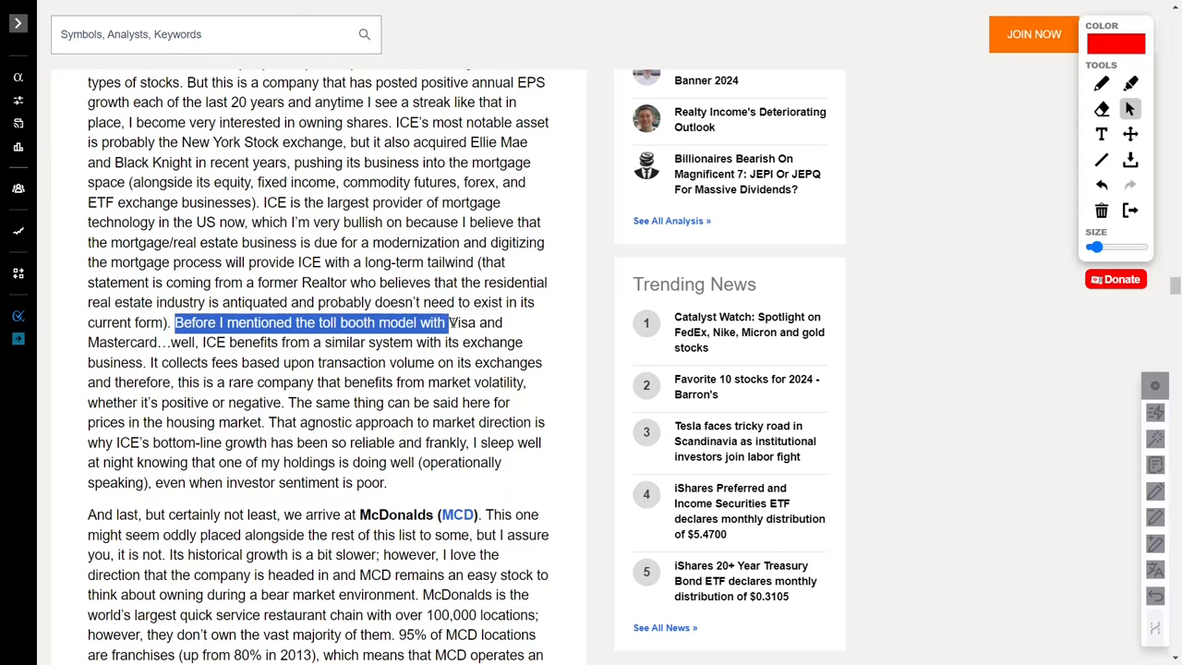
left_click_drag(448, 322, 314, 342)
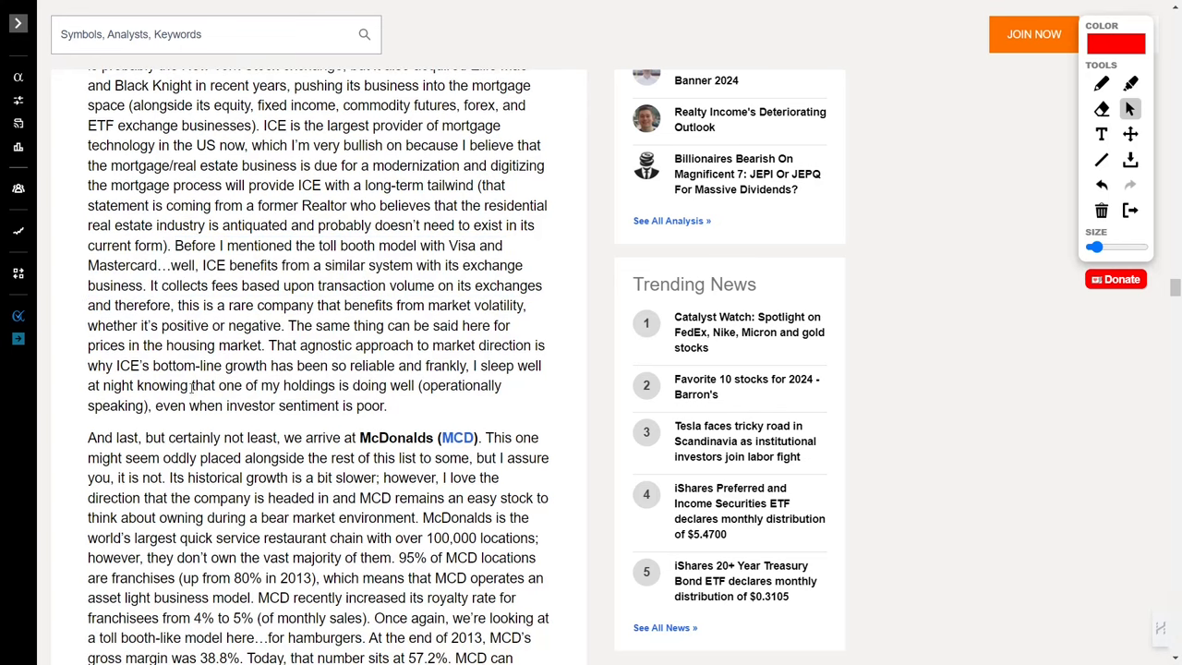
- Highlight McDonald's odd placement, bear-market appeal, 100,000 locations and the royalty rate increase
left_click_drag(157, 405, 383, 405)
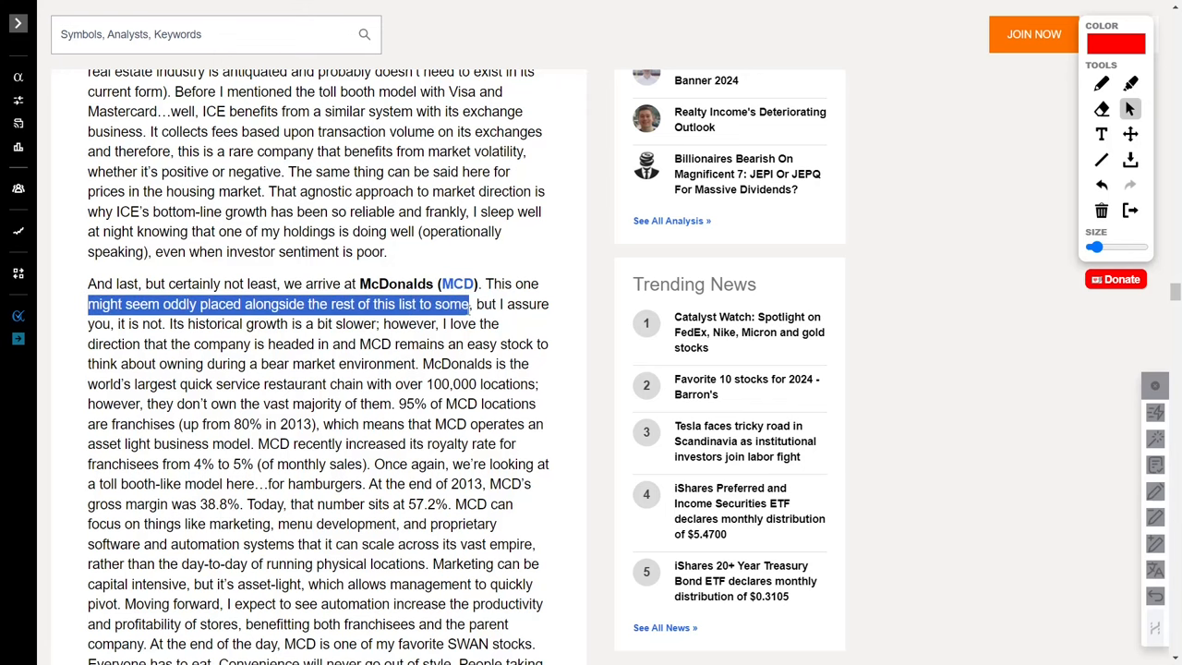
scroll("down", 3)
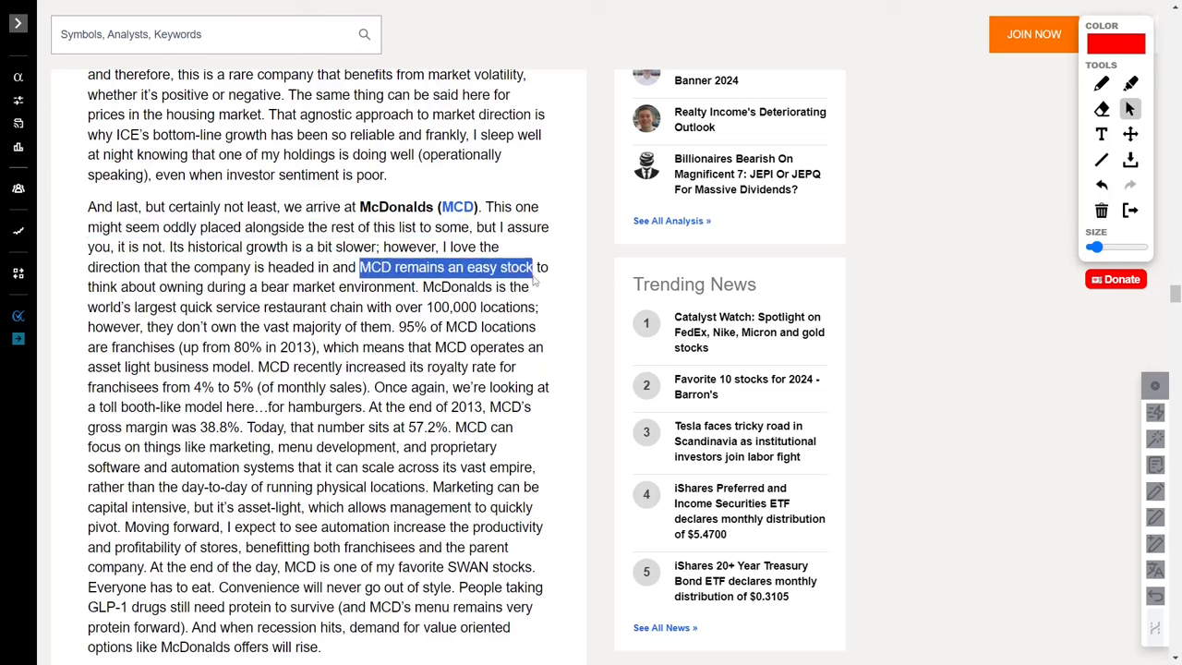
left_click_drag(533, 267, 365, 287)
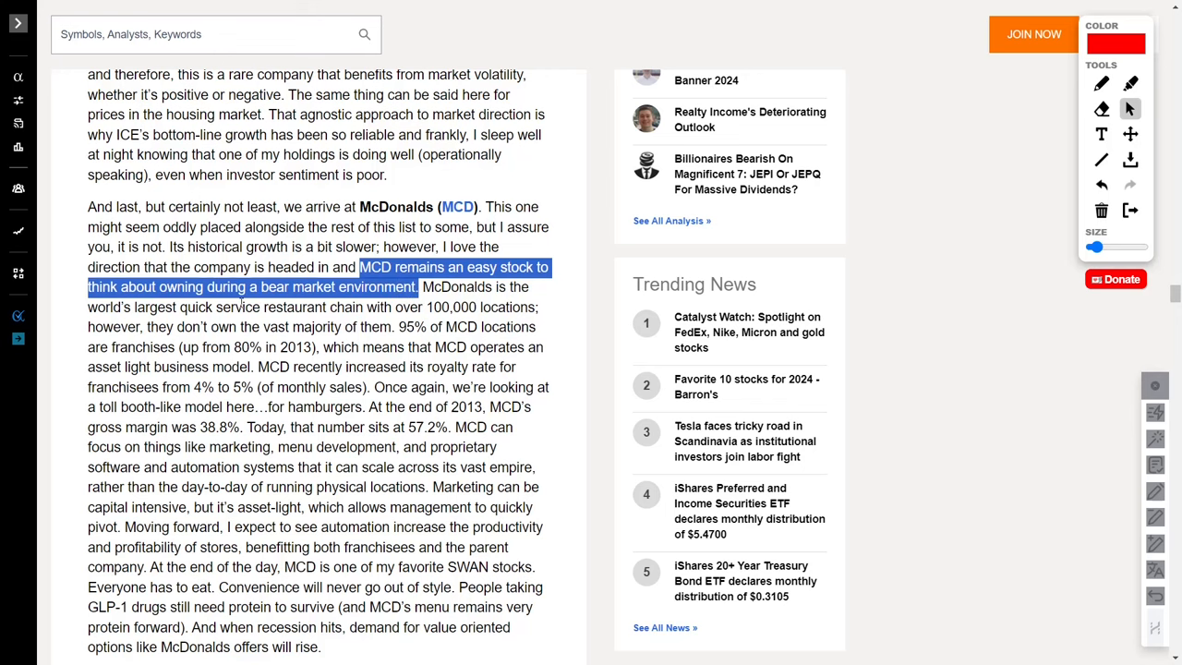
scroll("down", 3)
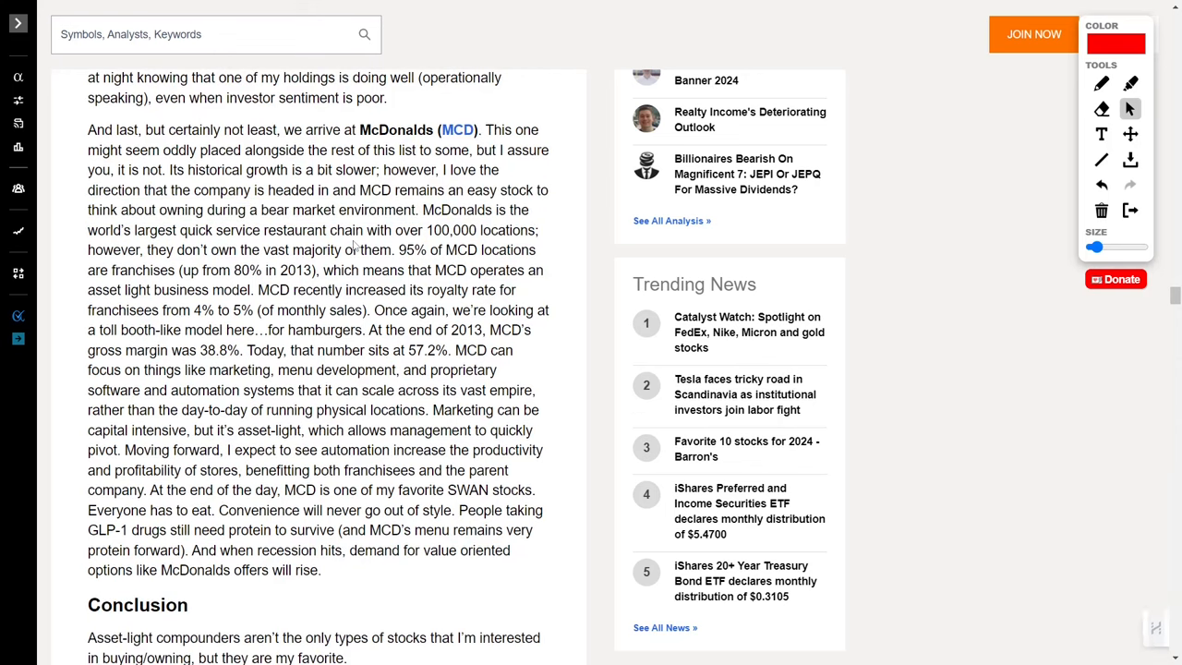
left_click_drag(180, 230, 538, 230)
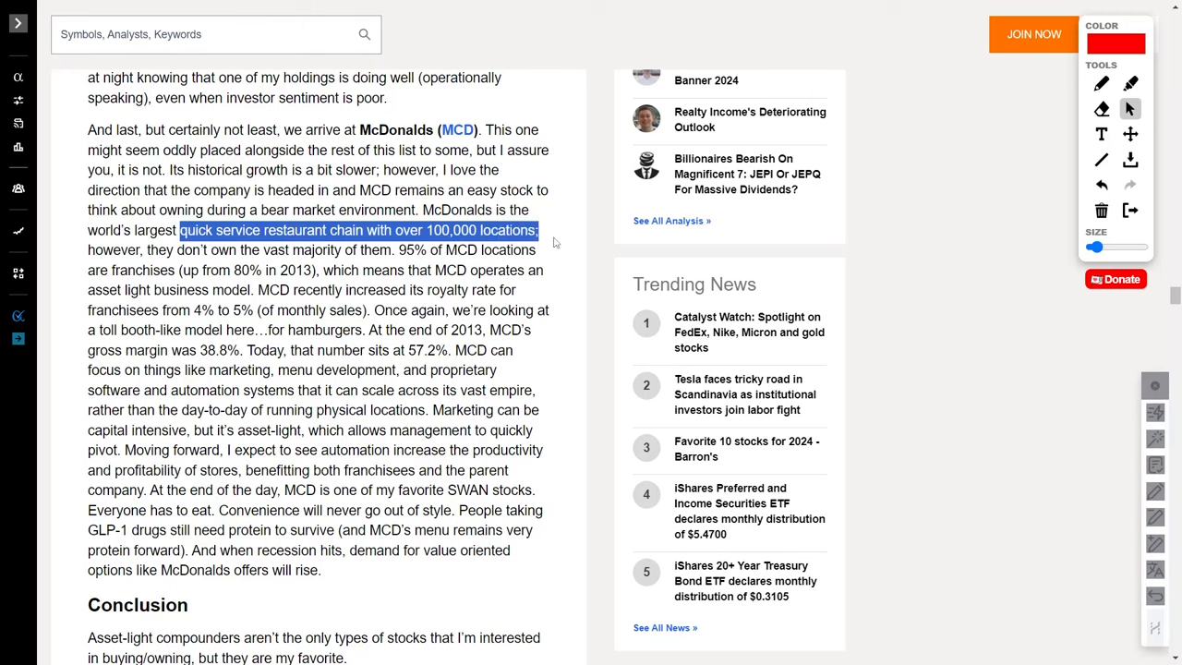
mouse_move(326, 265)
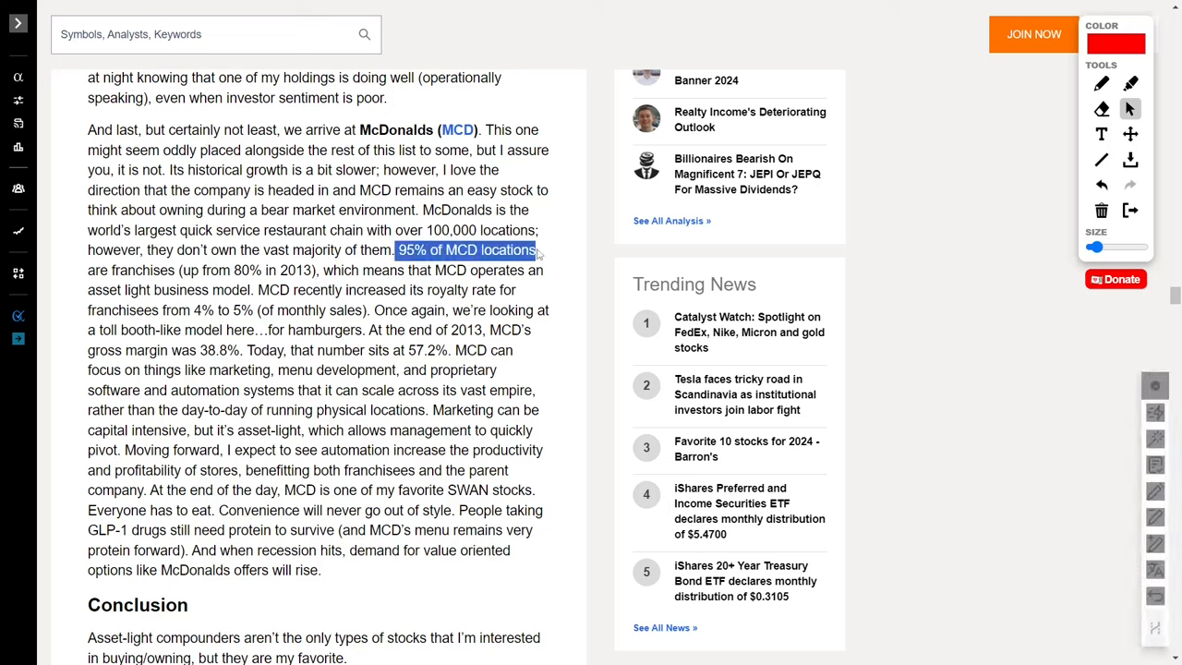
mouse_move(310, 283)
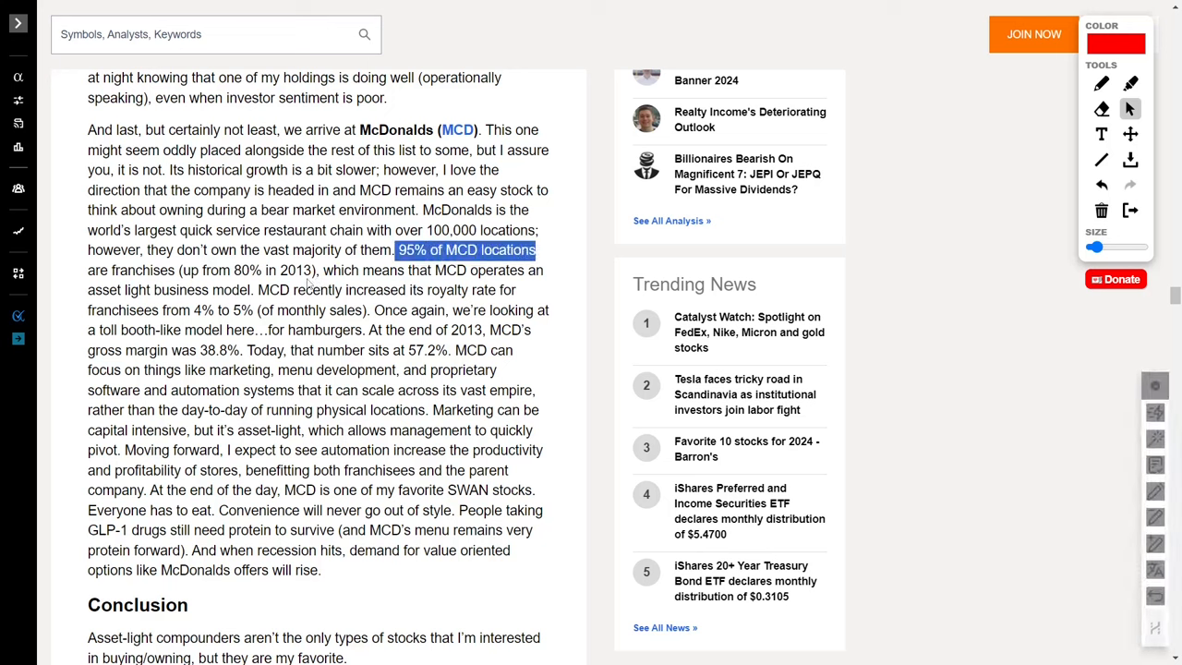
double_click(103, 290)
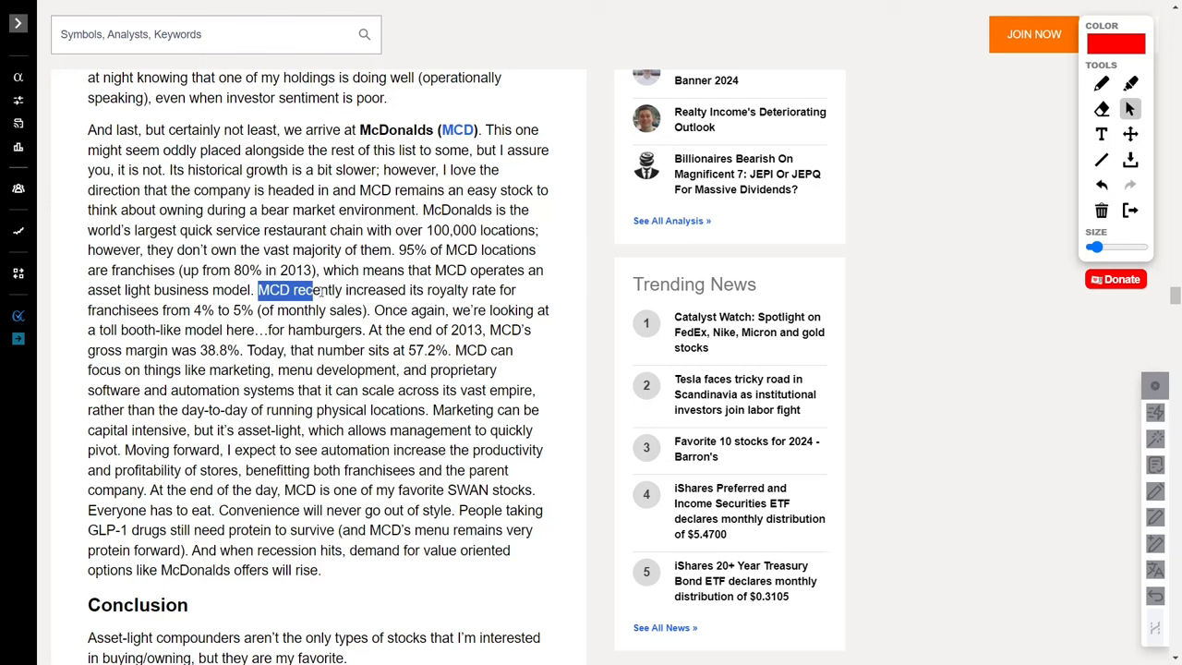
left_click_drag(314, 290, 220, 310)
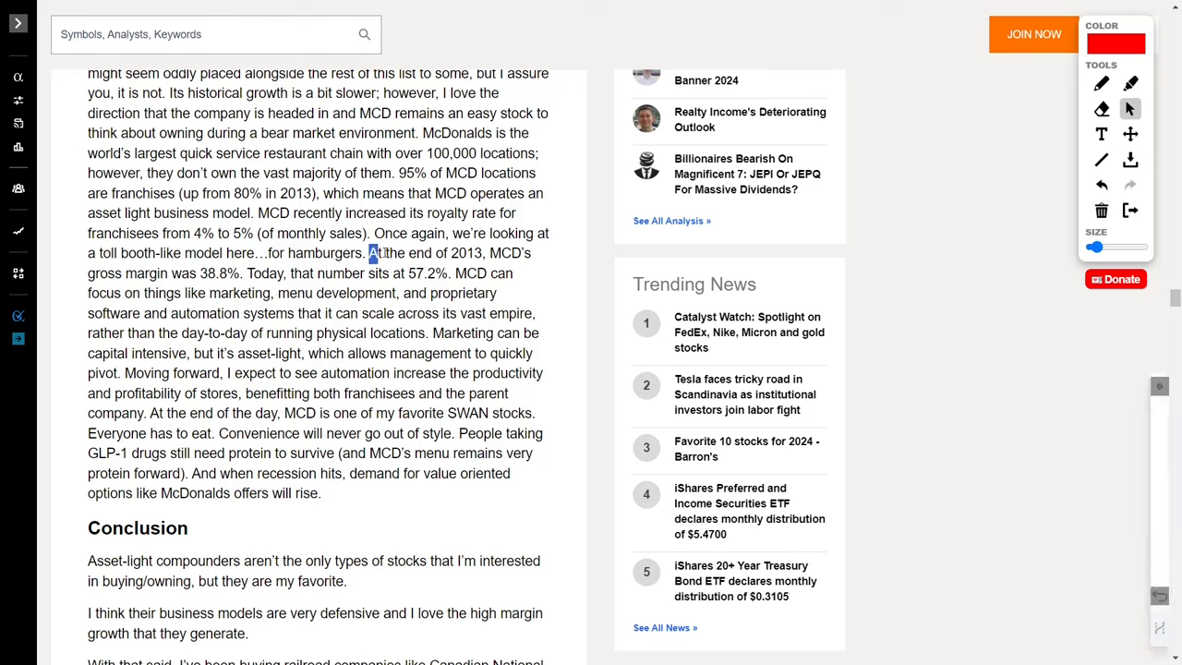
- Highlight McDonald's 2013 38.8% gross margin and its marketing, menu development and scaling focus
left_click_drag(369, 253, 242, 273)
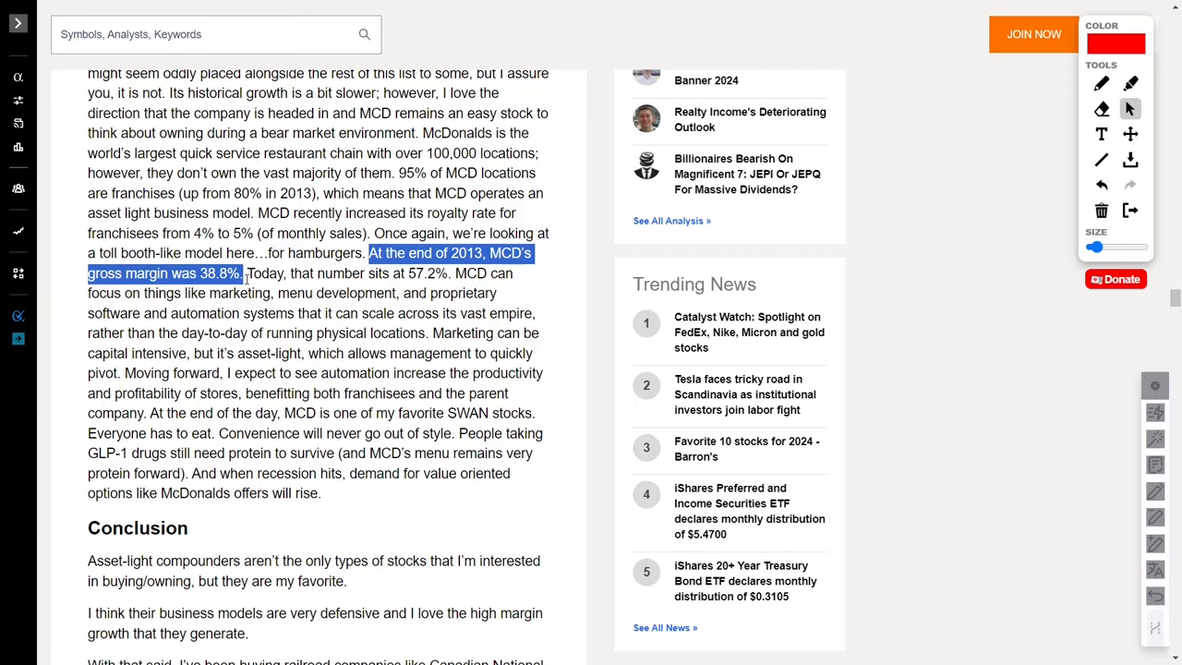
left_click_drag(242, 273, 441, 274)
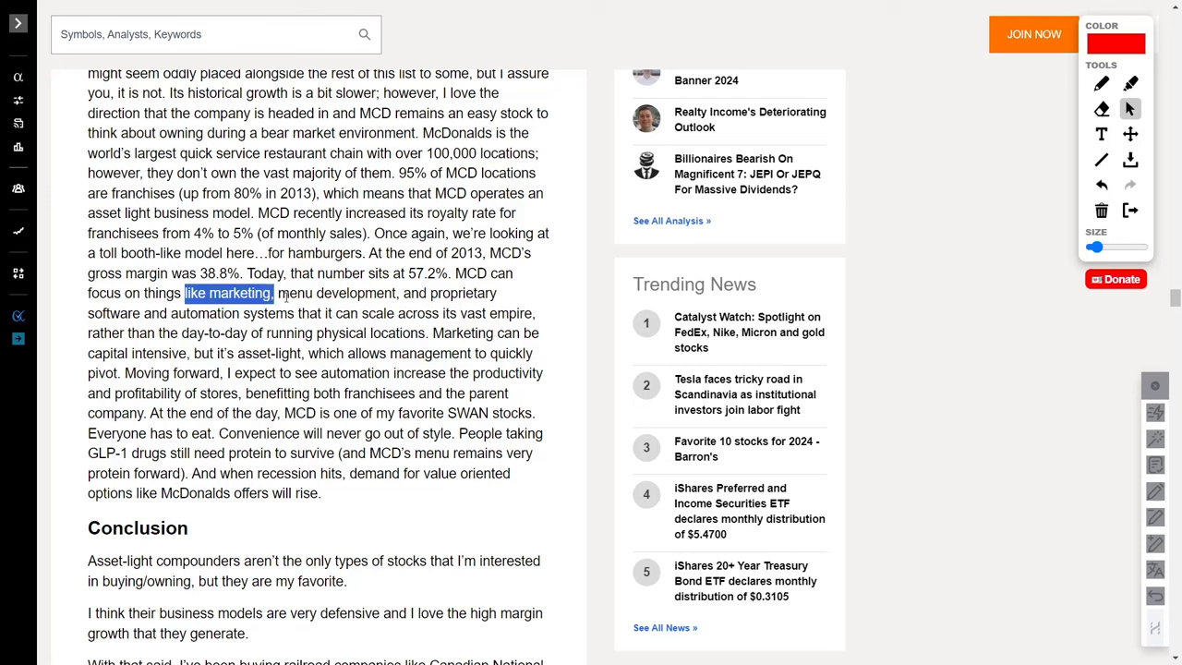
left_click_drag(273, 292, 102, 314)
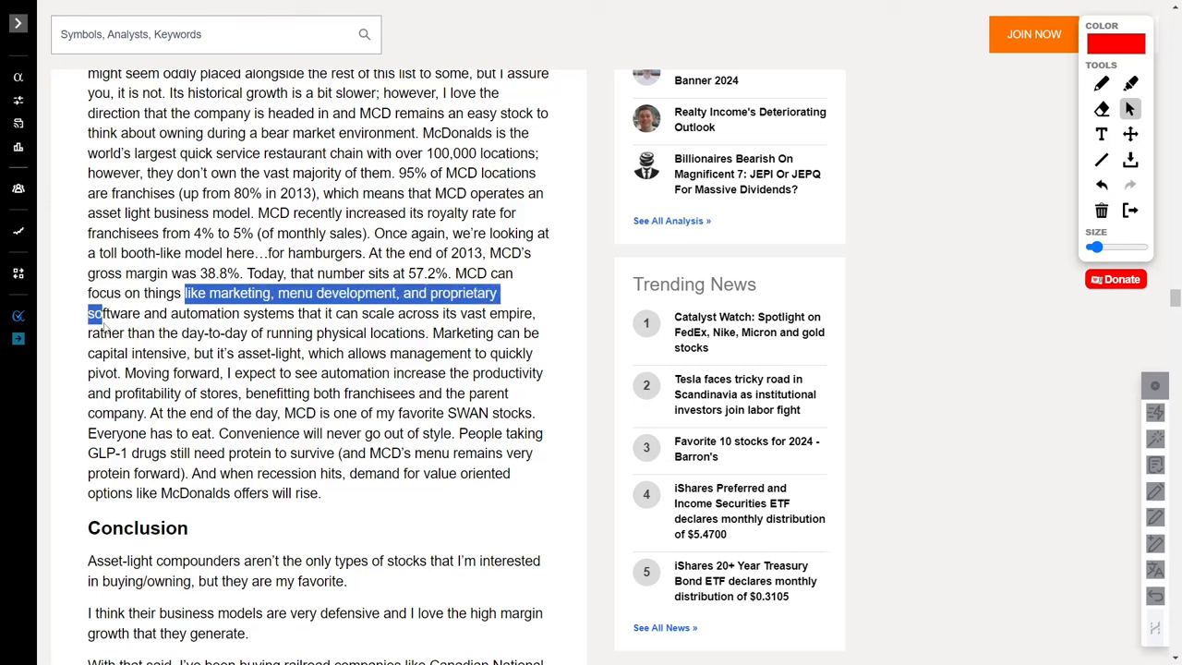
left_click_drag(89, 313, 497, 333)
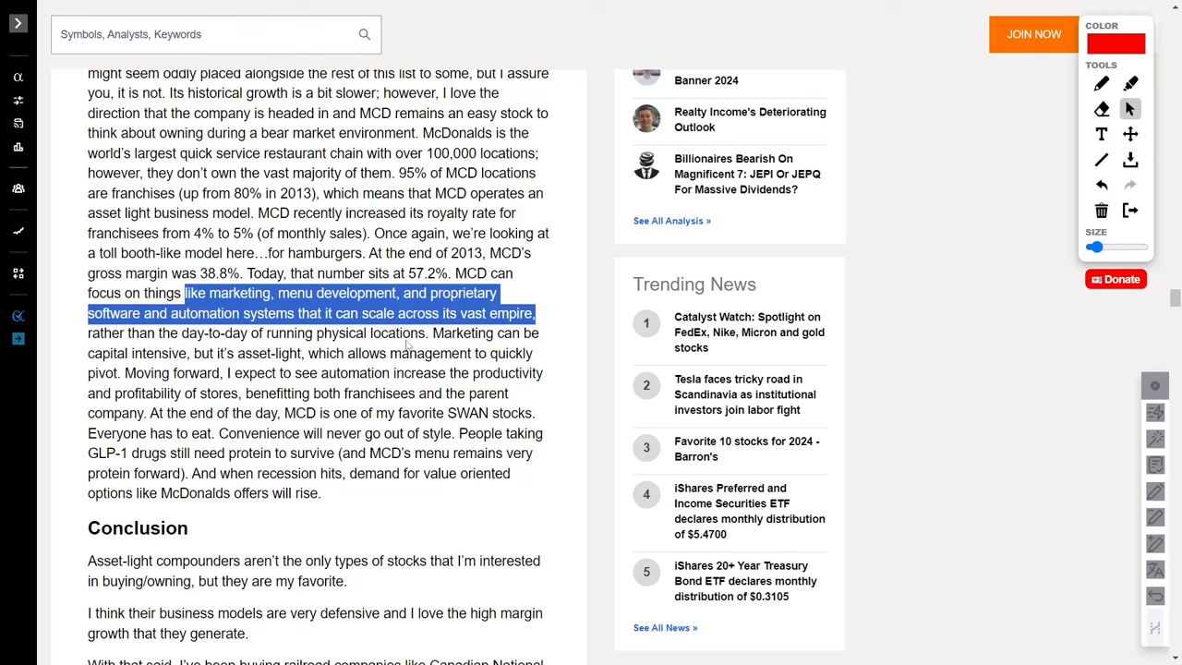
- Highlight the automation productivity and store profitability outlook
left_click(330, 349)
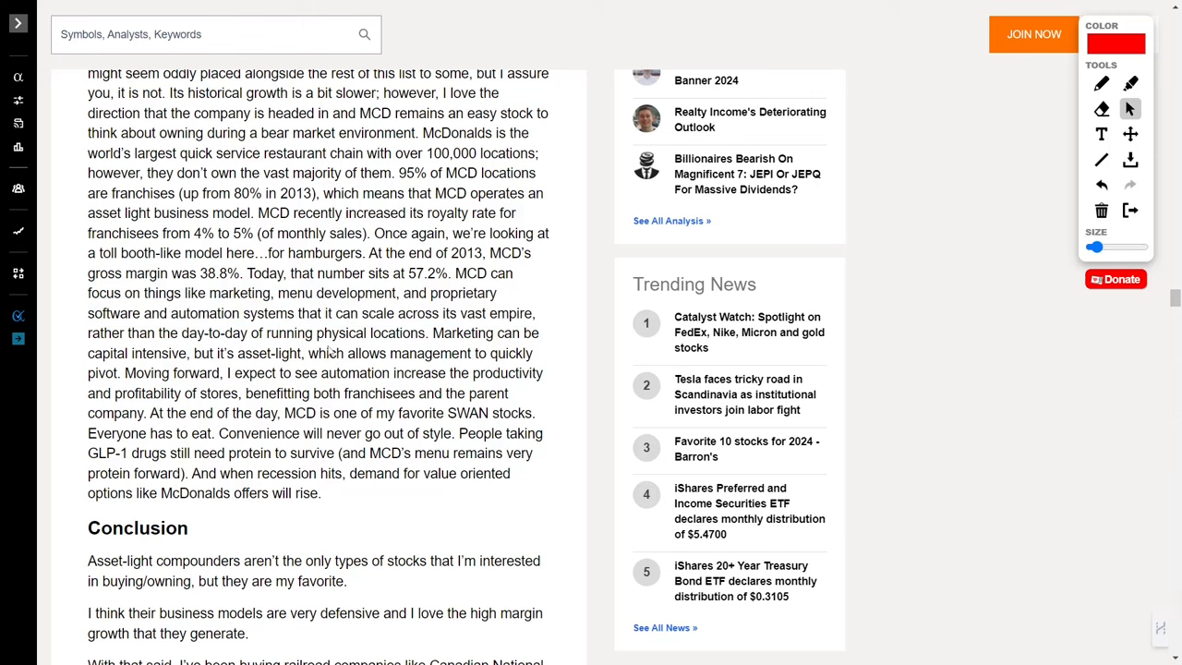
left_click_drag(125, 373, 545, 373)
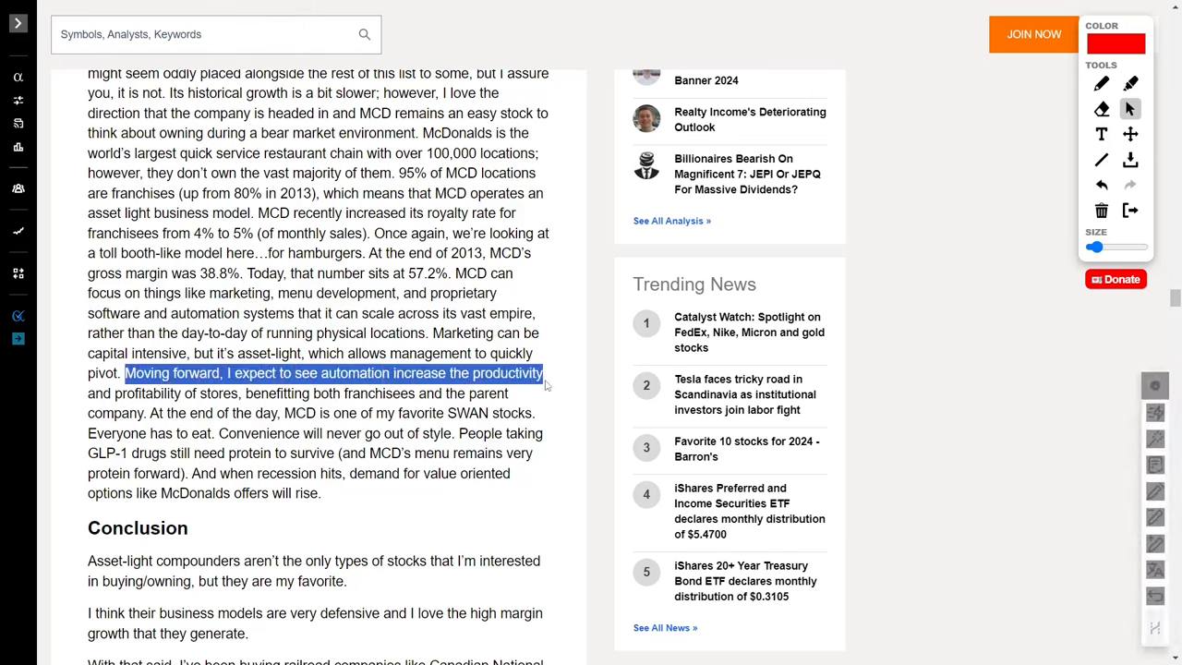
left_click_drag(545, 373, 242, 393)
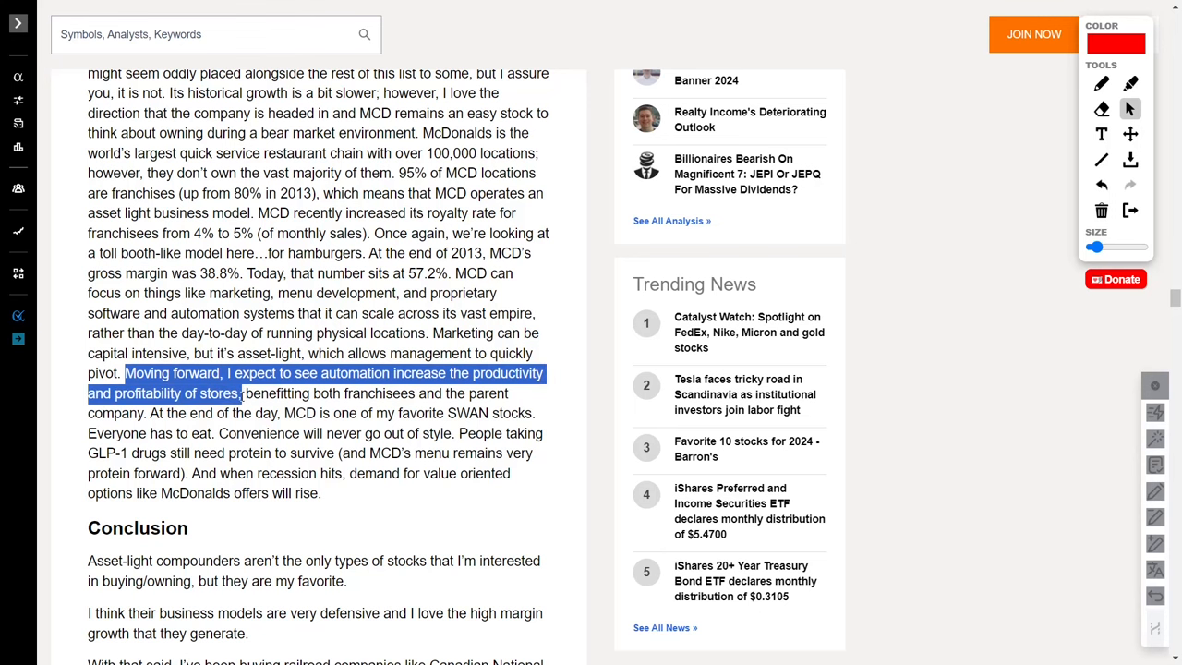
scroll("down", 3)
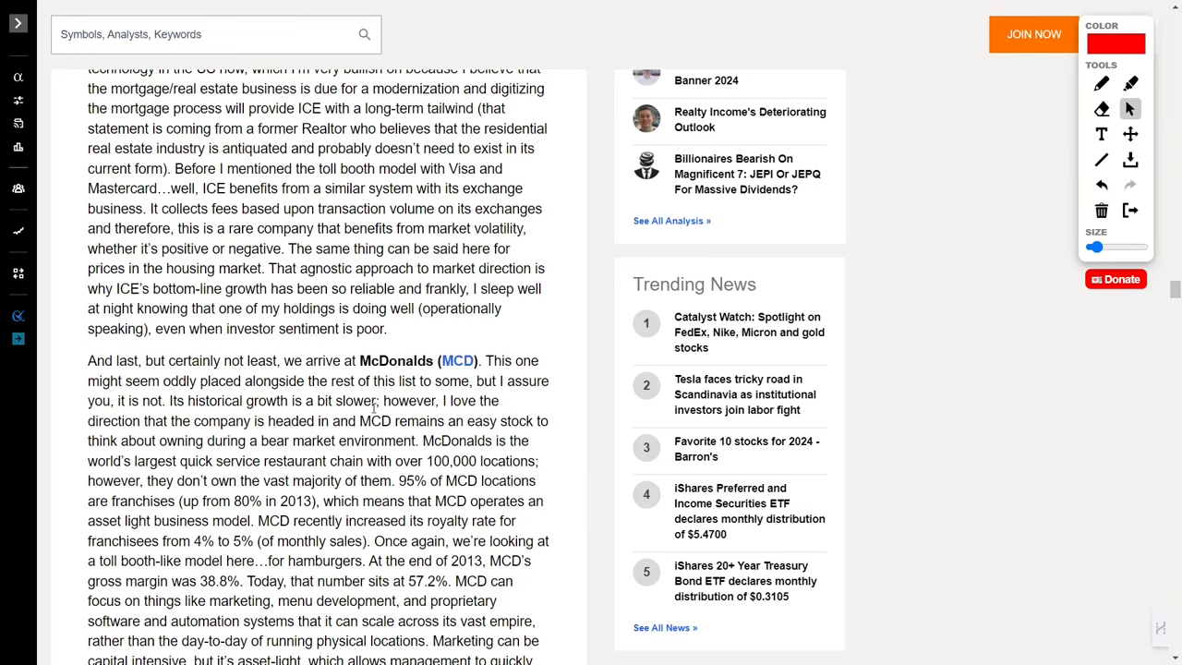
- Return to the article's title and byline and switch to the freehand pen tool
double_click(396, 360)
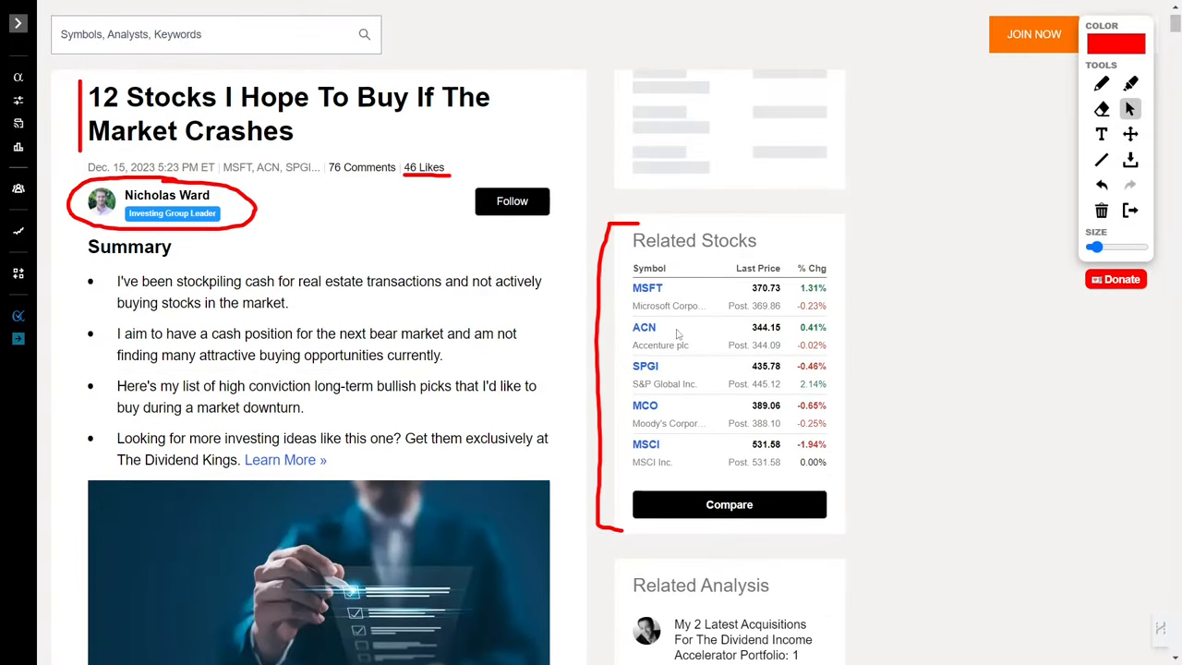
left_click(1101, 83)
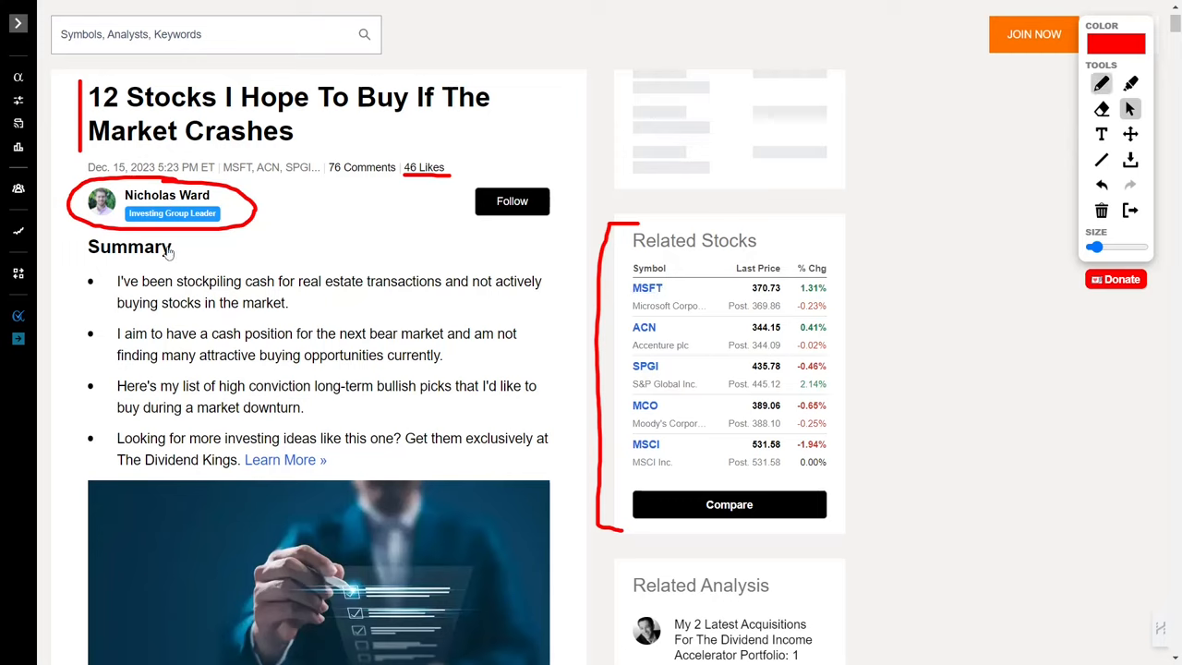